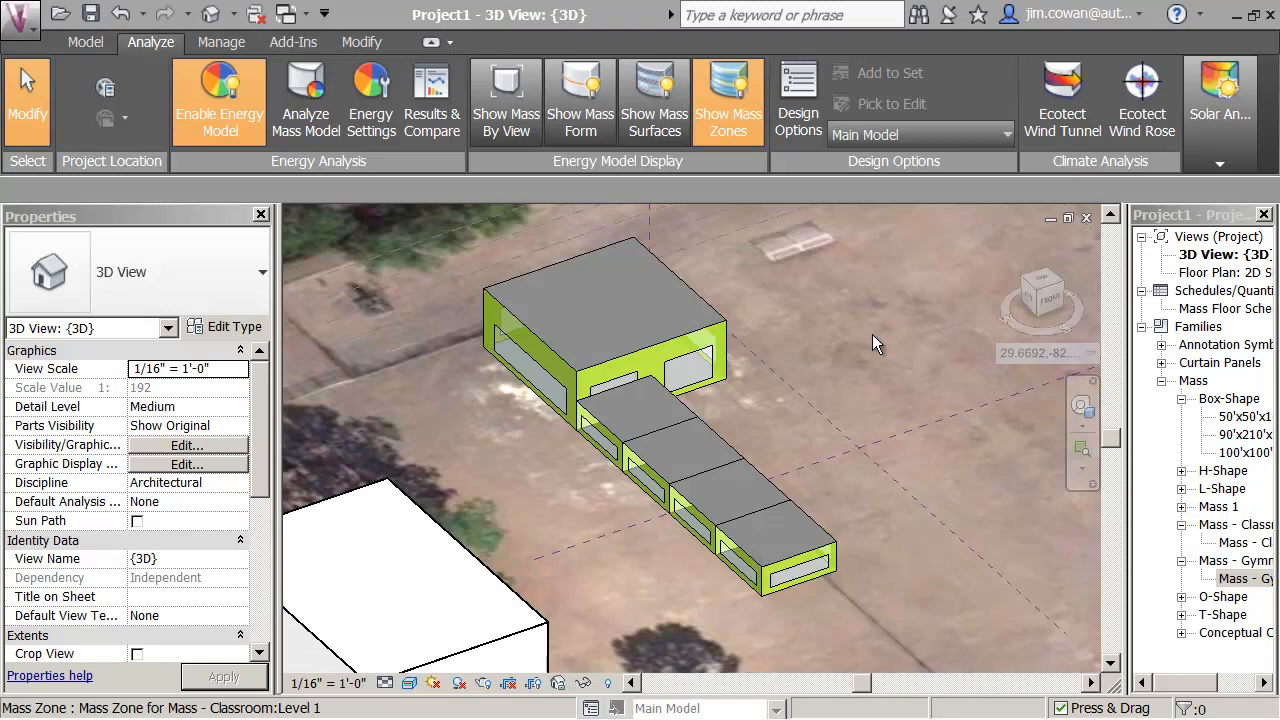
mouse_move(862, 402)
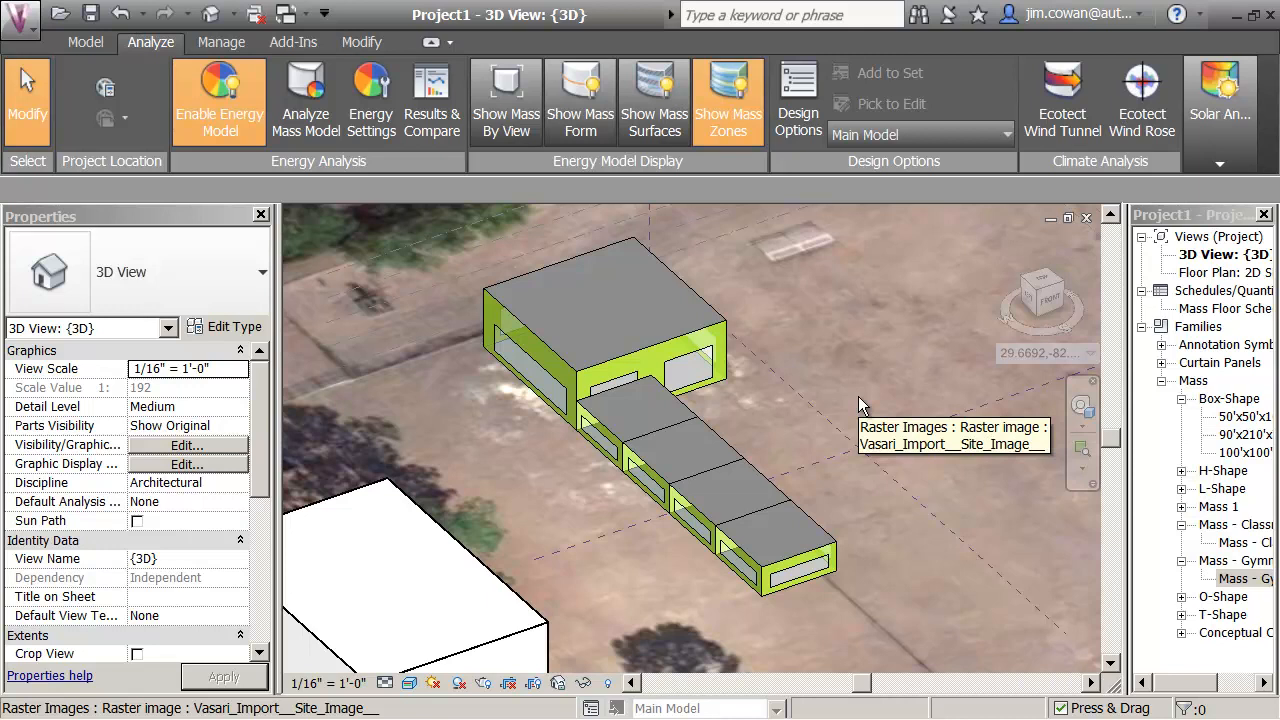
mouse_move(836, 396)
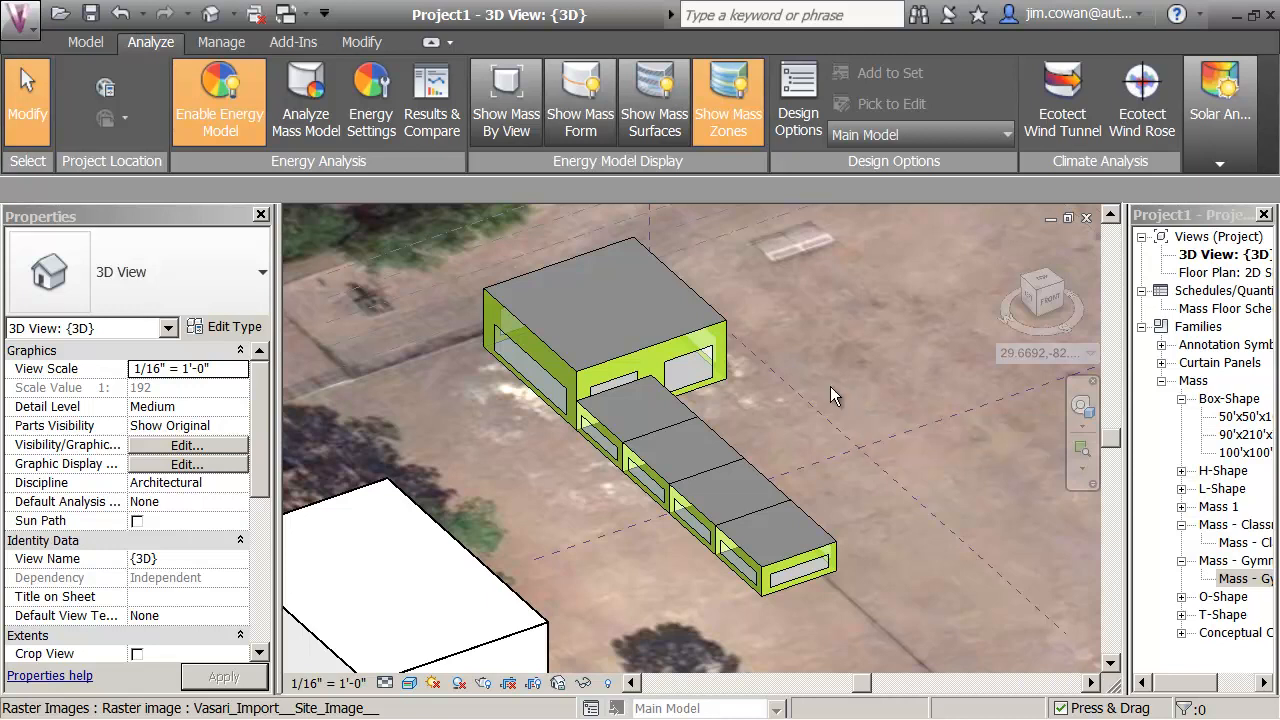
mouse_move(868, 402)
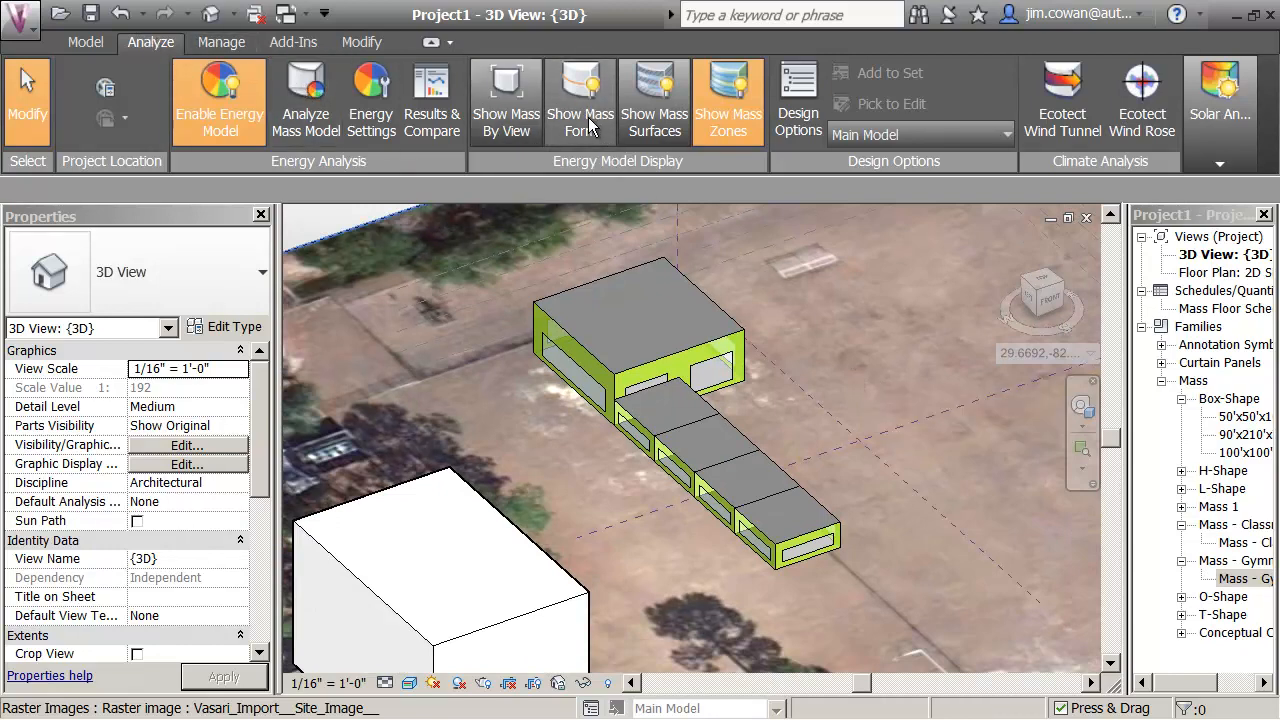
Cycle the mass display through solid forms, surfaces, and back to energy zones
click(580, 100)
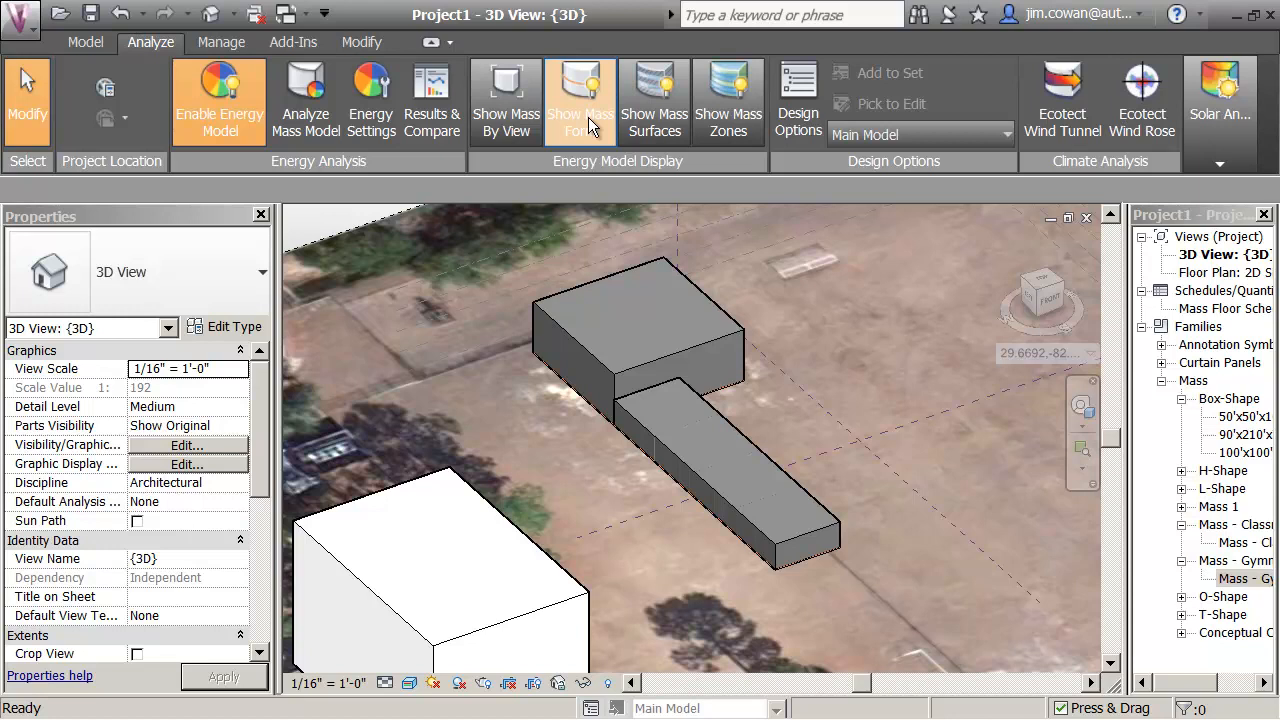
mouse_move(648, 242)
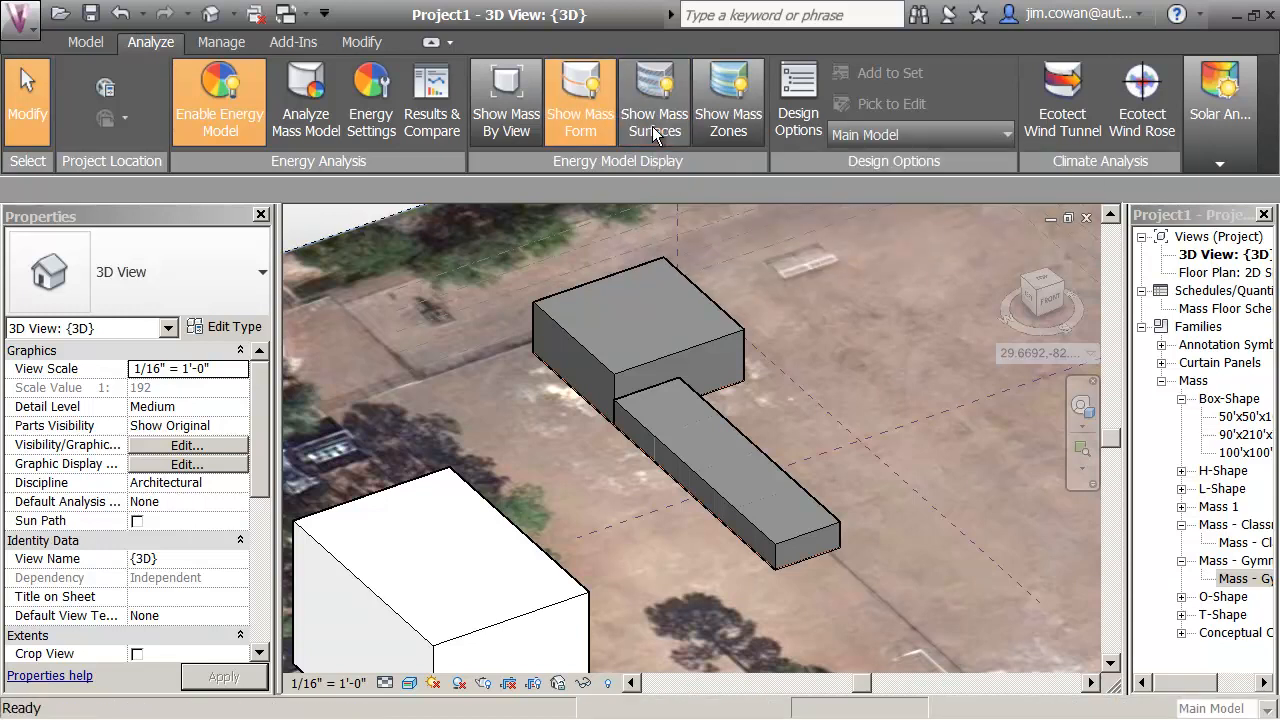
click(654, 100)
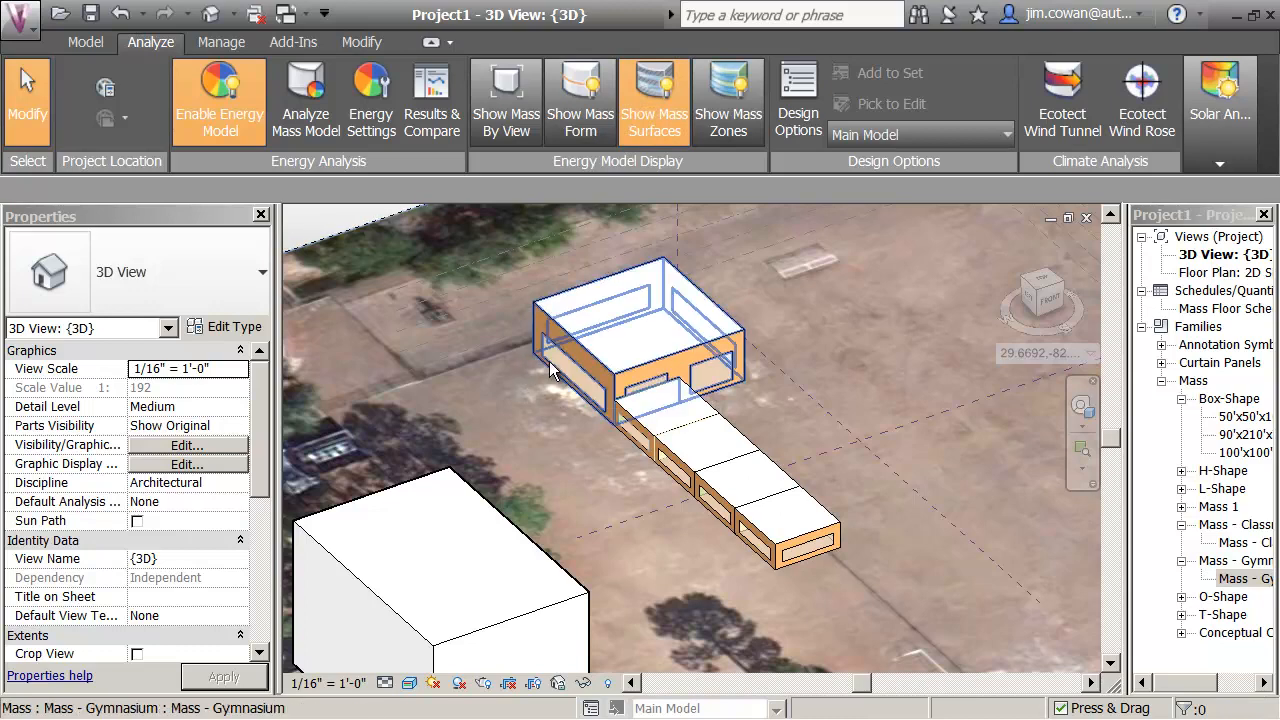
mouse_move(728, 332)
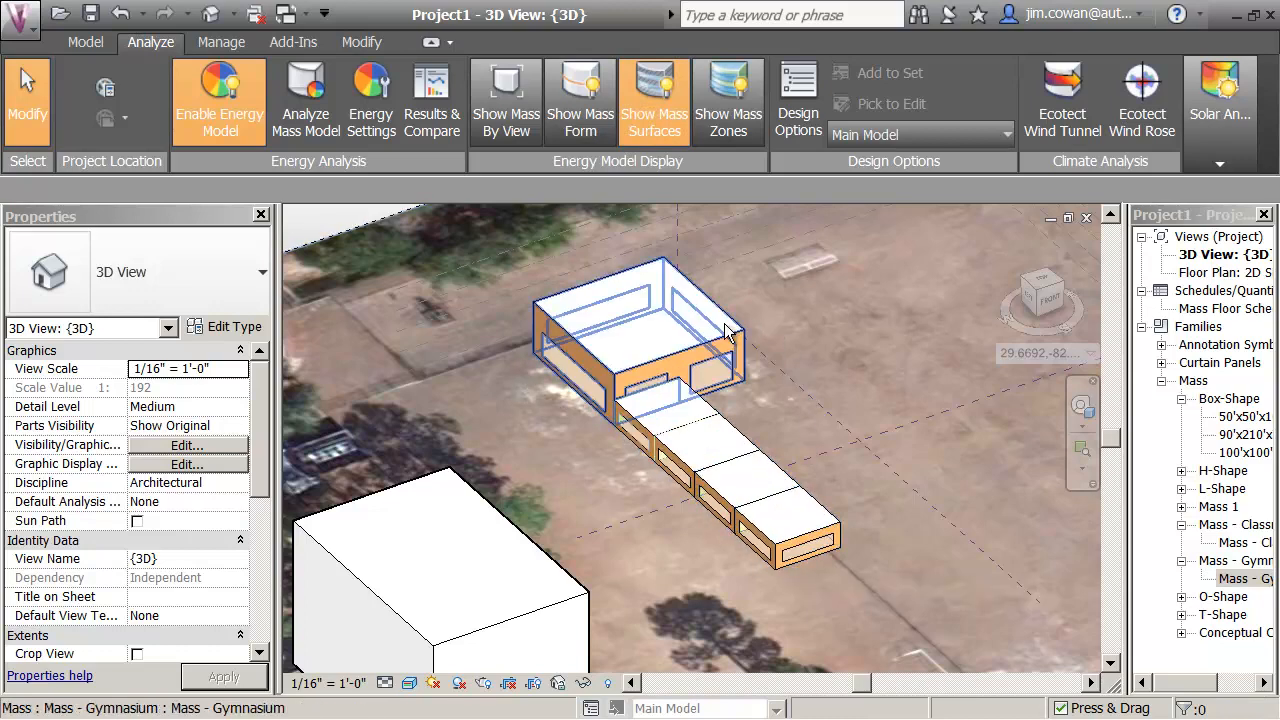
mouse_move(728, 100)
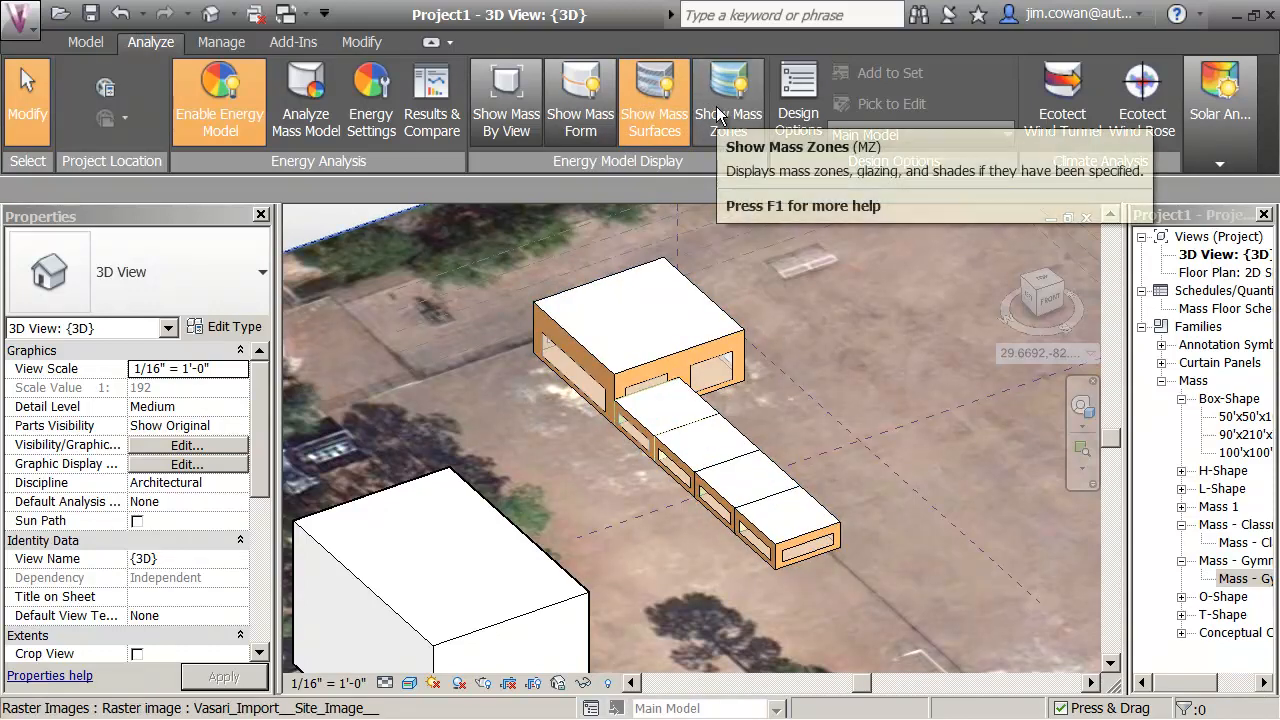
click(728, 100)
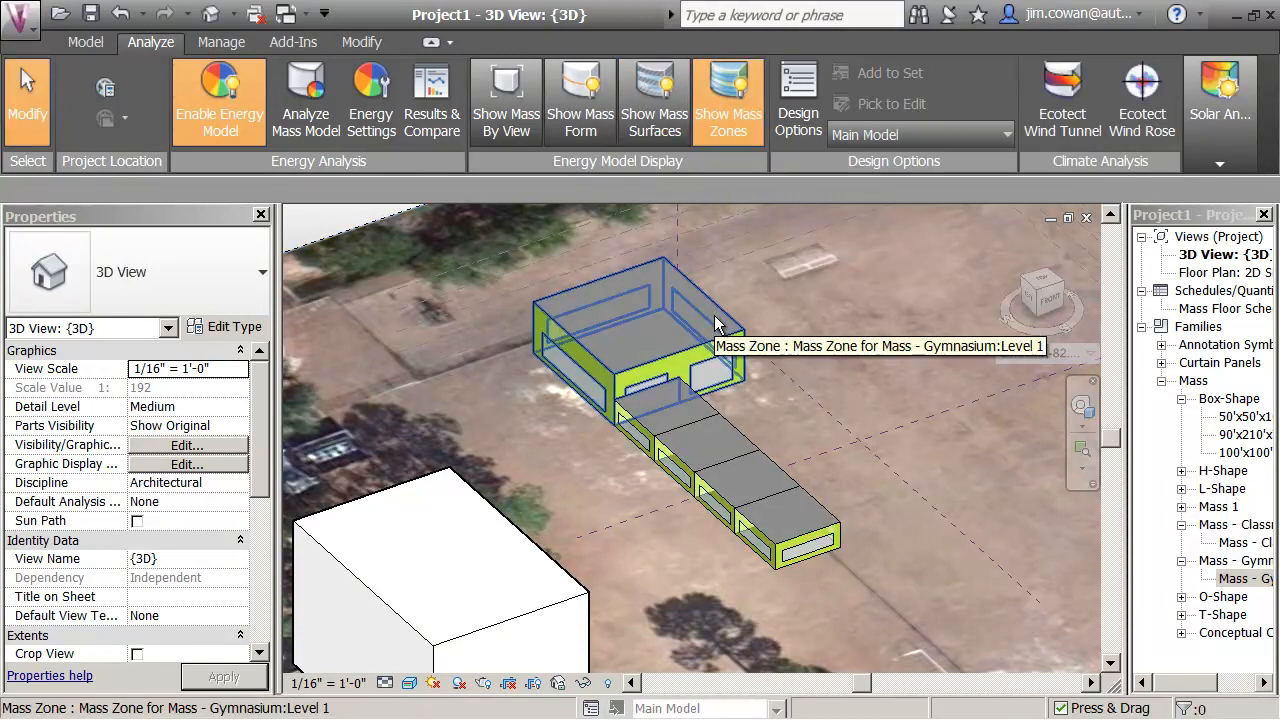
mouse_move(704, 418)
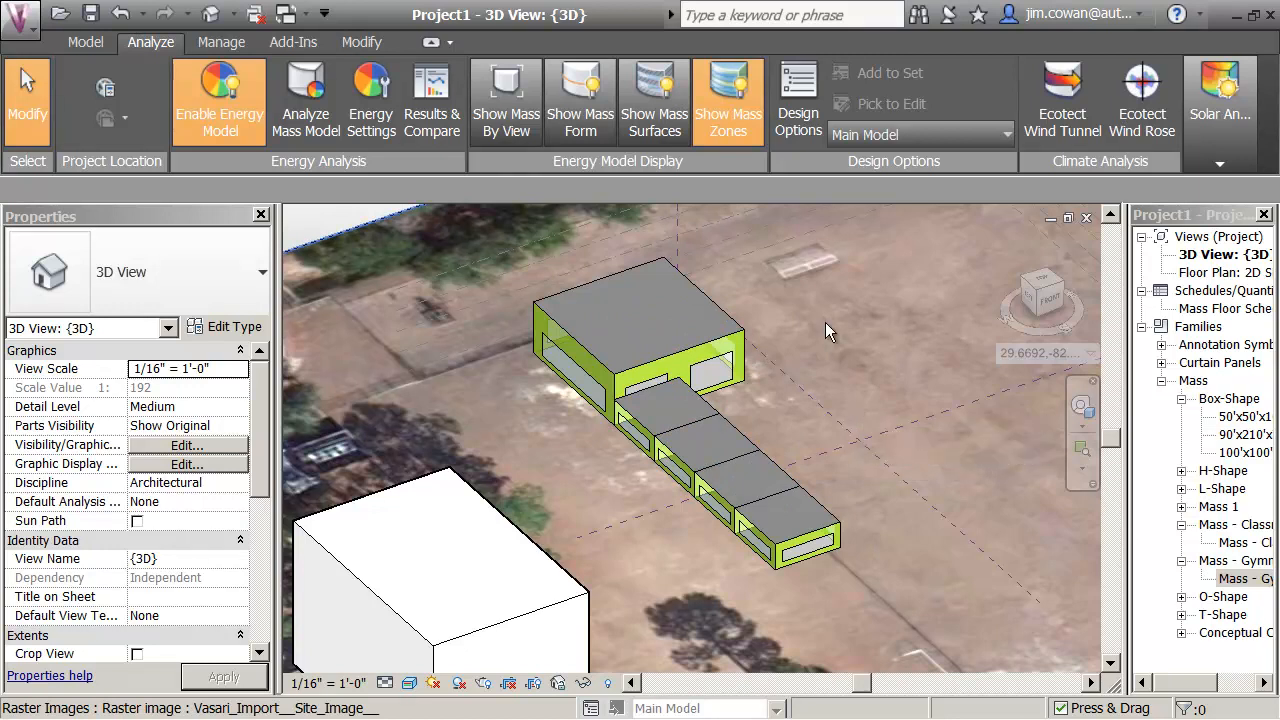
mouse_move(484, 250)
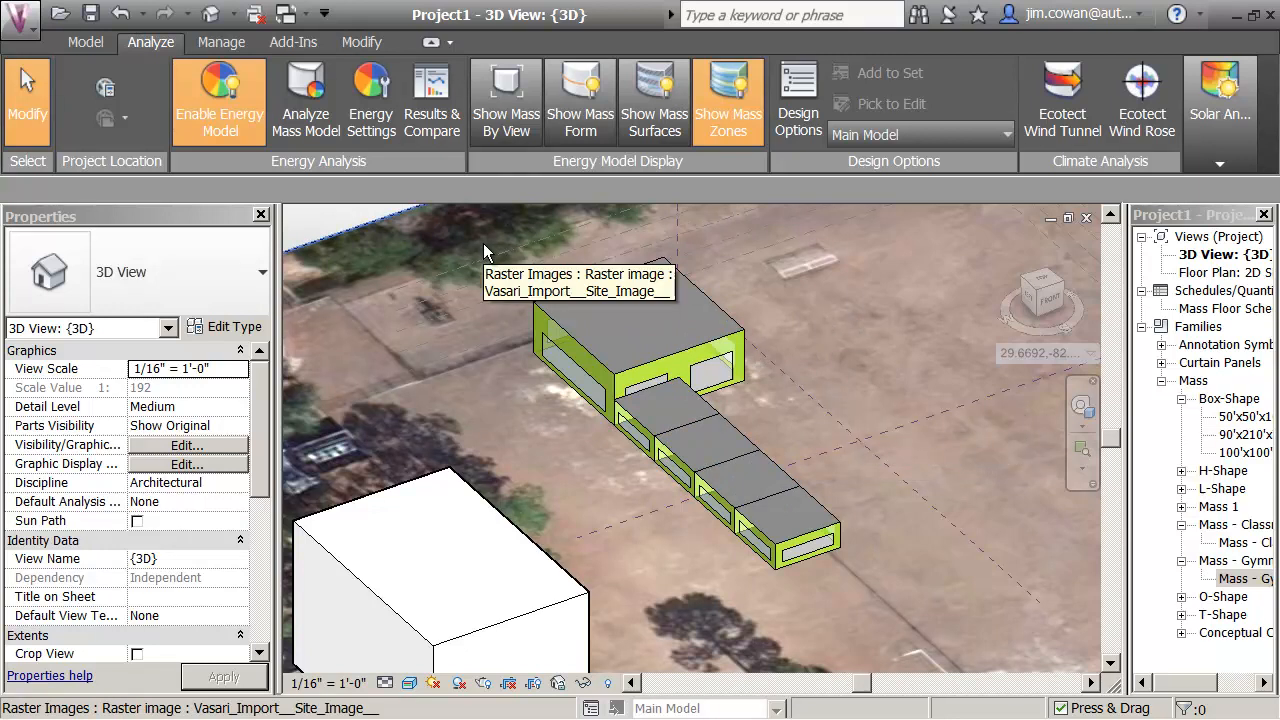
mouse_move(532, 300)
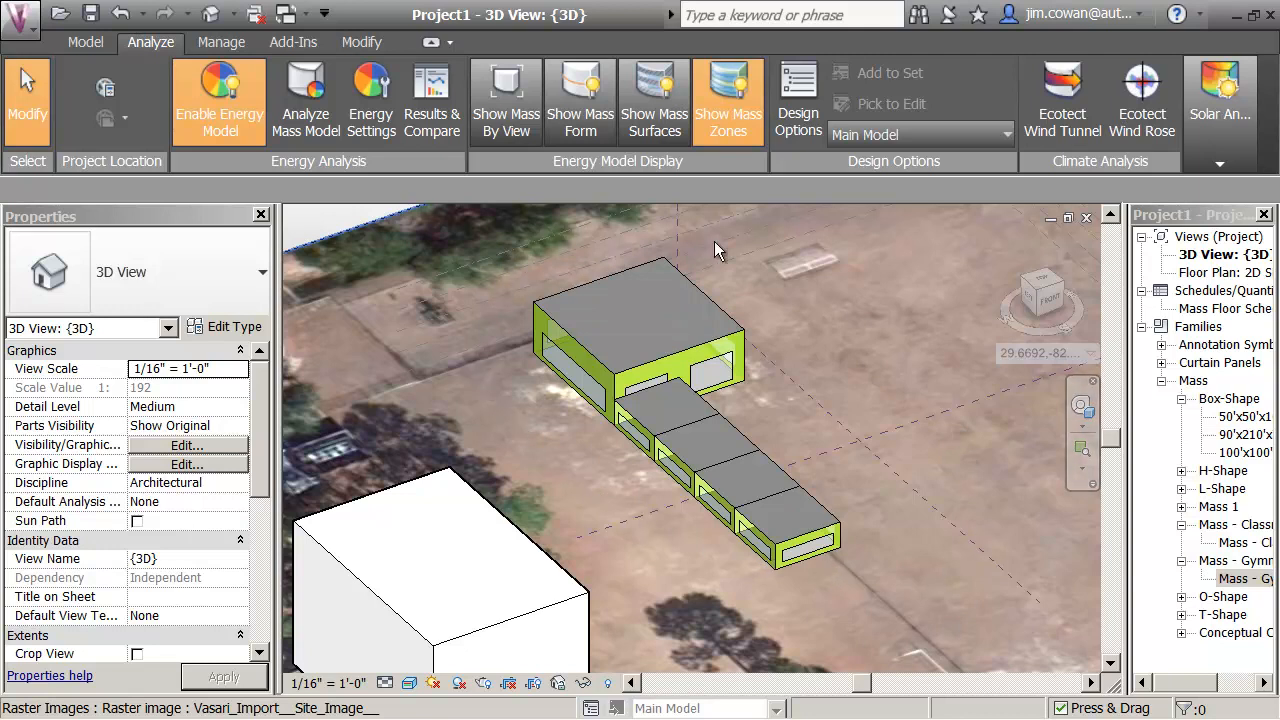
mouse_move(860, 470)
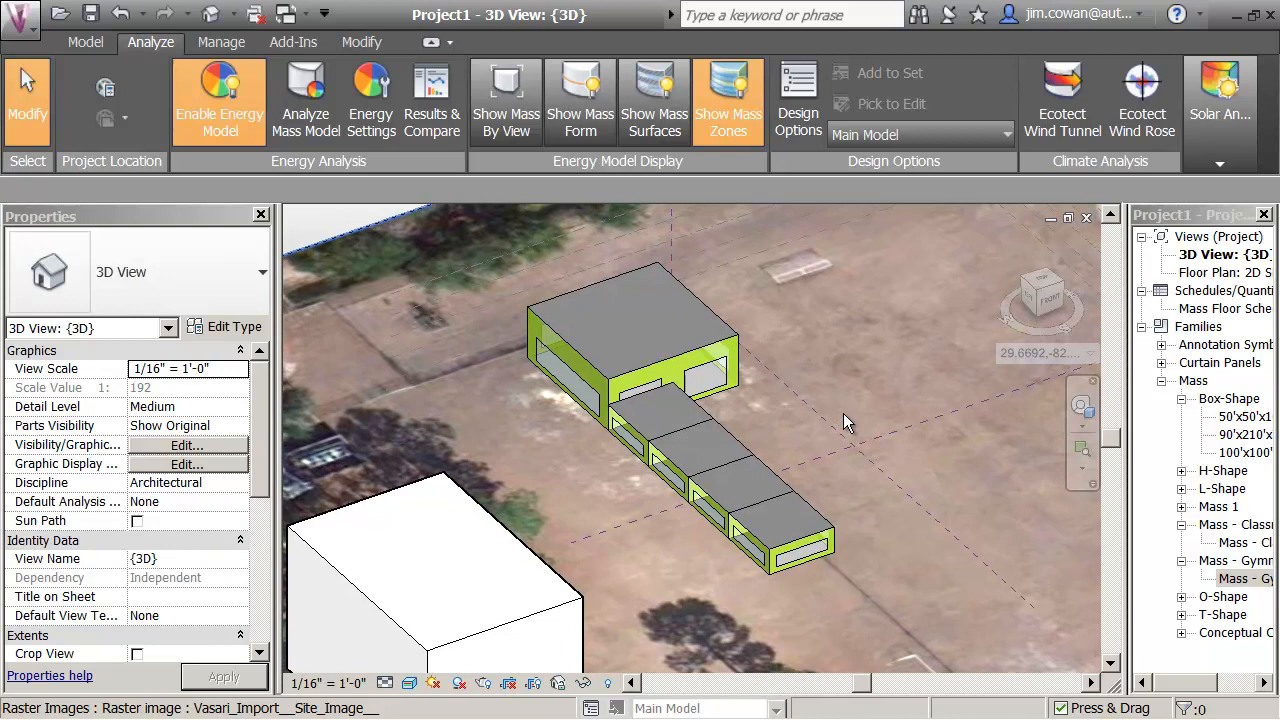
mouse_move(798, 320)
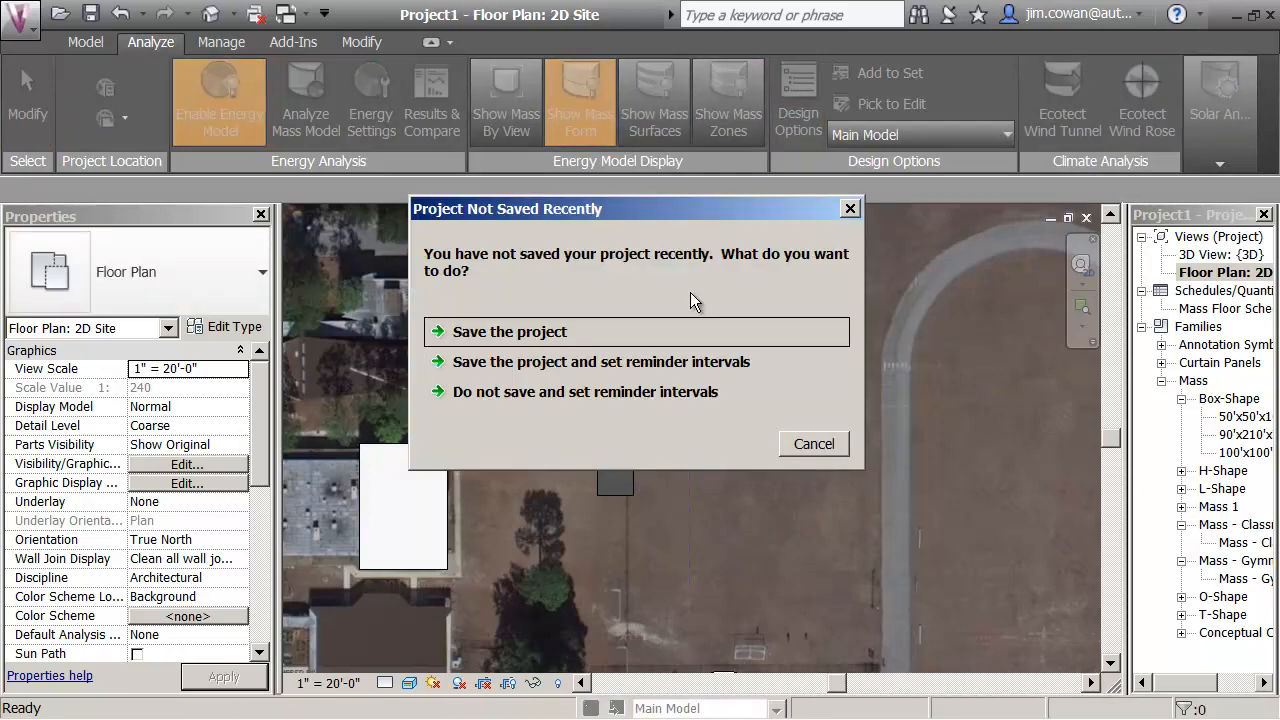
Save the project under the new name 'new school'
click(508, 332)
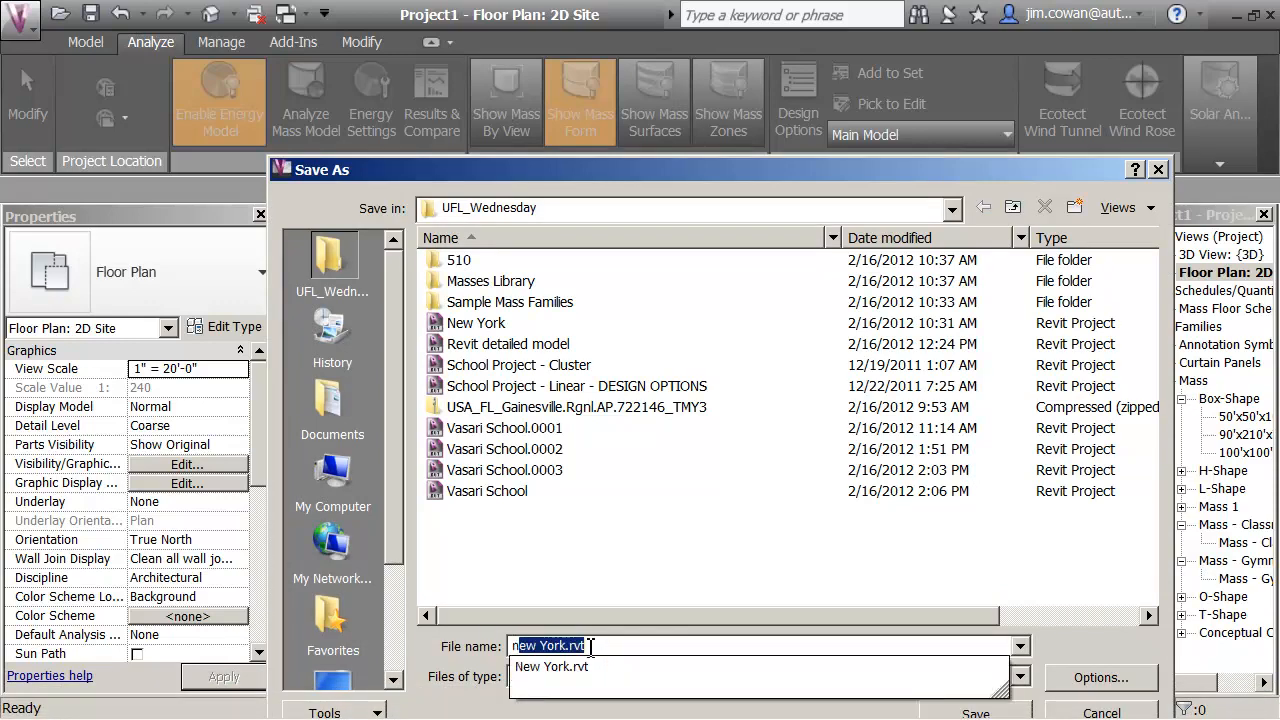
text(new school)
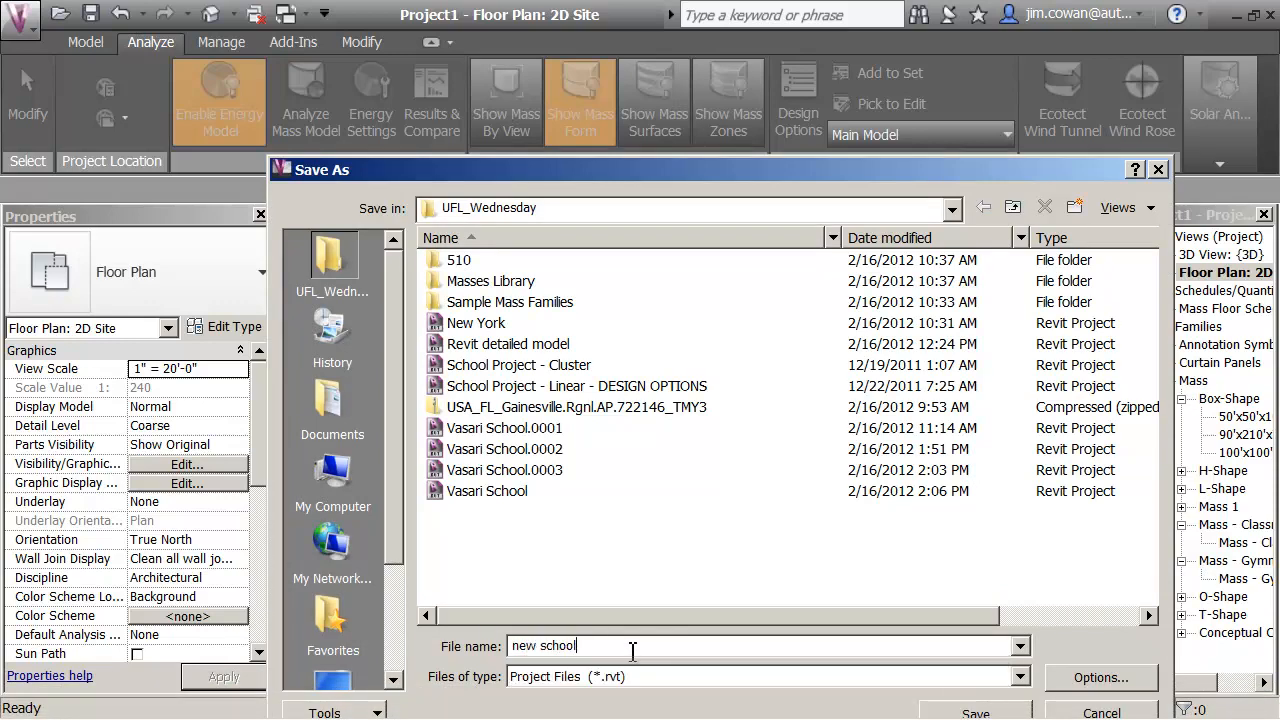
click(976, 712)
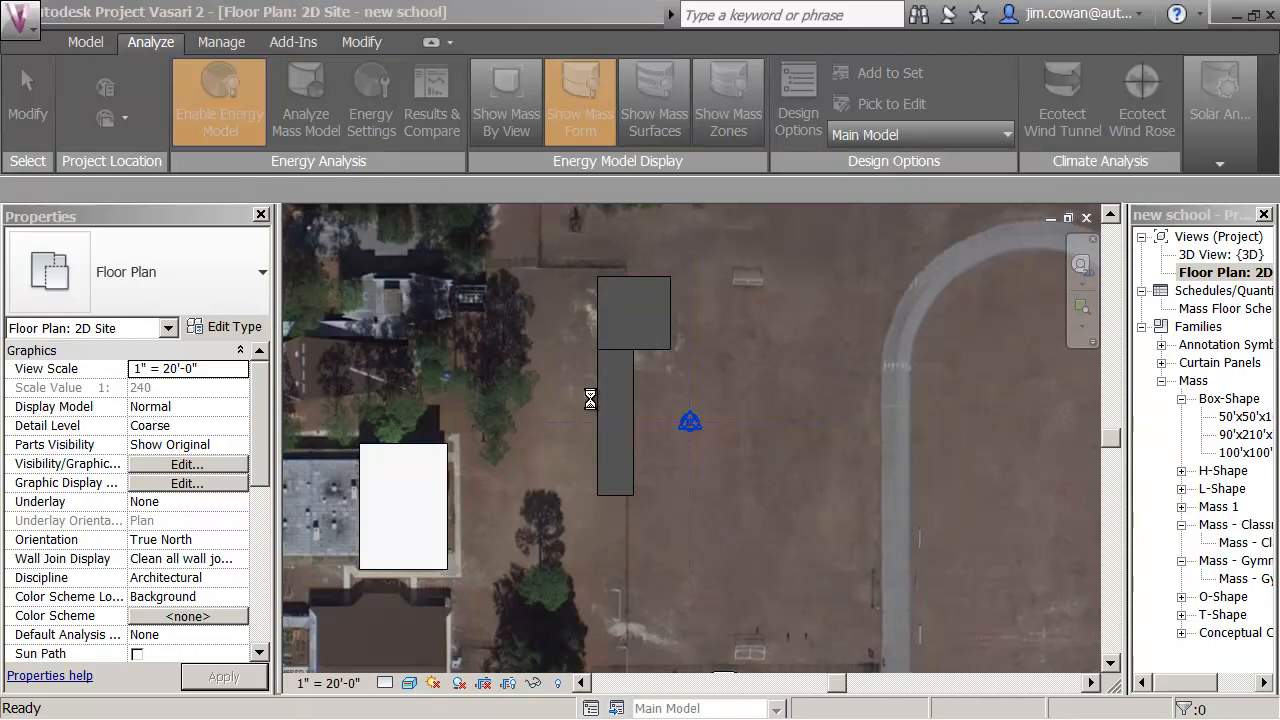
click(796, 100)
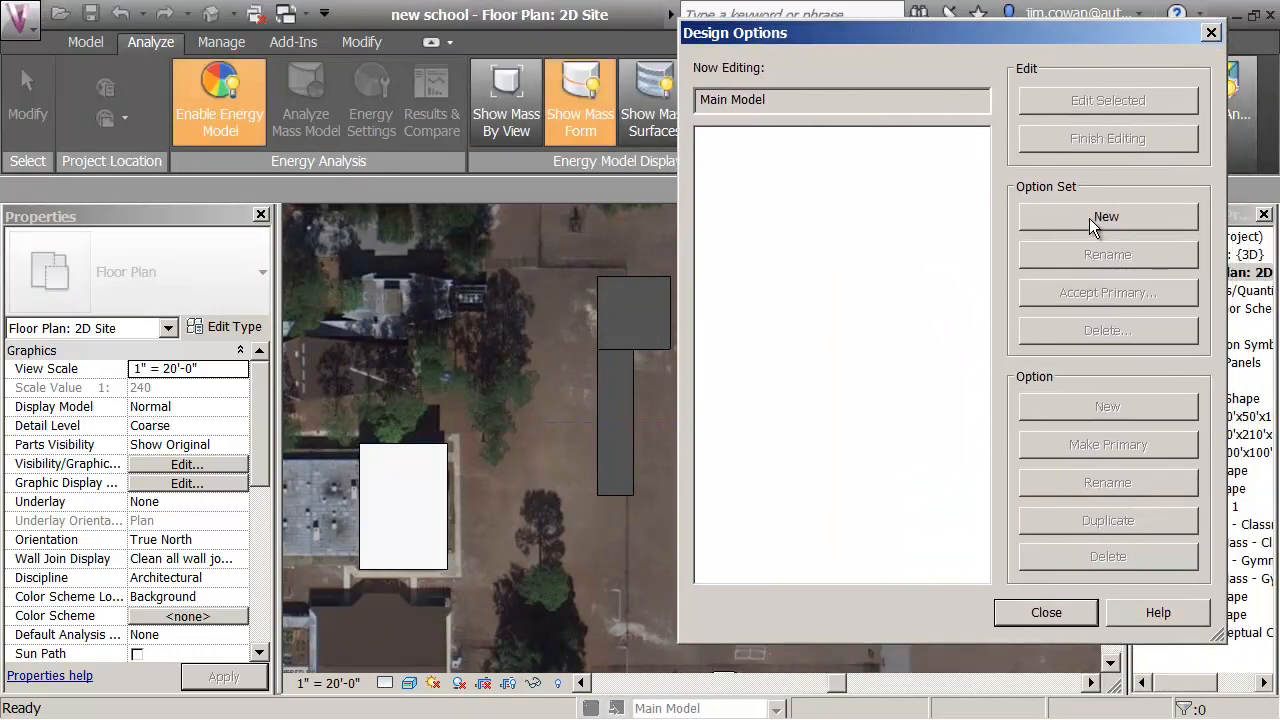
Create a new design option set and rename it 'orientation'
click(1108, 216)
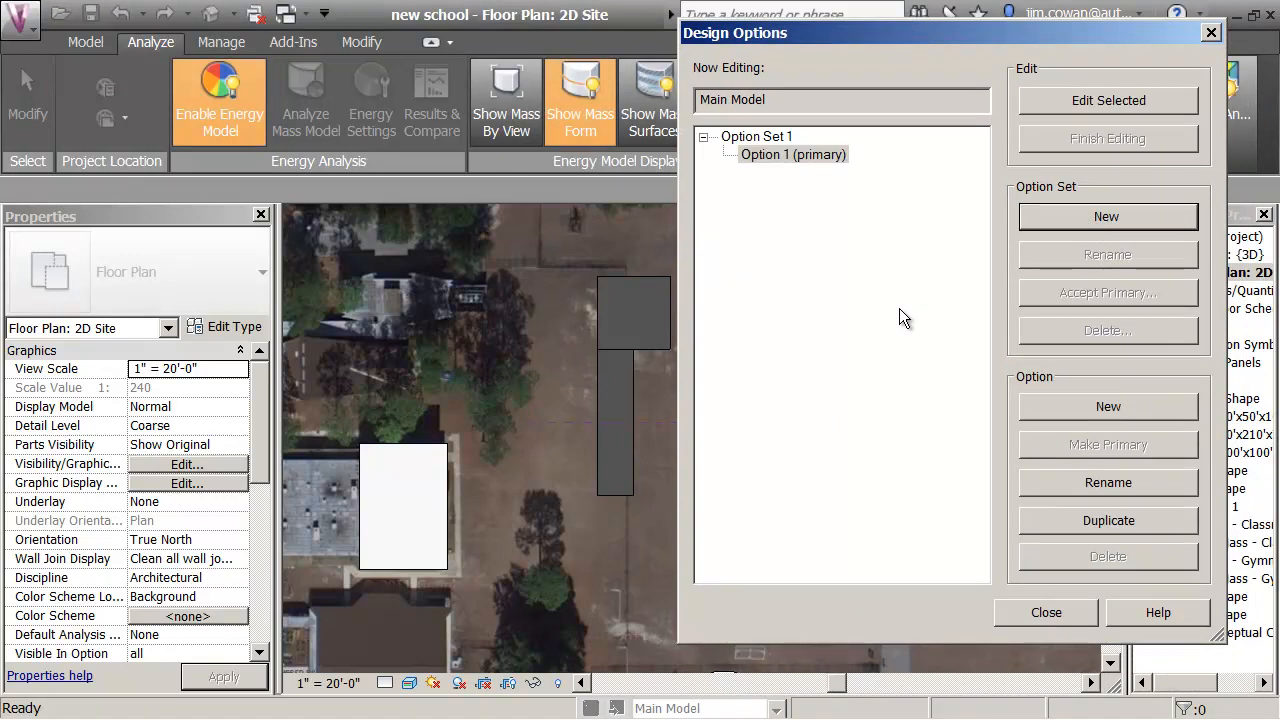
click(756, 136)
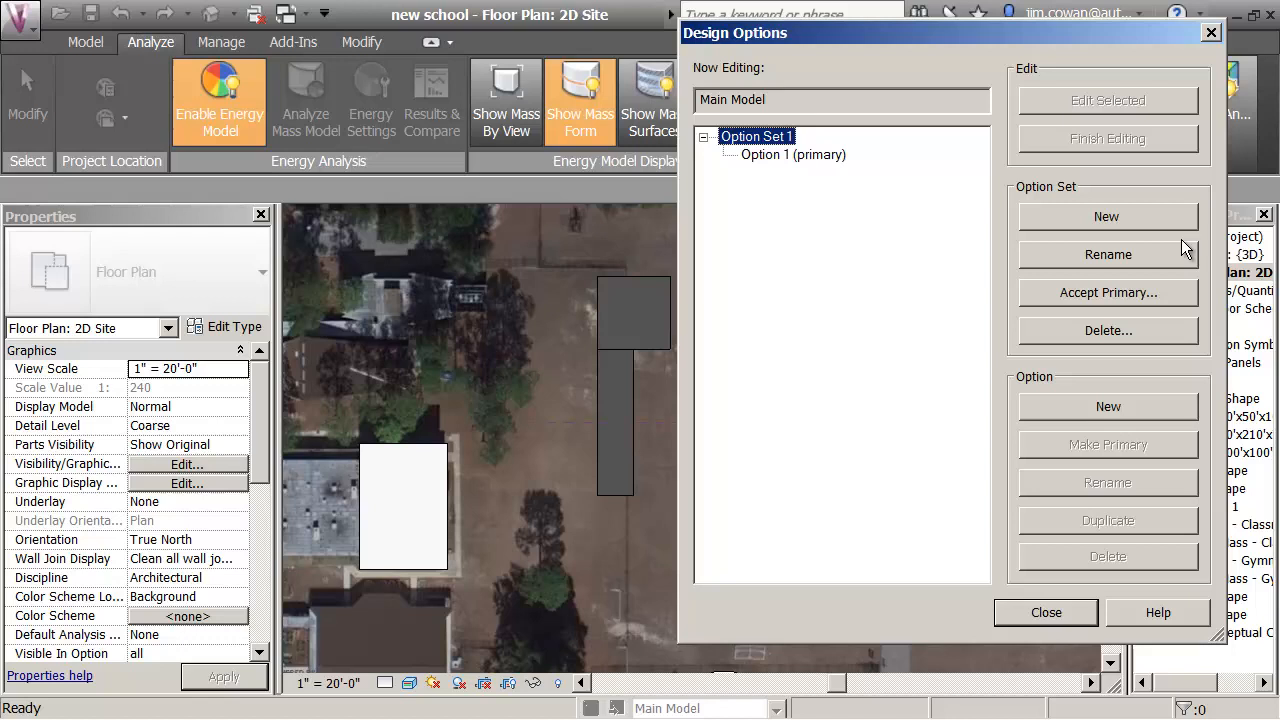
click(1108, 254)
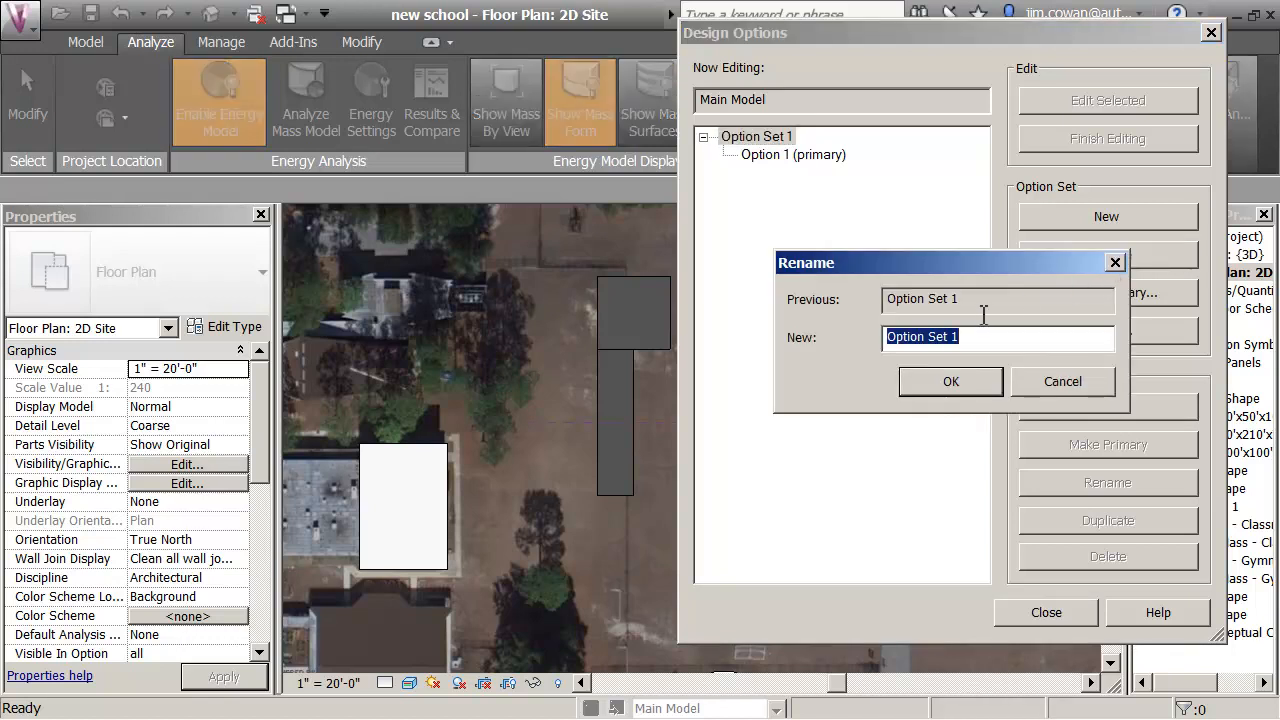
text(orient)
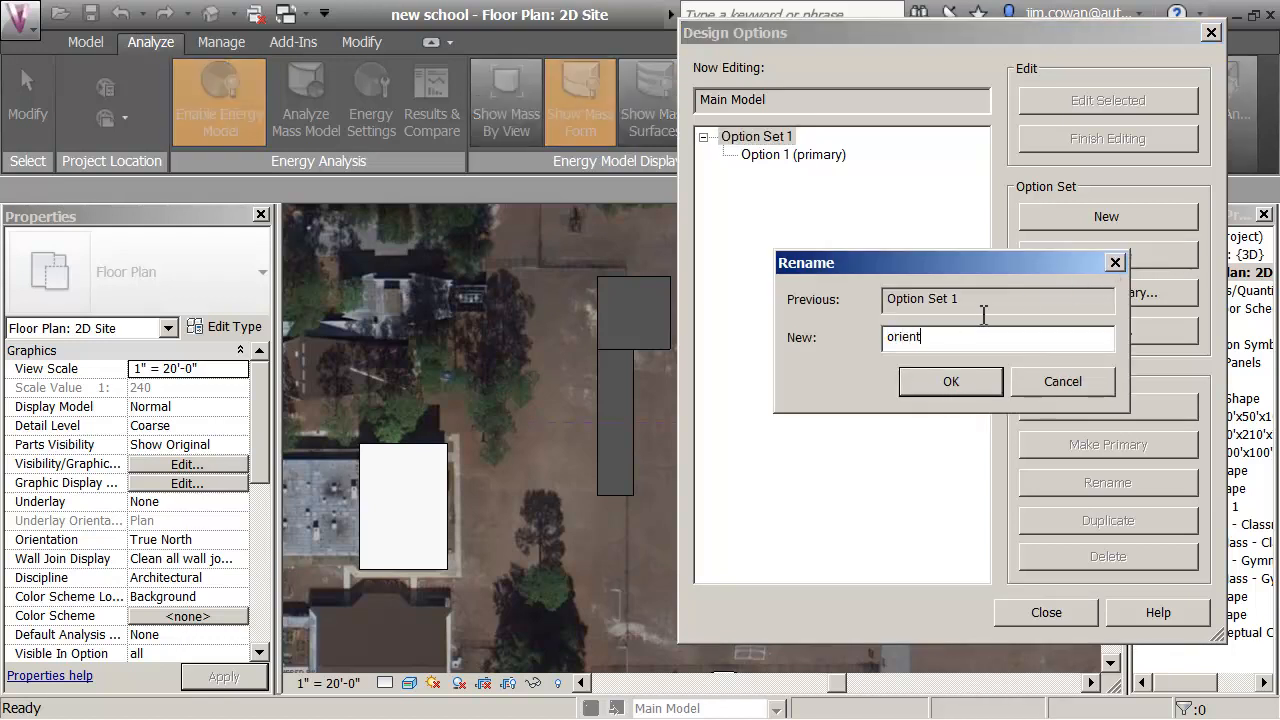
text(ation)
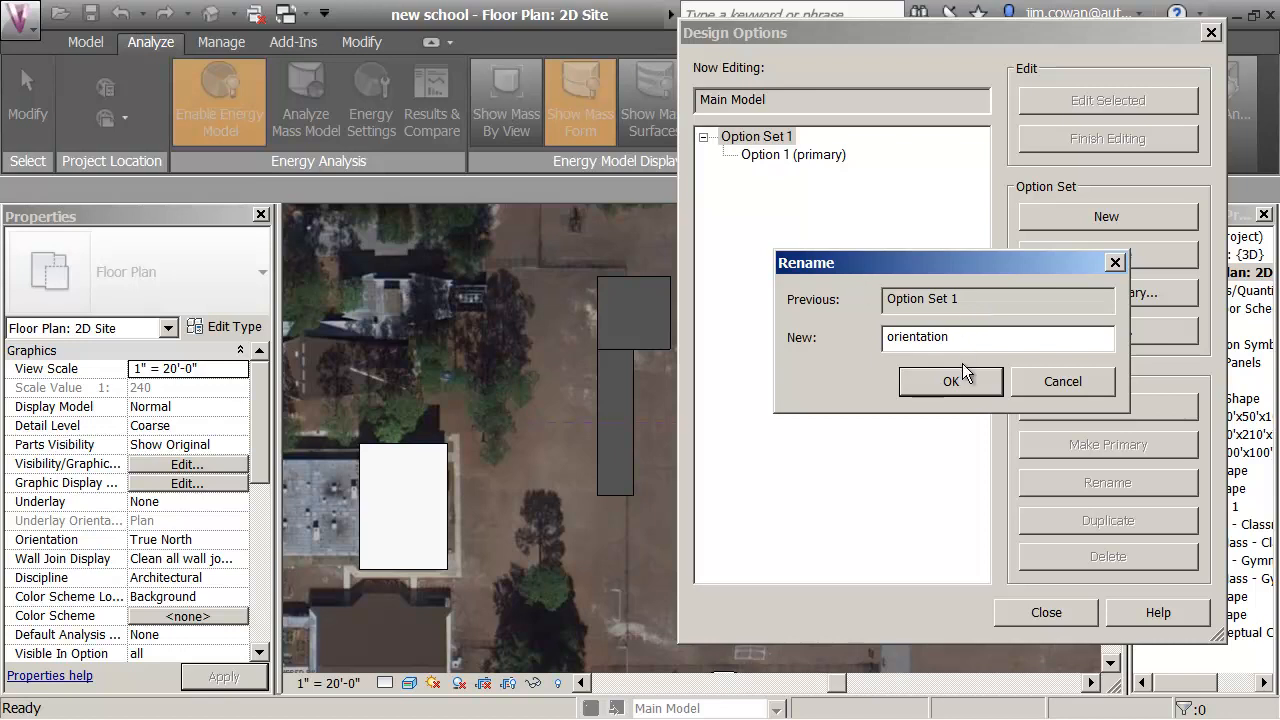
click(950, 380)
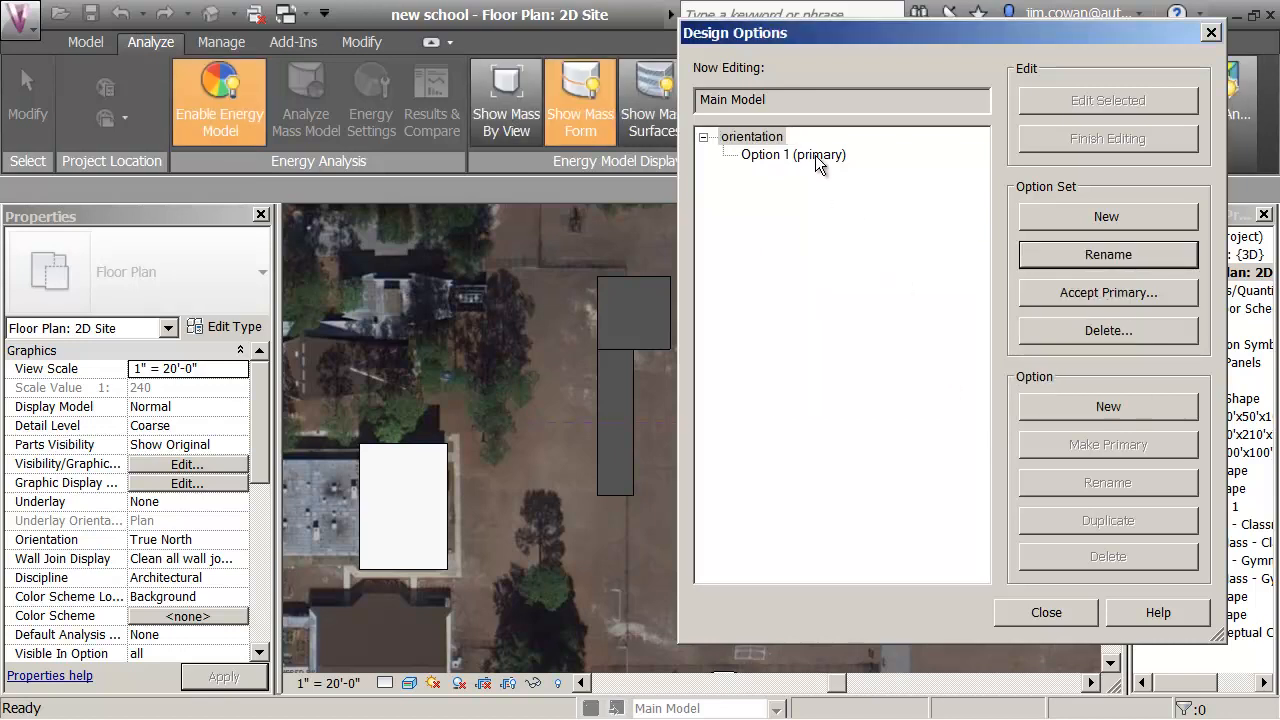
Rename the set's primary option to 'n-s' and close Design Options
click(792, 156)
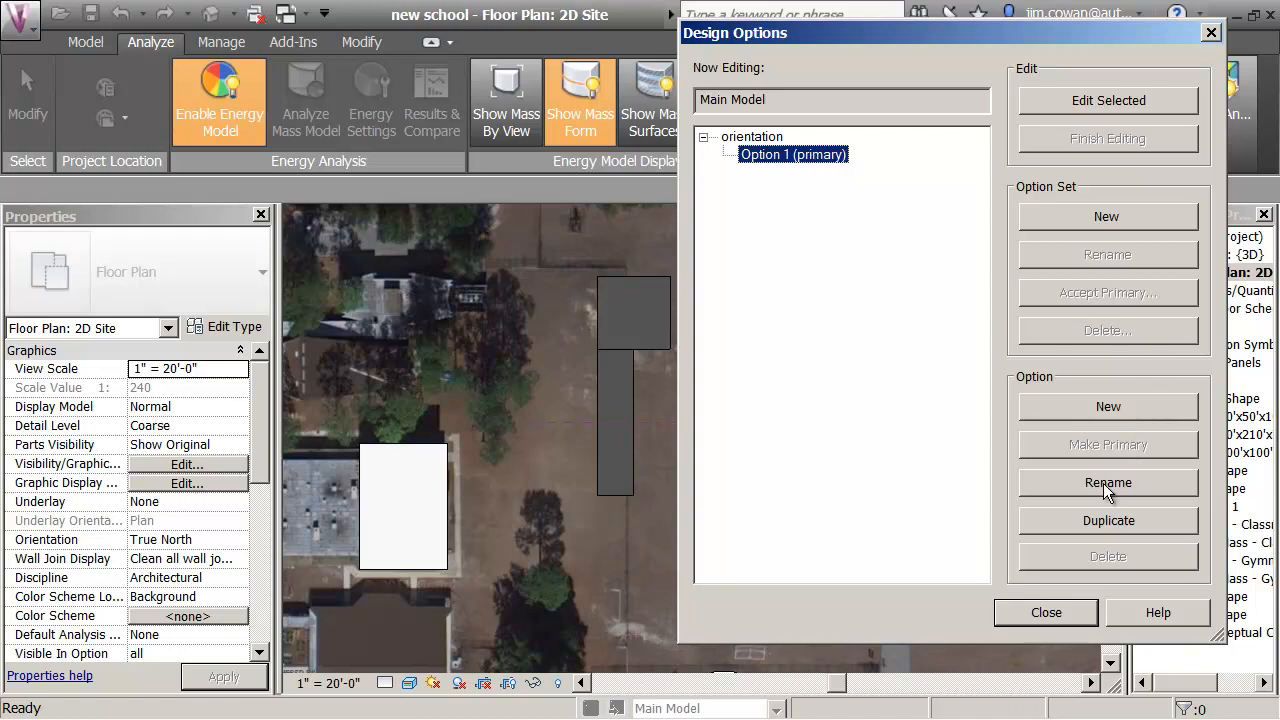
click(1108, 482)
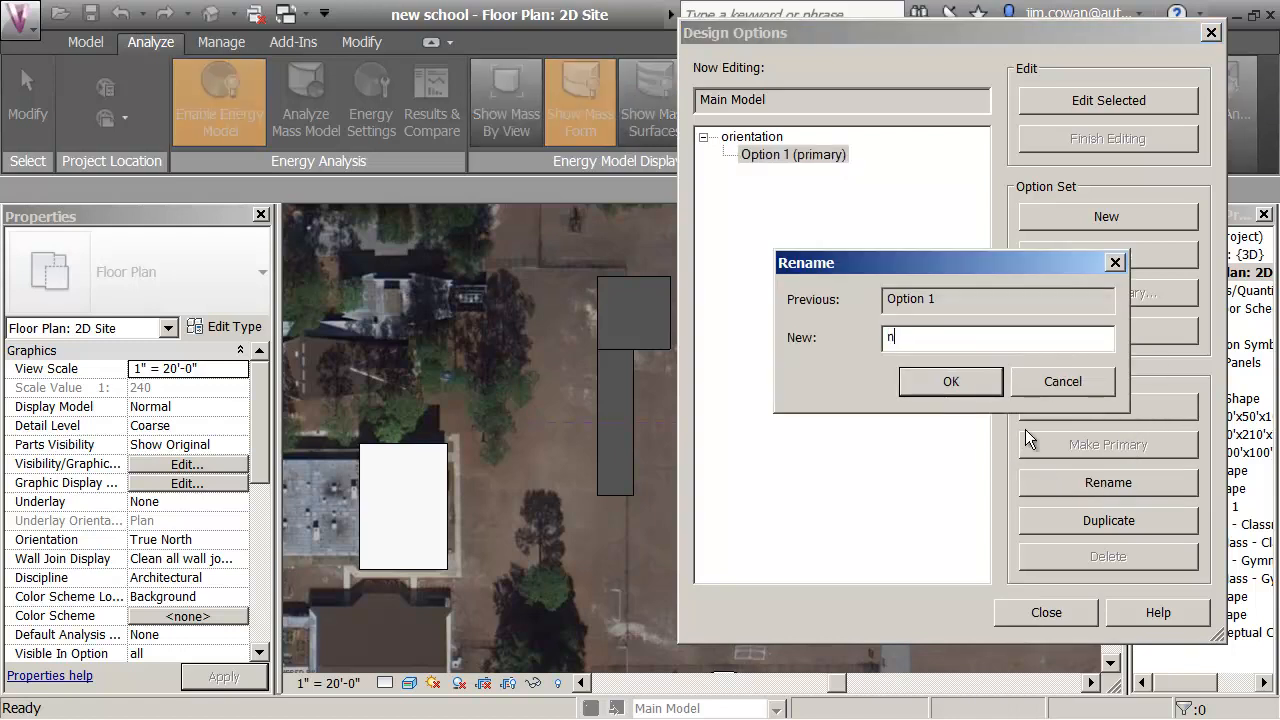
text(-1)
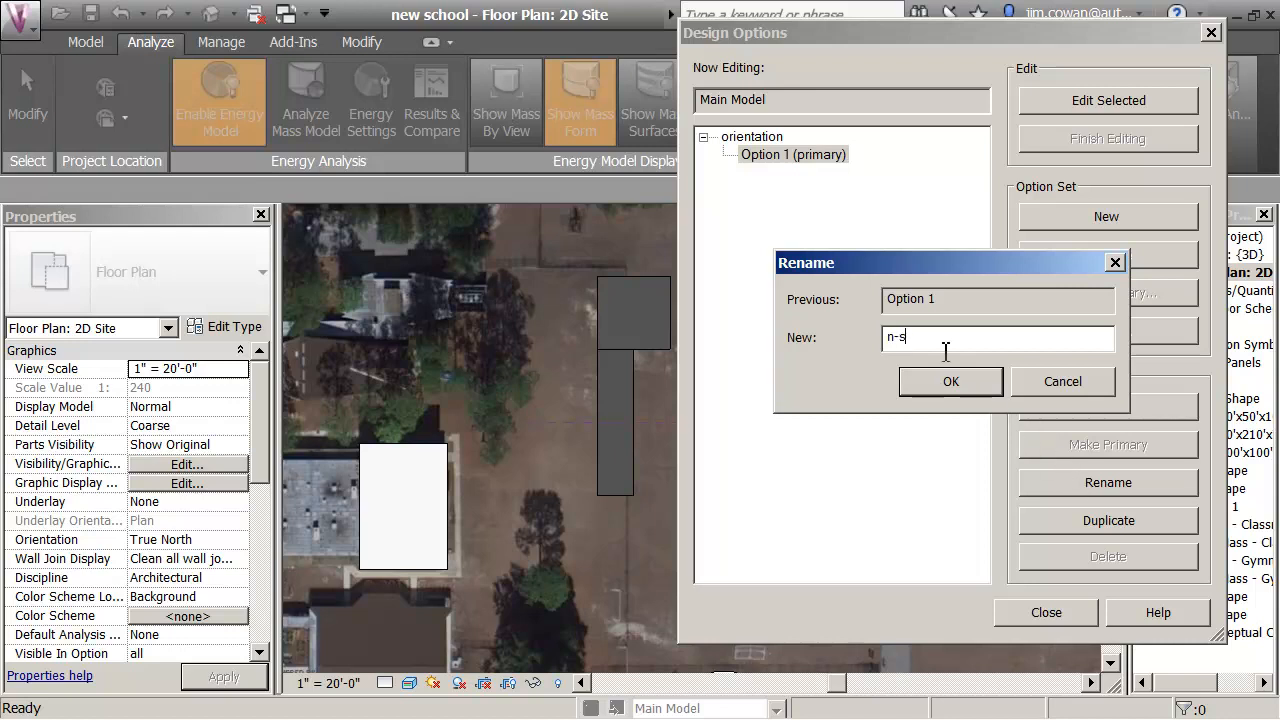
click(950, 380)
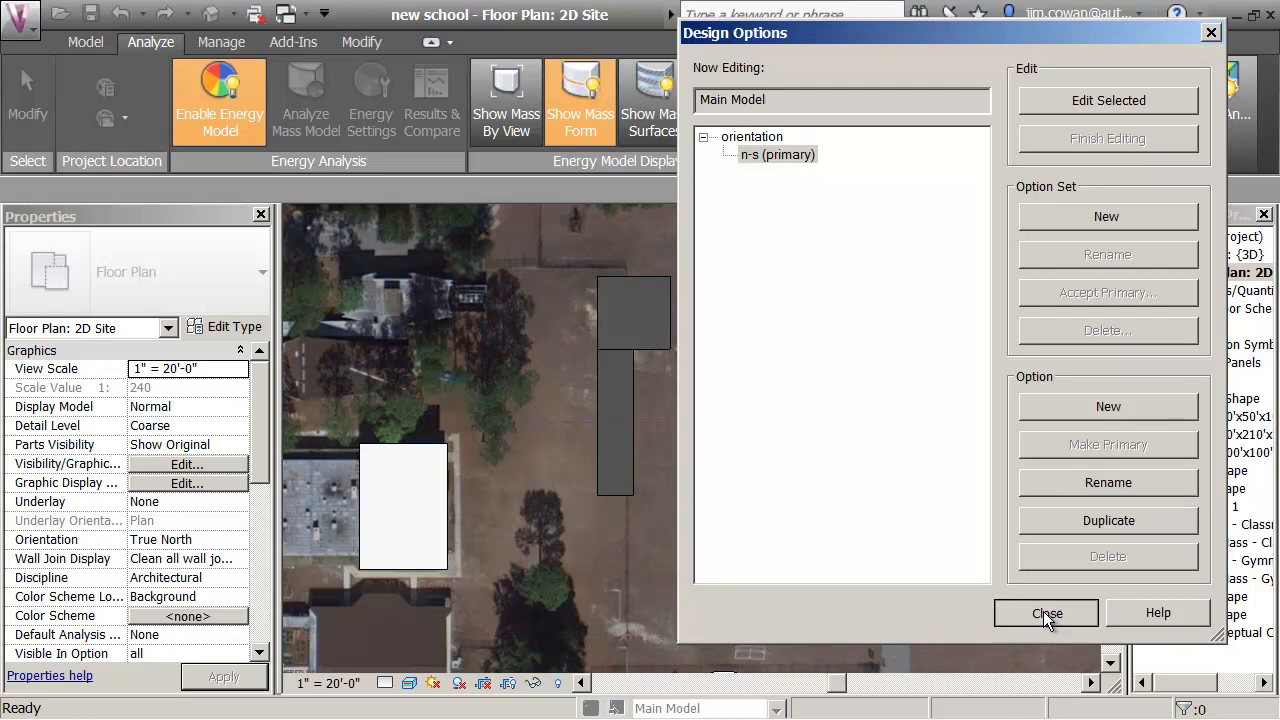
click(1046, 612)
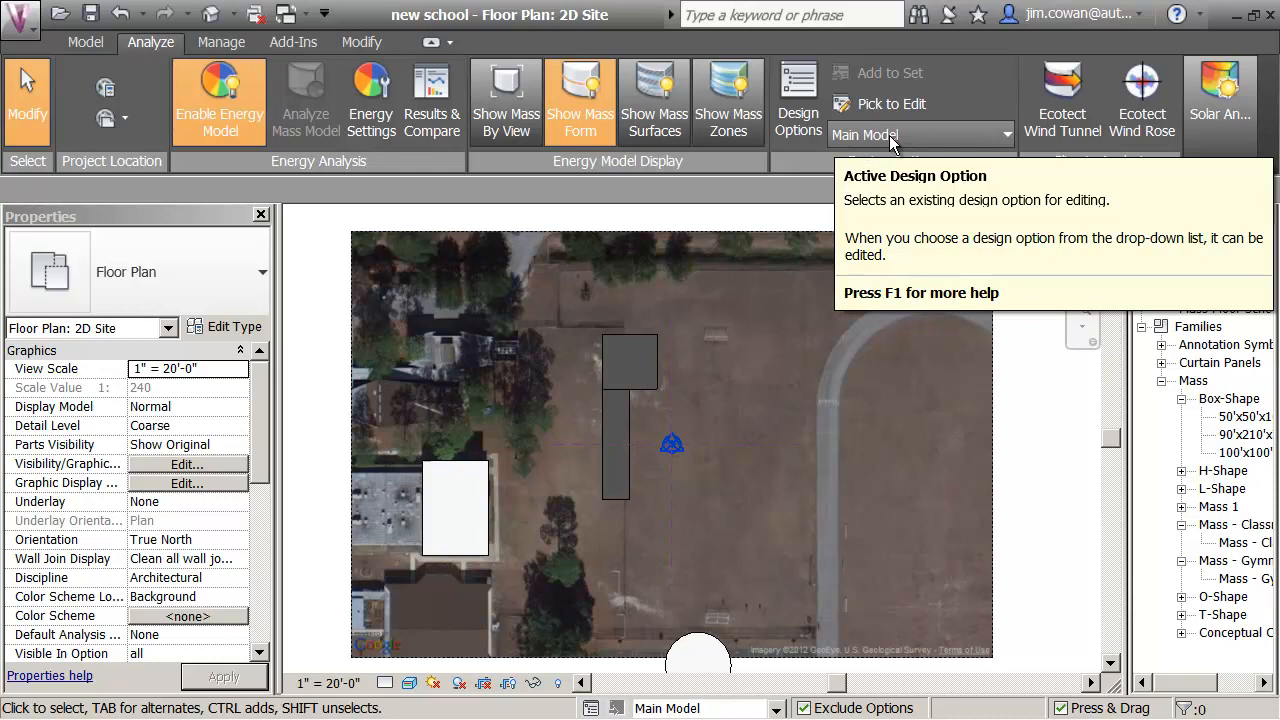
Rename Option 1 in the orientation set to 'e-w'
click(1006, 136)
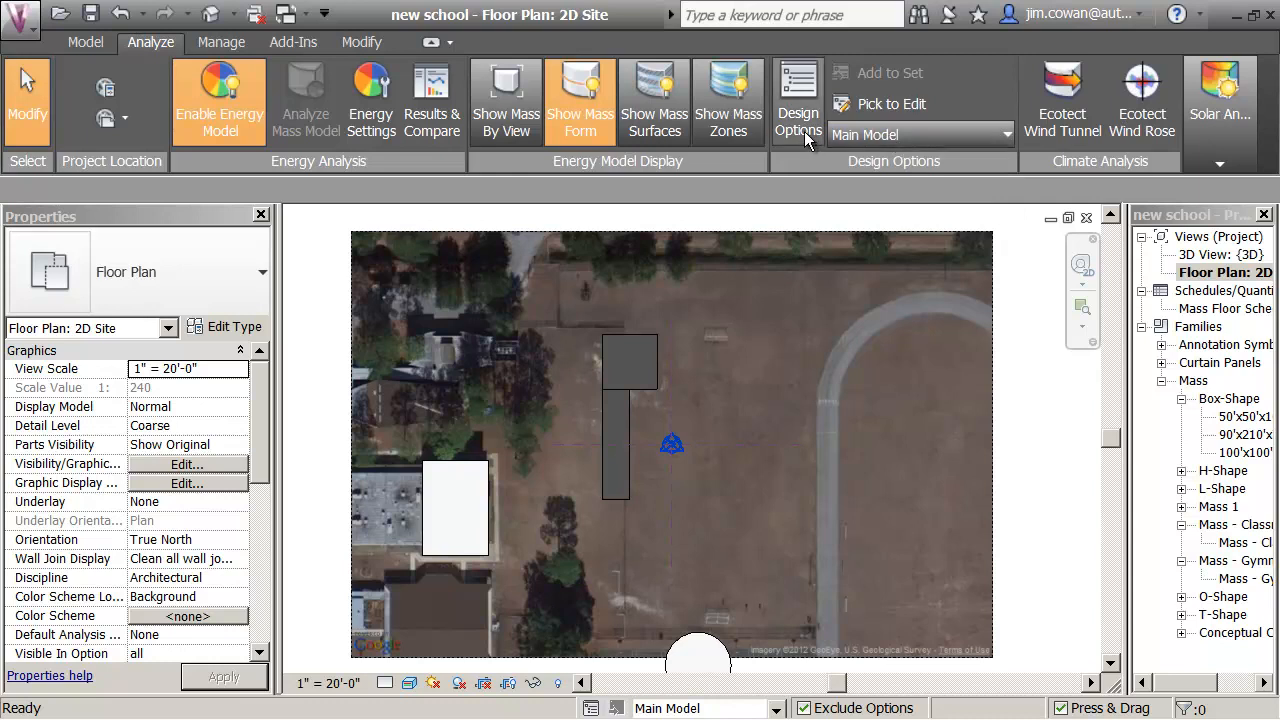
click(798, 100)
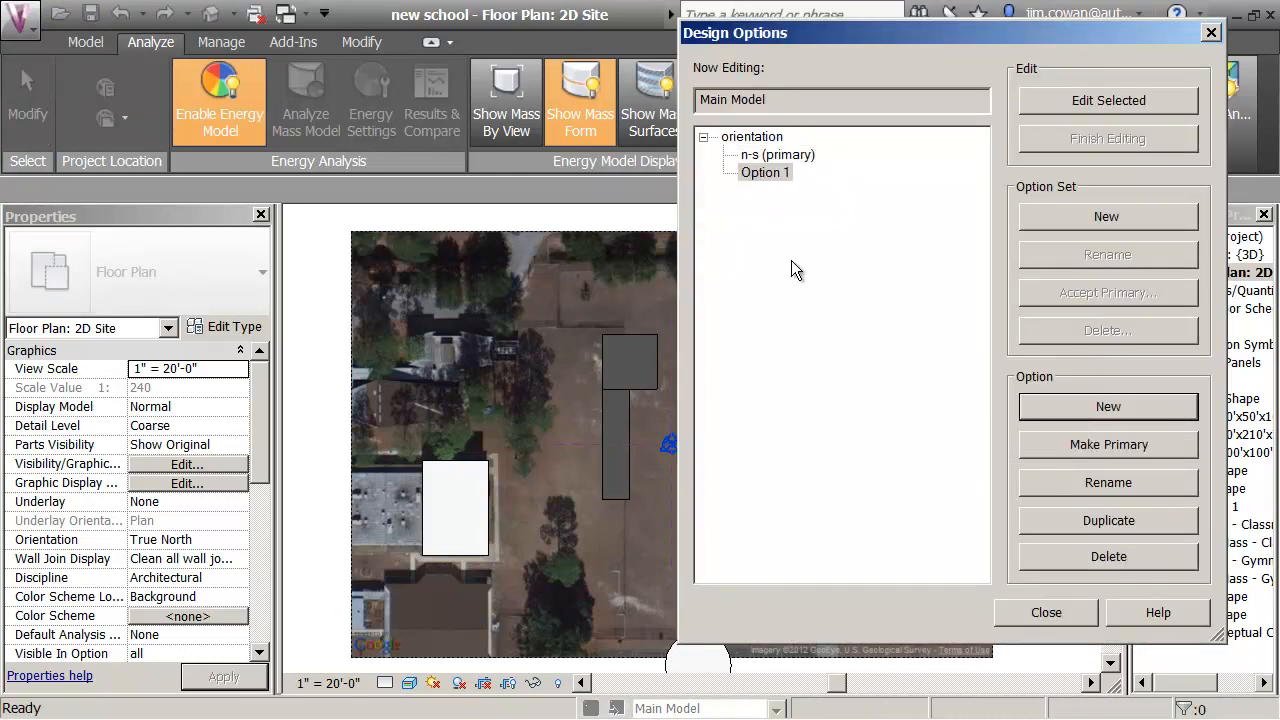
click(1108, 482)
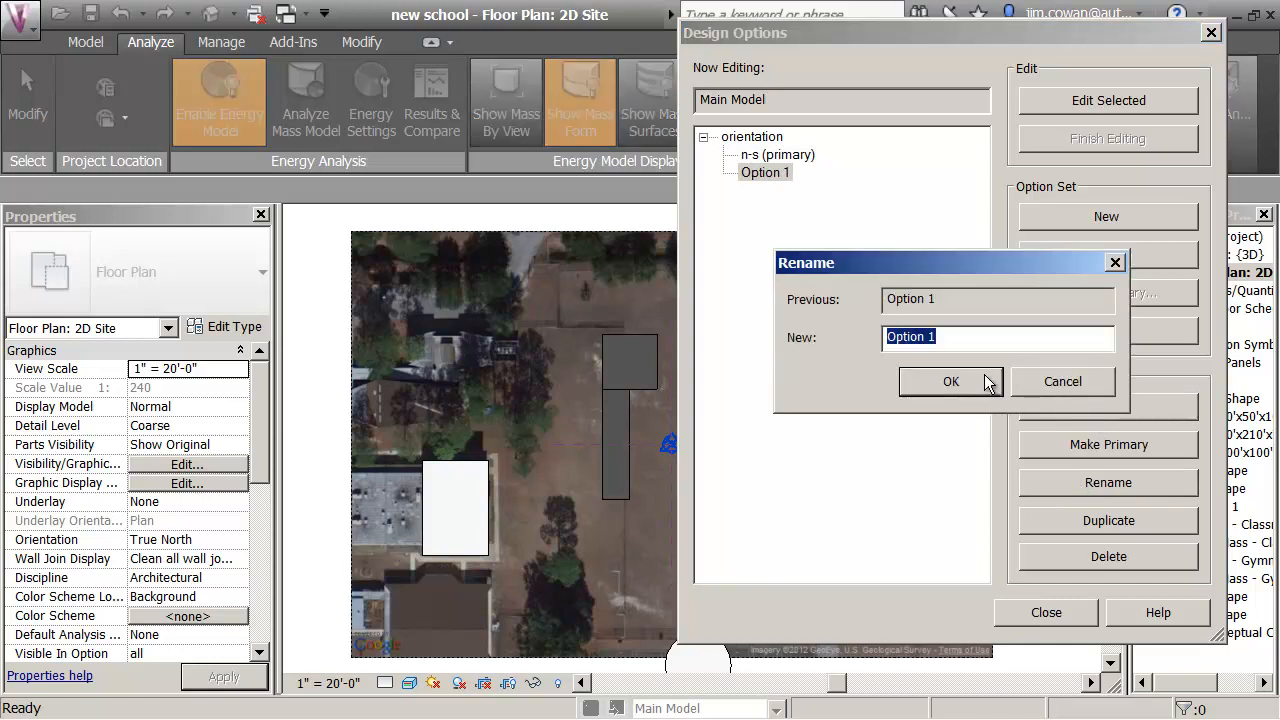
text(e-w)
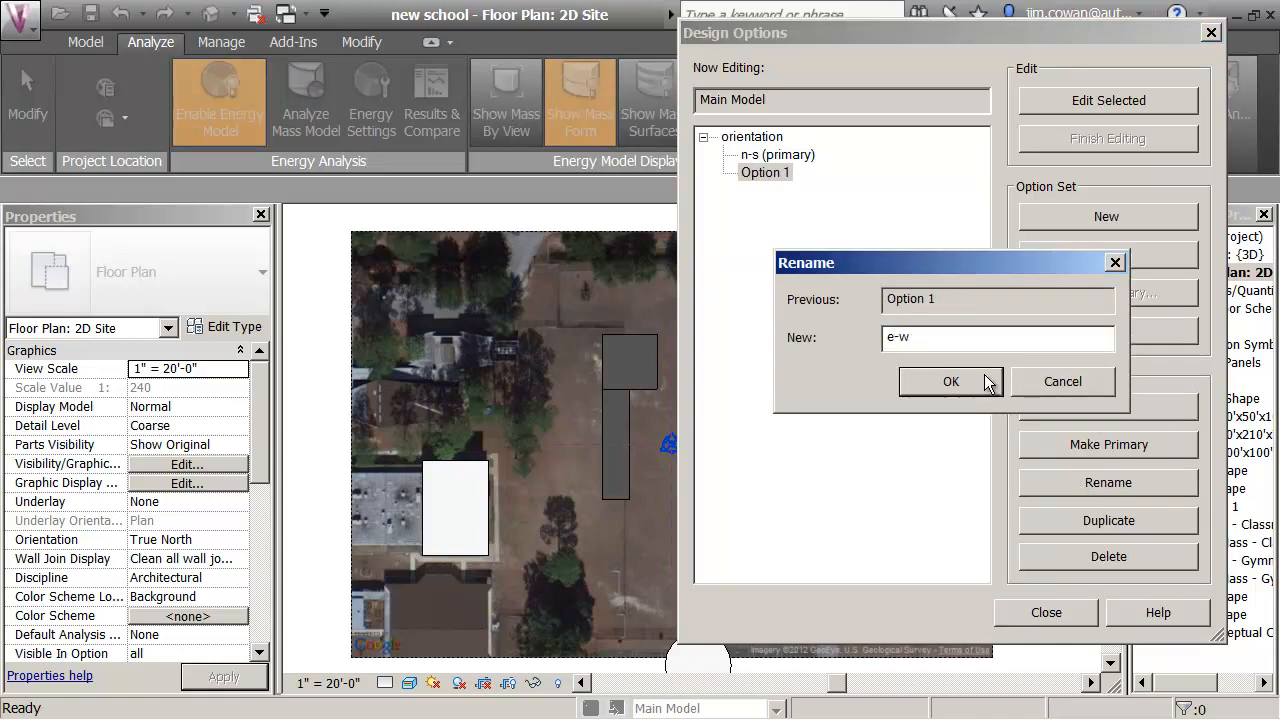
click(950, 380)
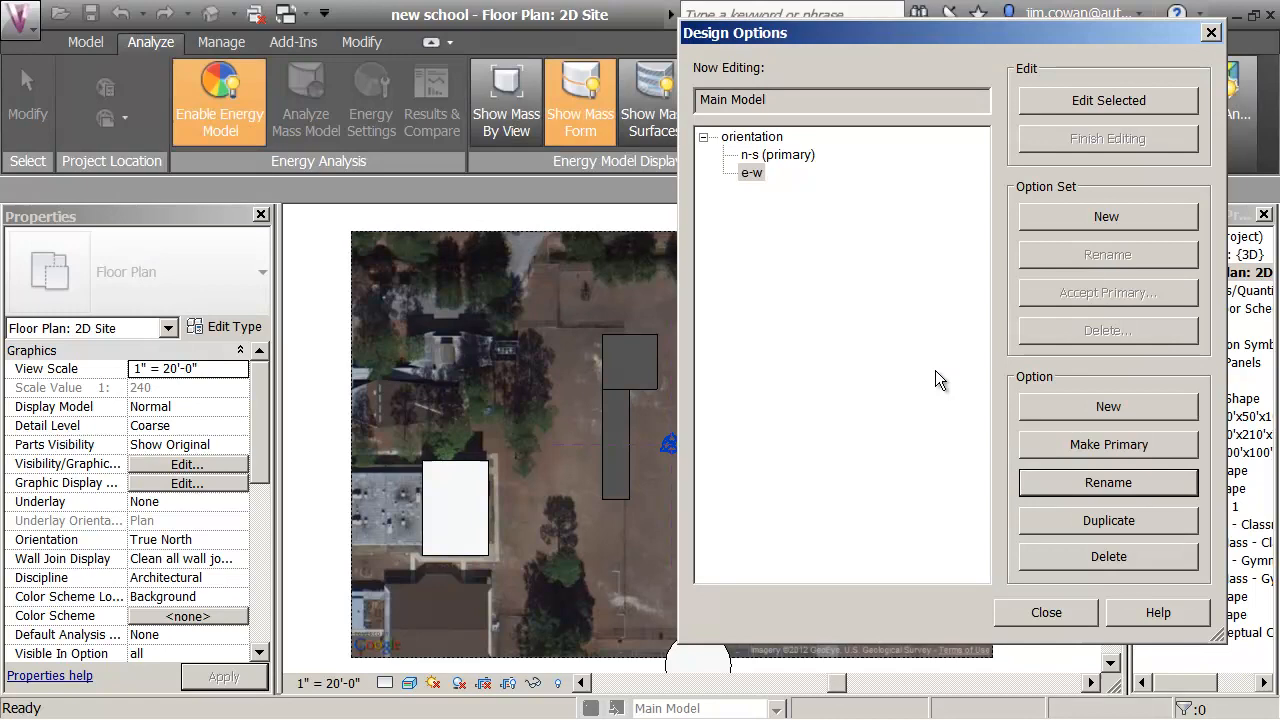
click(752, 172)
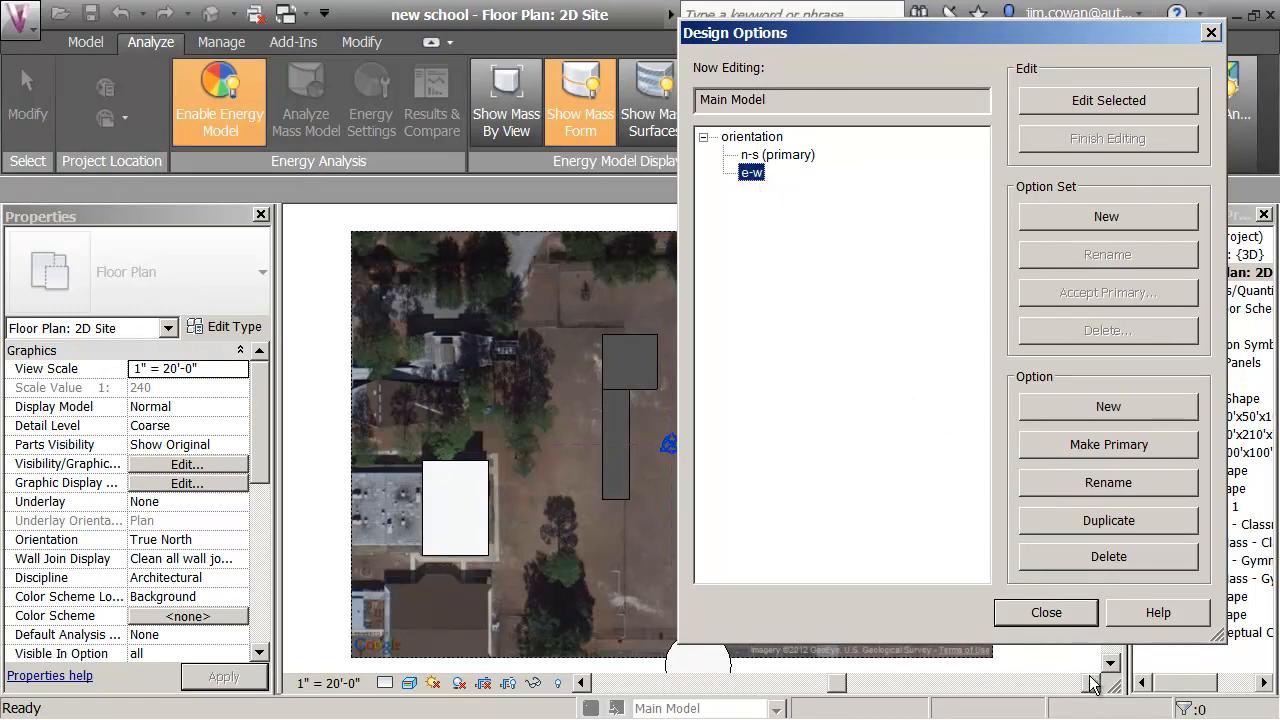
click(1046, 612)
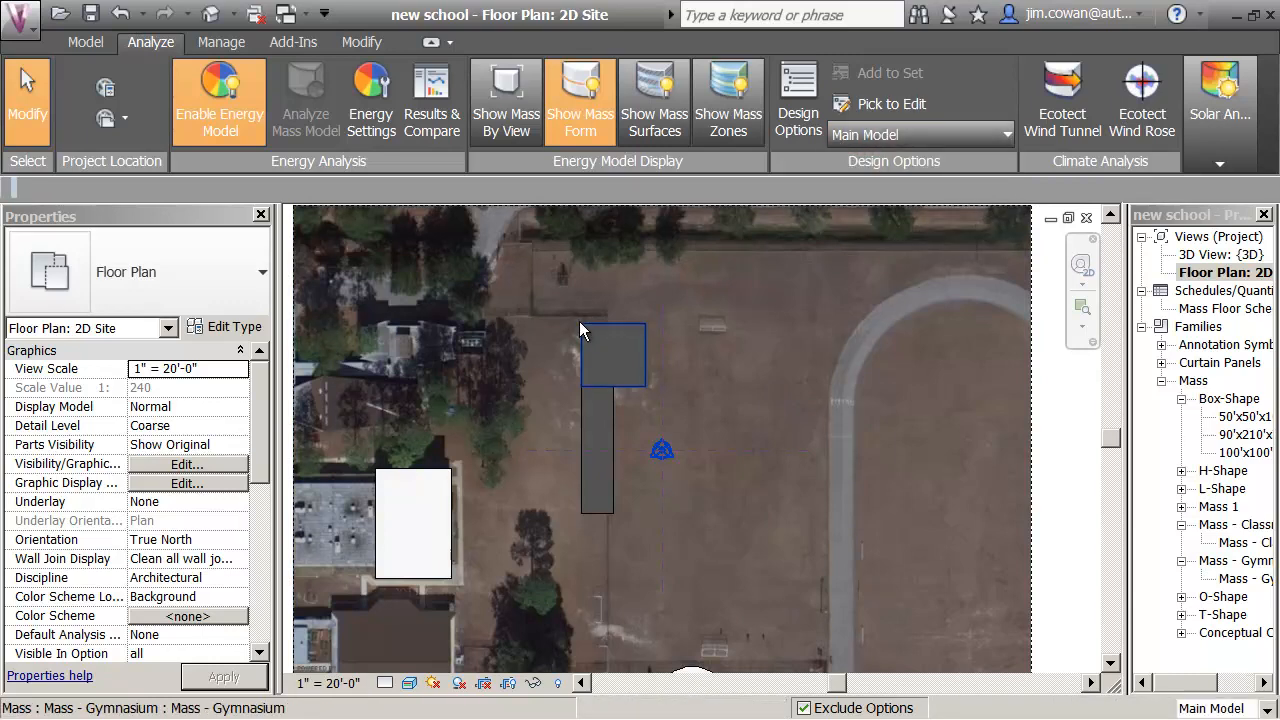
Add the selected gymnasium and classroom masses to both the n-s and e-w options
click(612, 356)
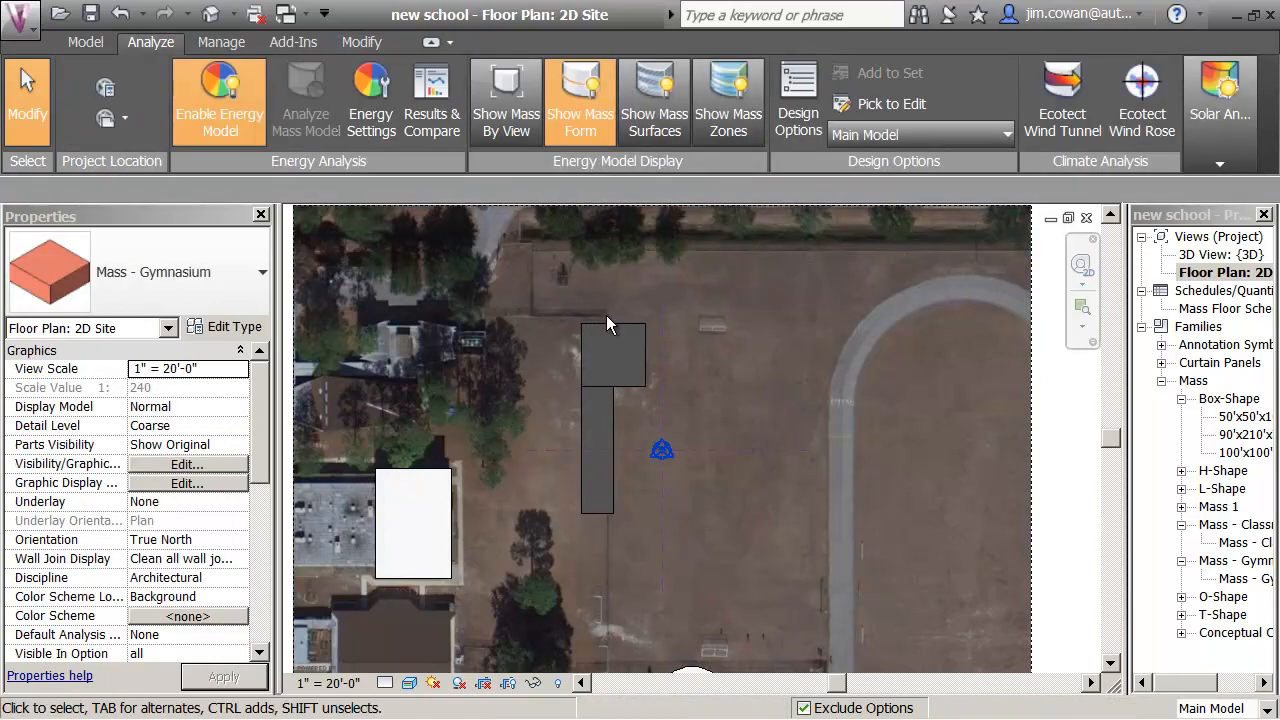
click(612, 354)
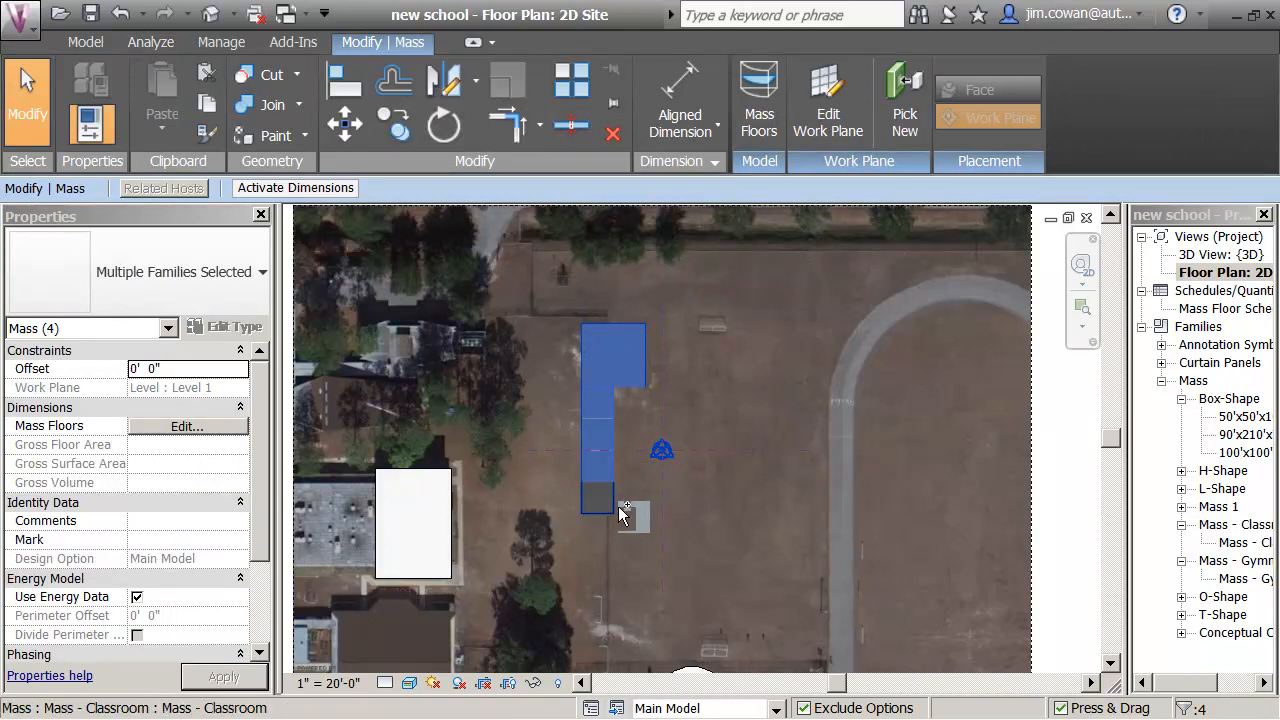
click(596, 500)
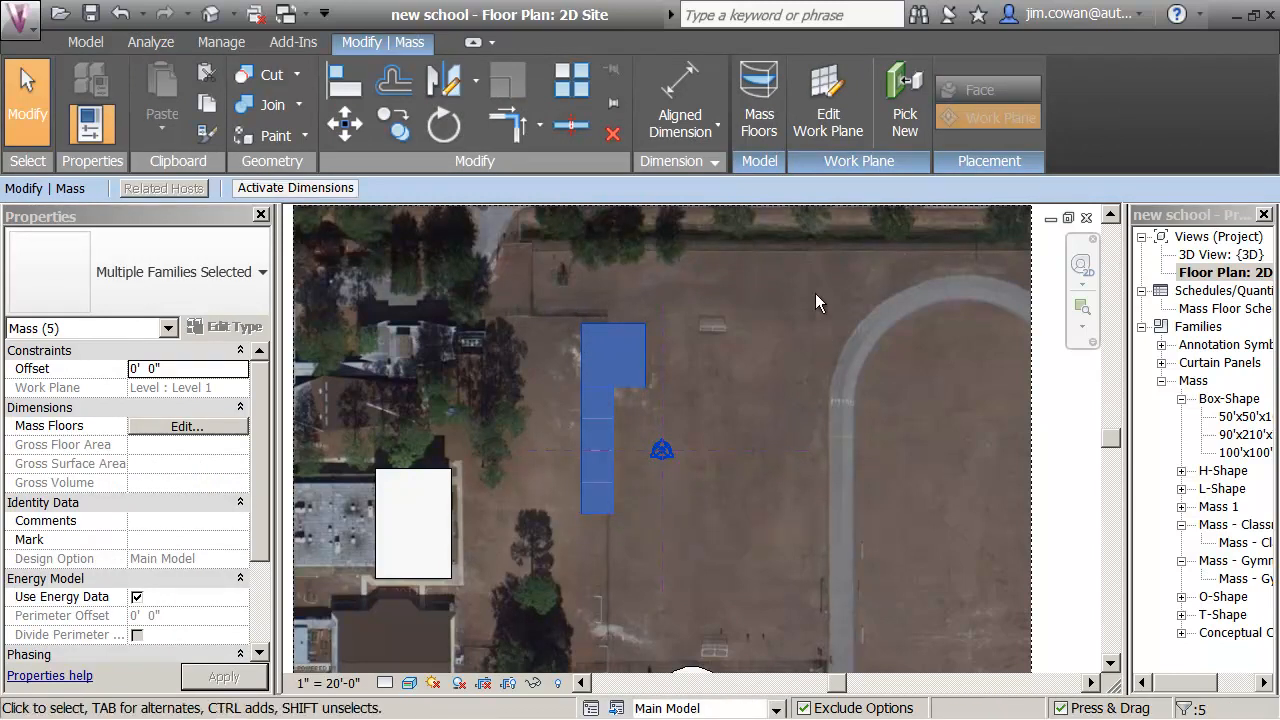
click(150, 42)
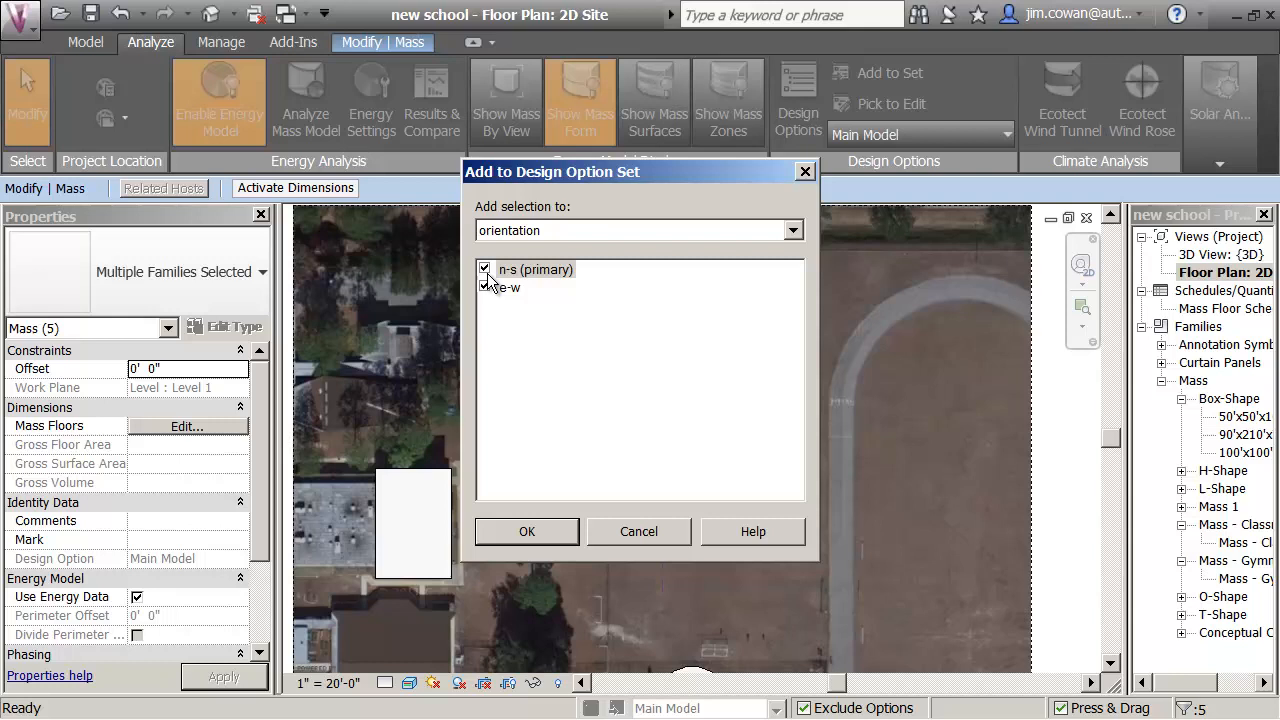
click(486, 288)
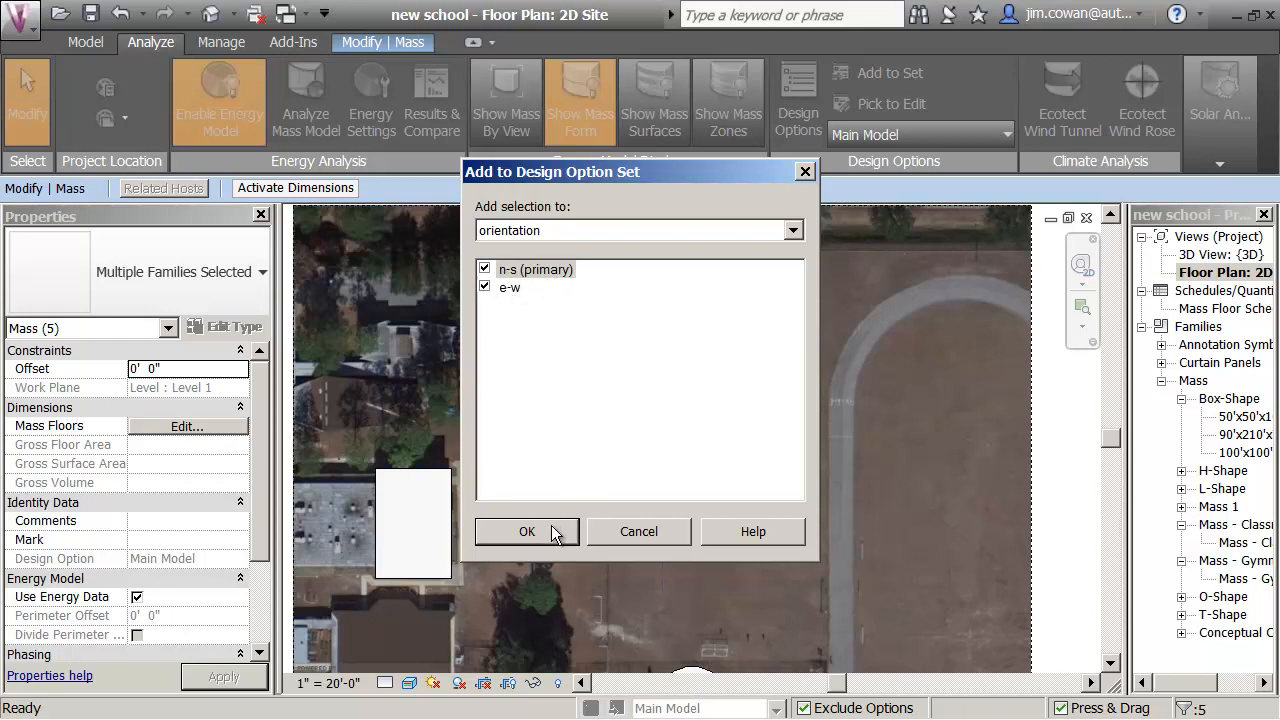
click(528, 532)
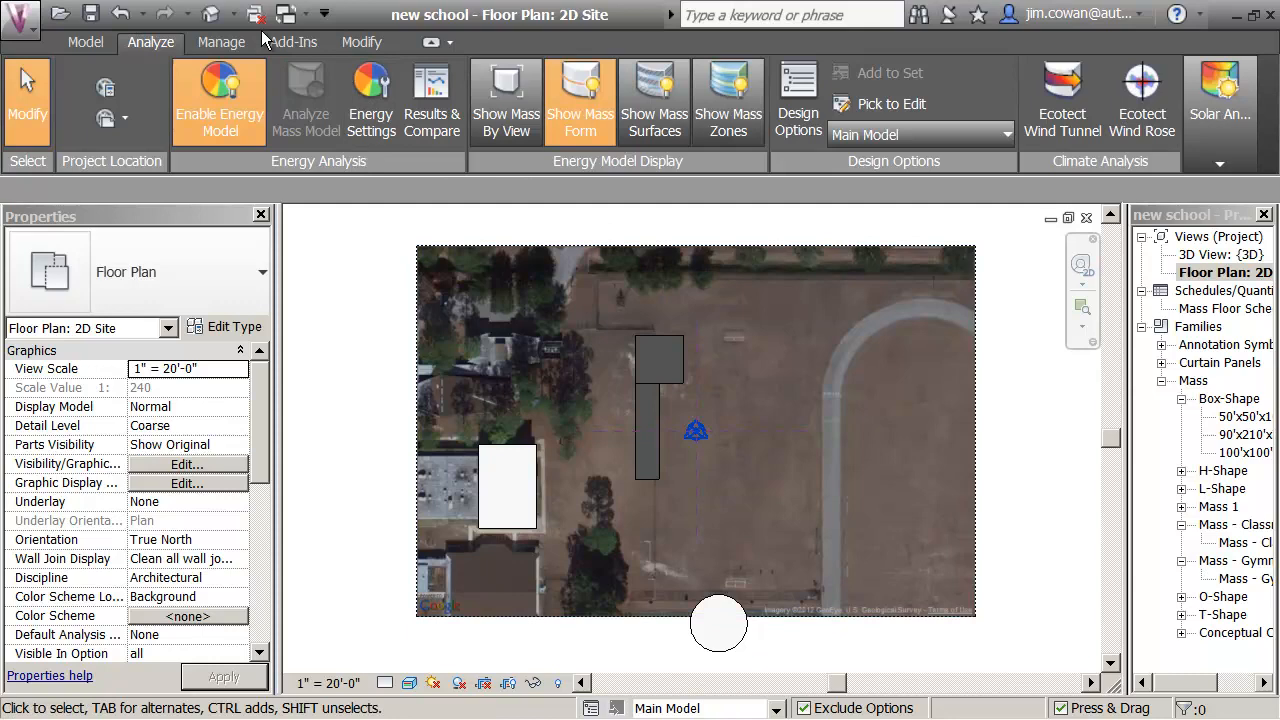
Show the e-w option in the 3D site view and window-select all school masses
double_click(1220, 254)
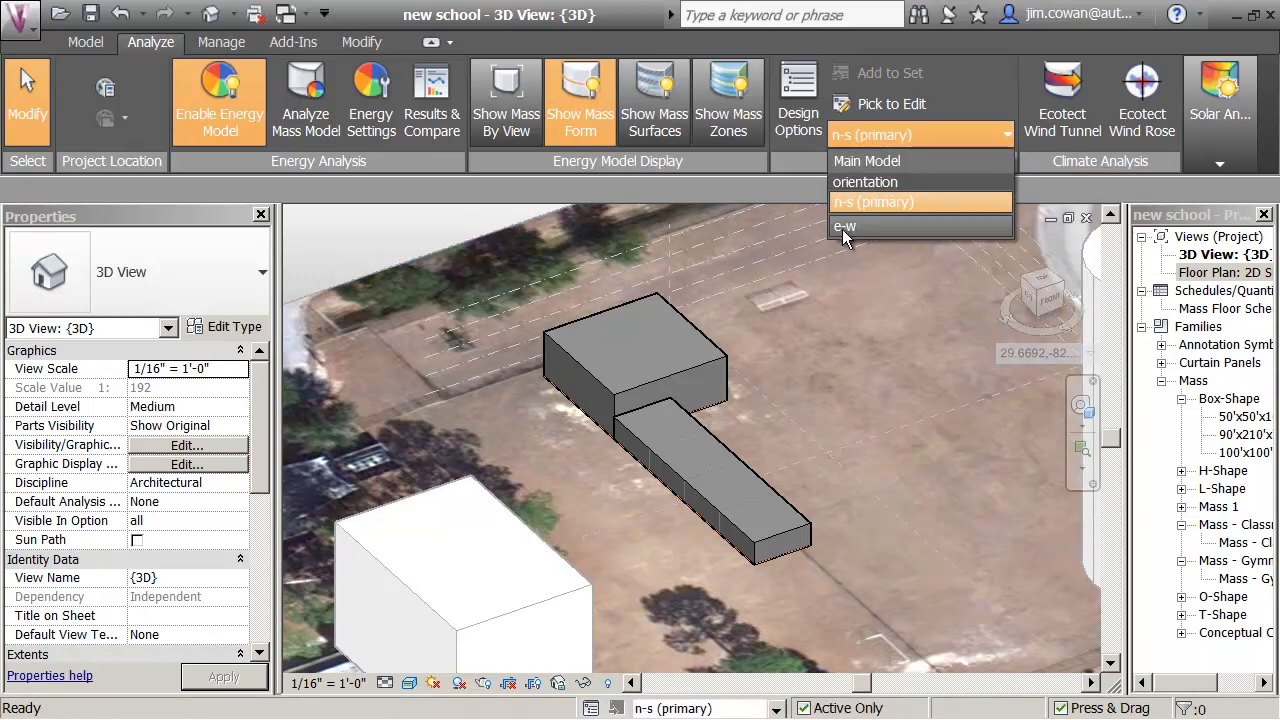
click(846, 226)
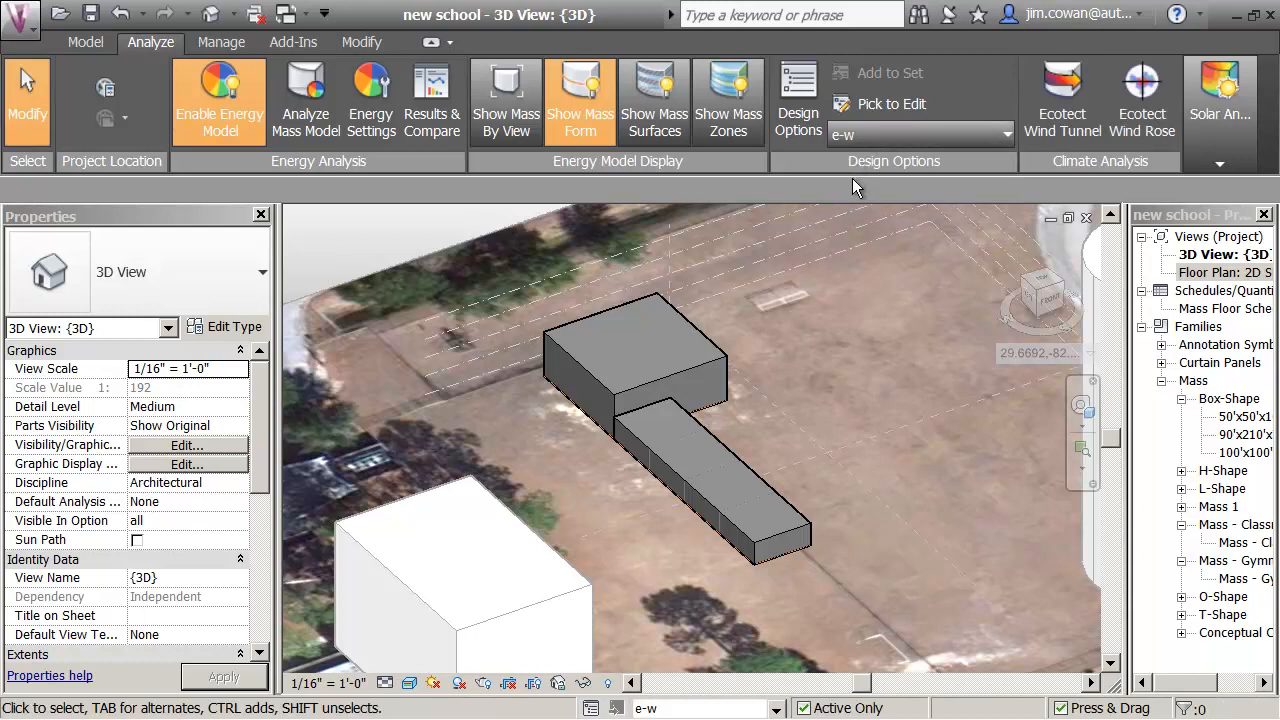
mouse_move(864, 248)
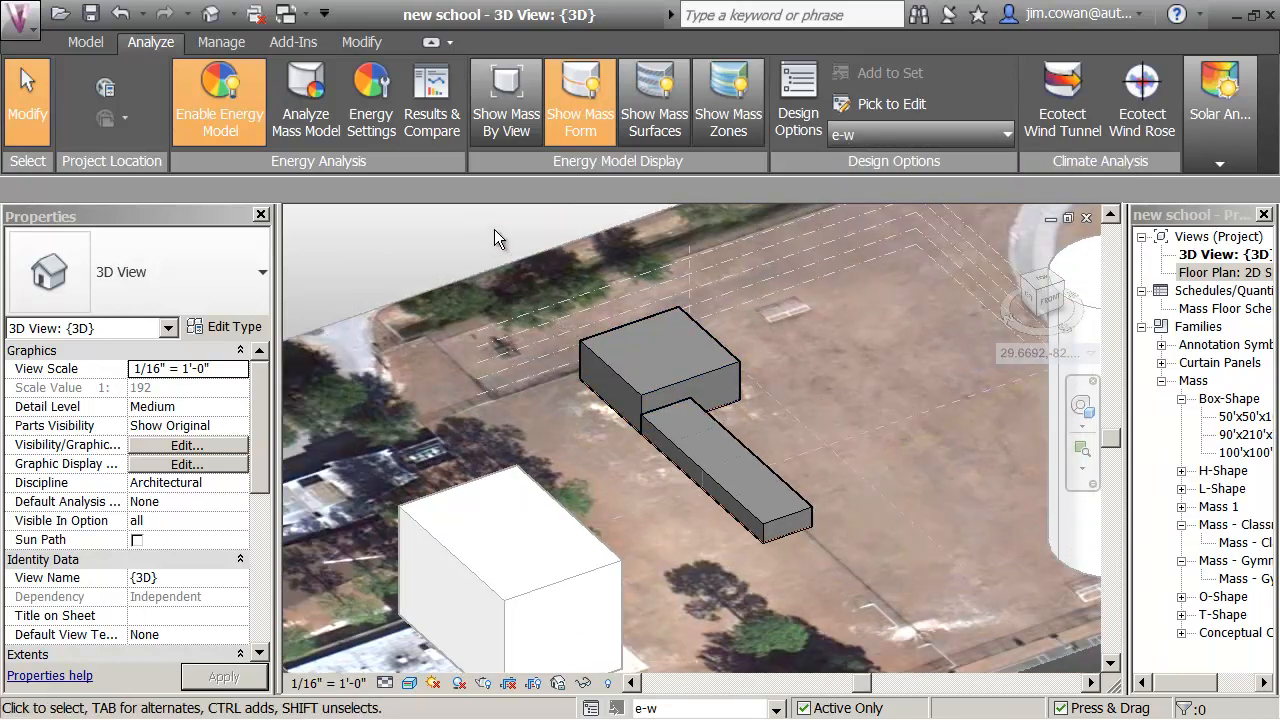
drag(500, 238, 856, 564)
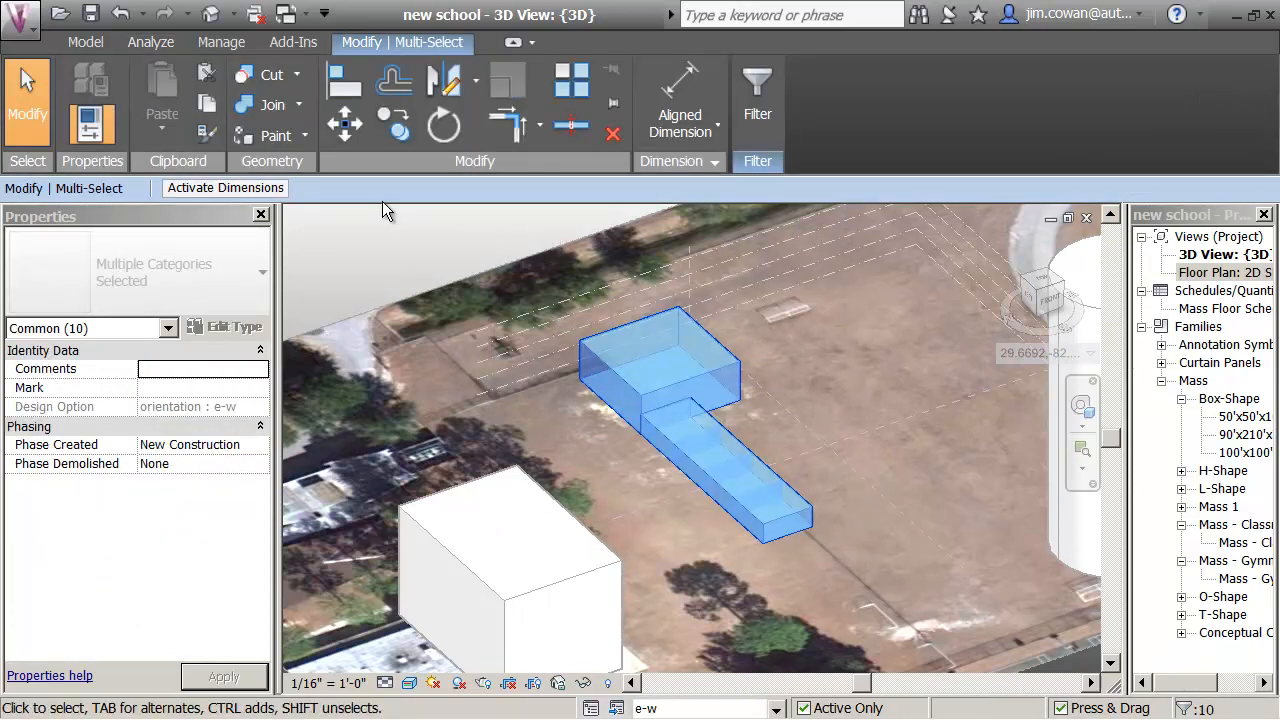
Rotate the selected masses to an east-west orientation and deselect them
click(444, 124)
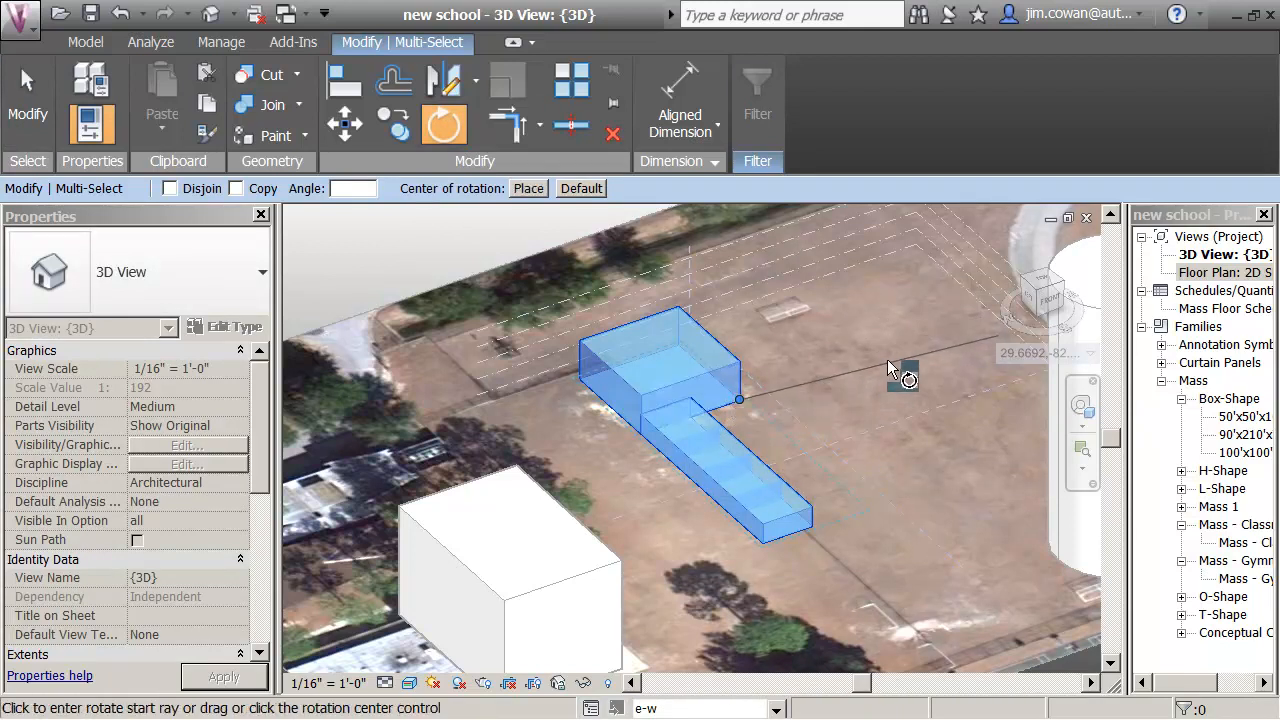
mouse_move(880, 528)
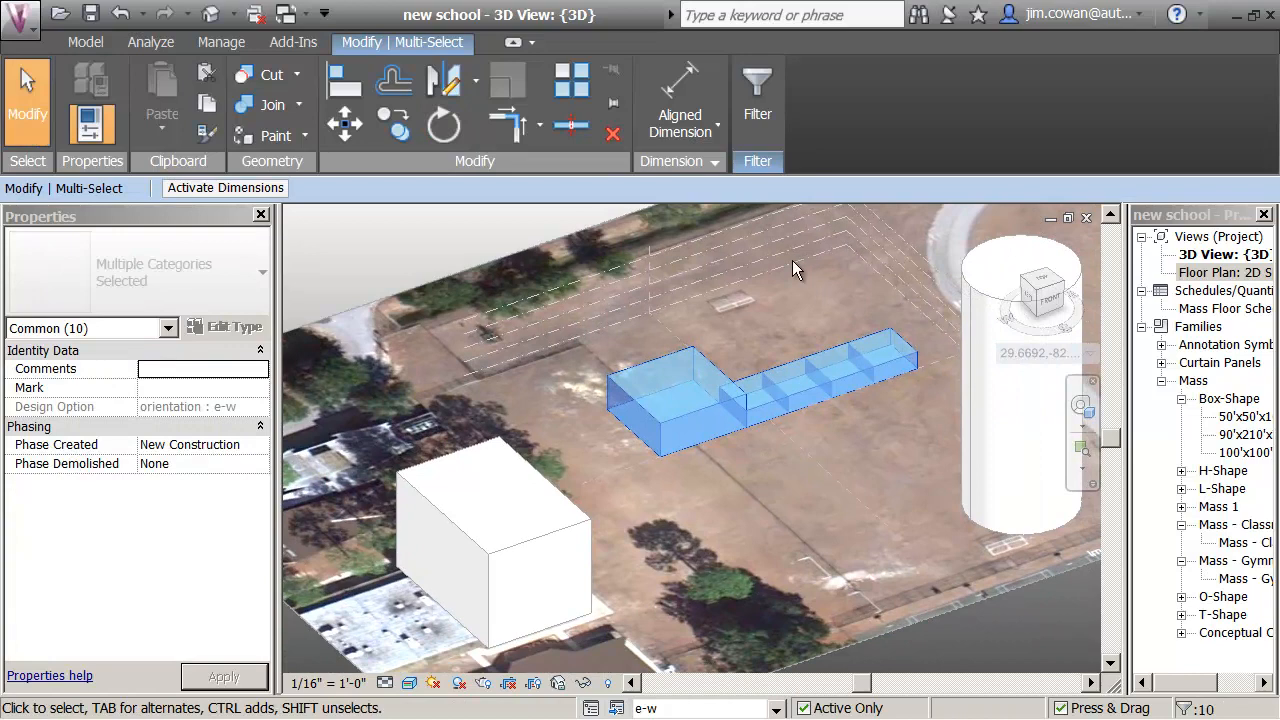
click(152, 42)
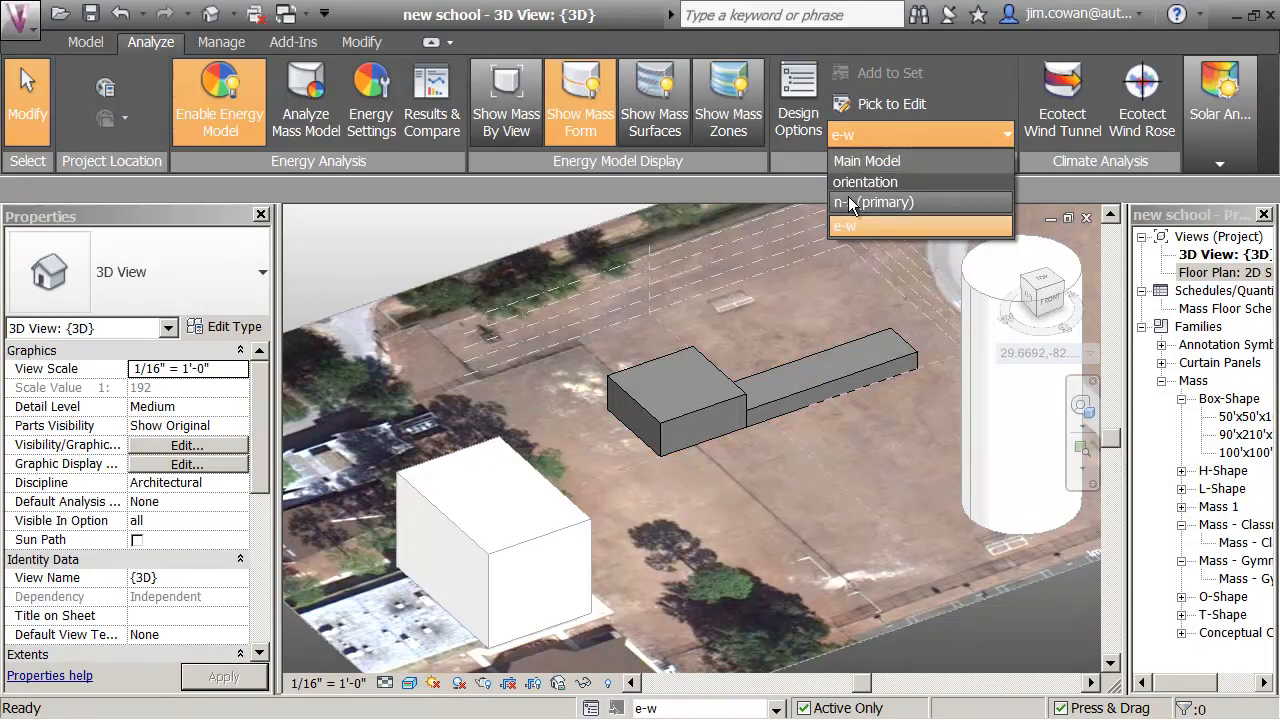
click(872, 202)
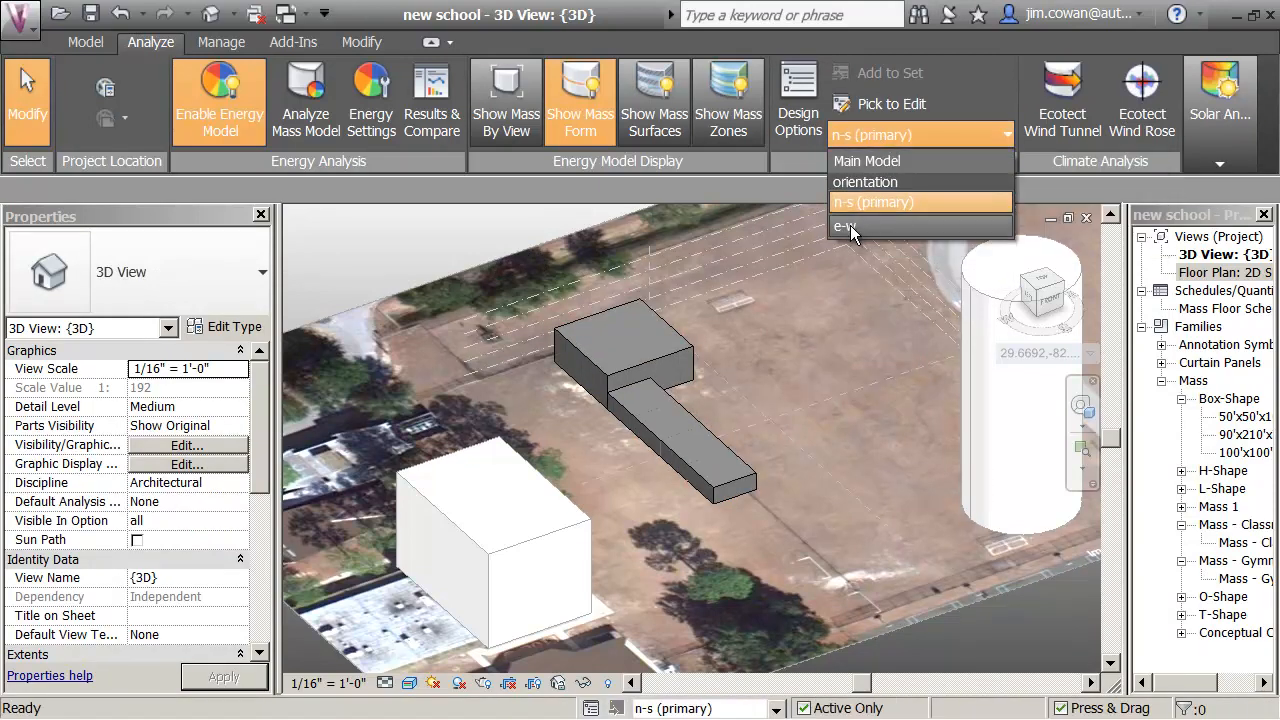
click(848, 226)
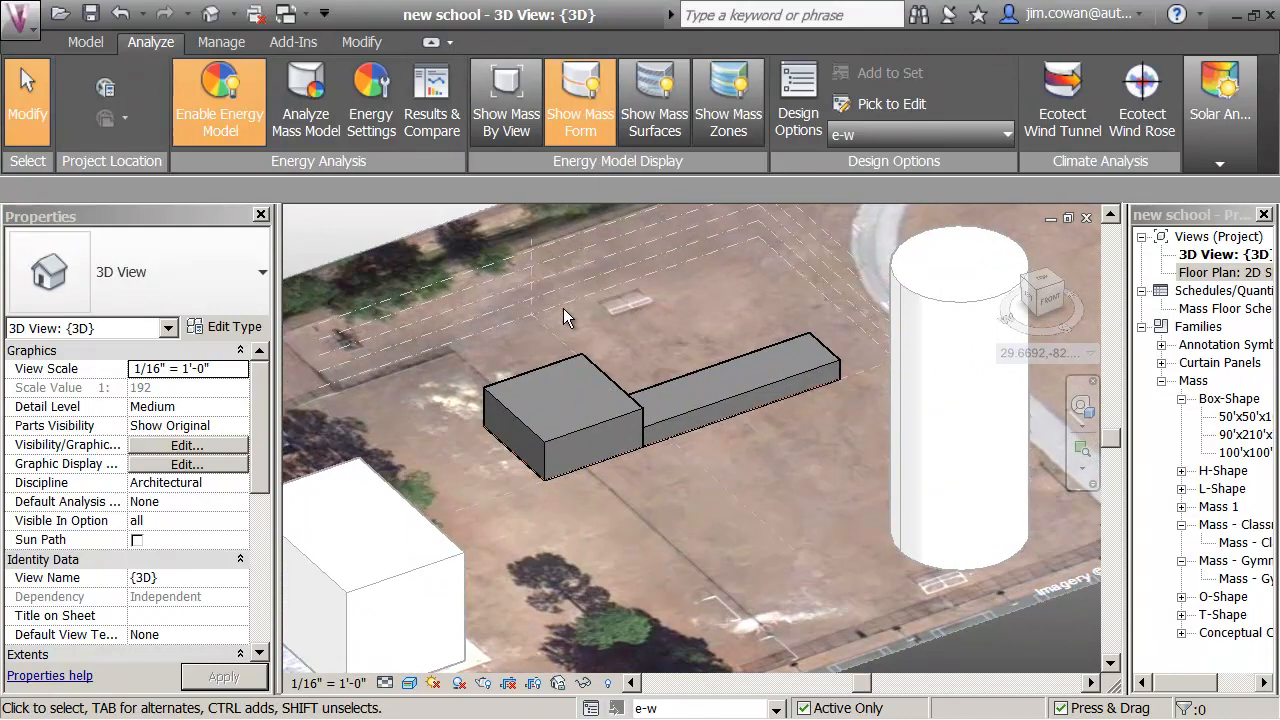
mouse_move(304, 100)
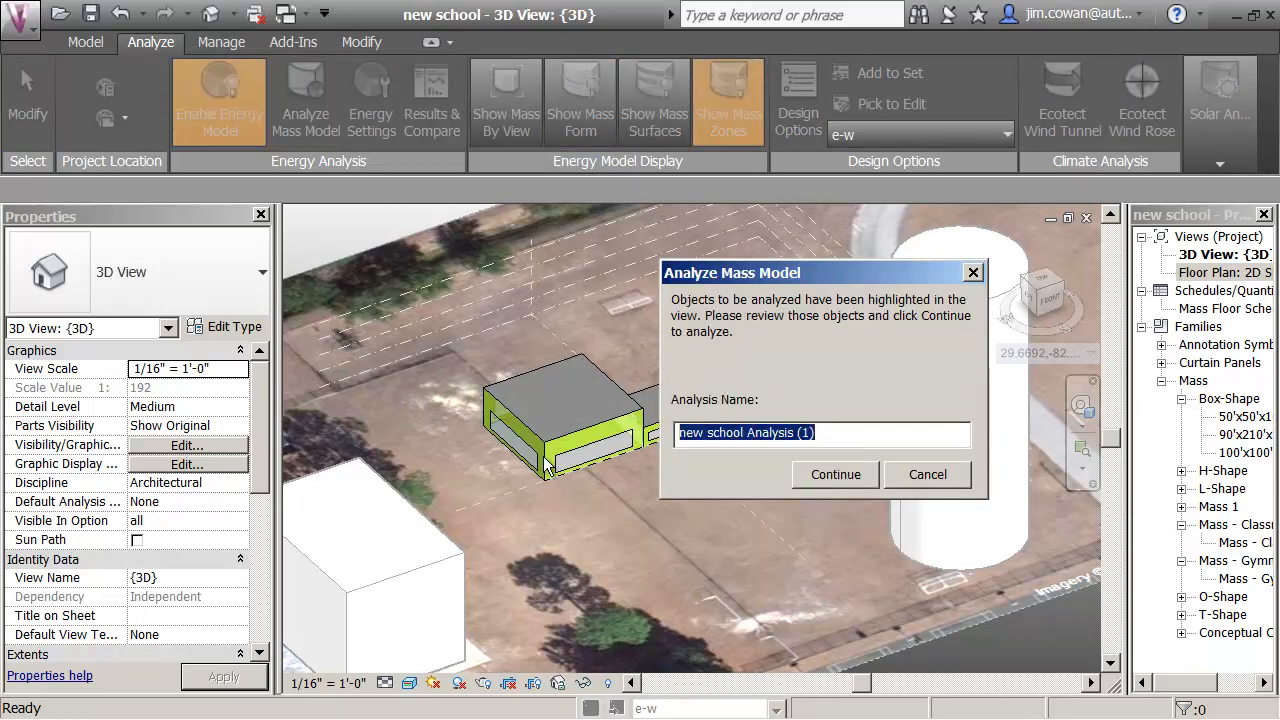
Launch the energy analysis of the mass model under the name 'e-w'
text(e-w)
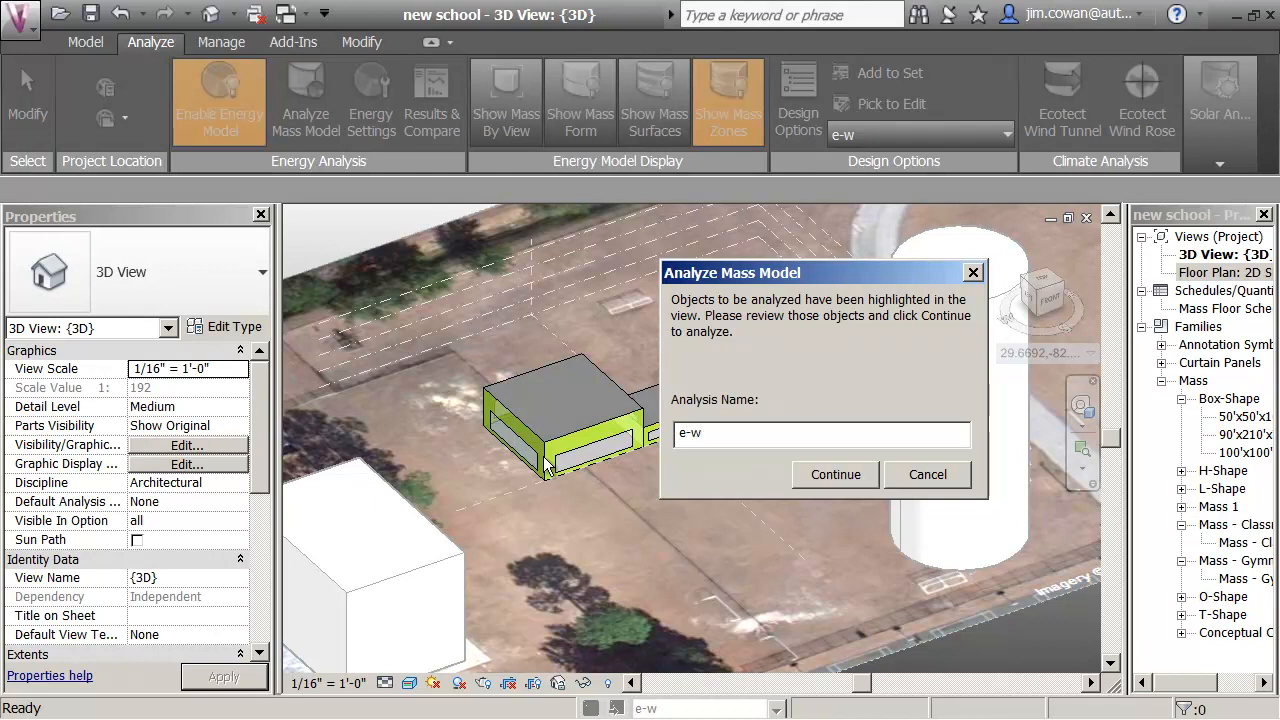
click(836, 474)
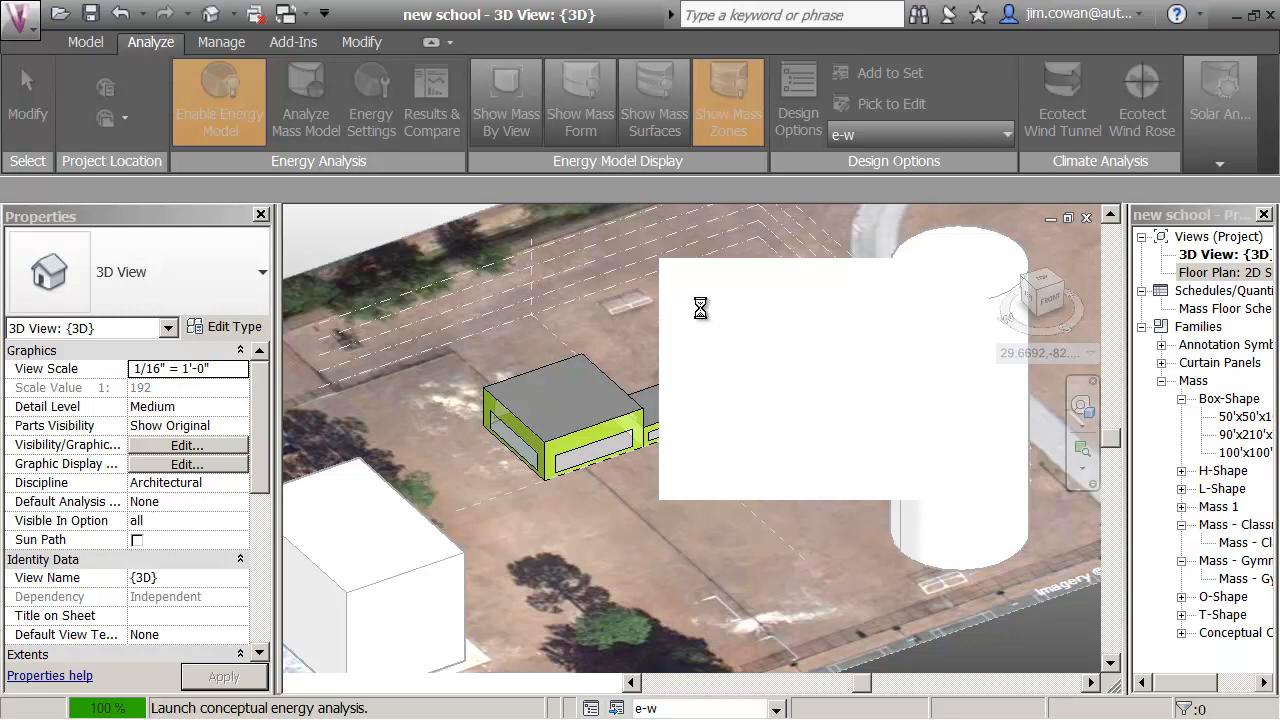
mouse_move(460, 280)
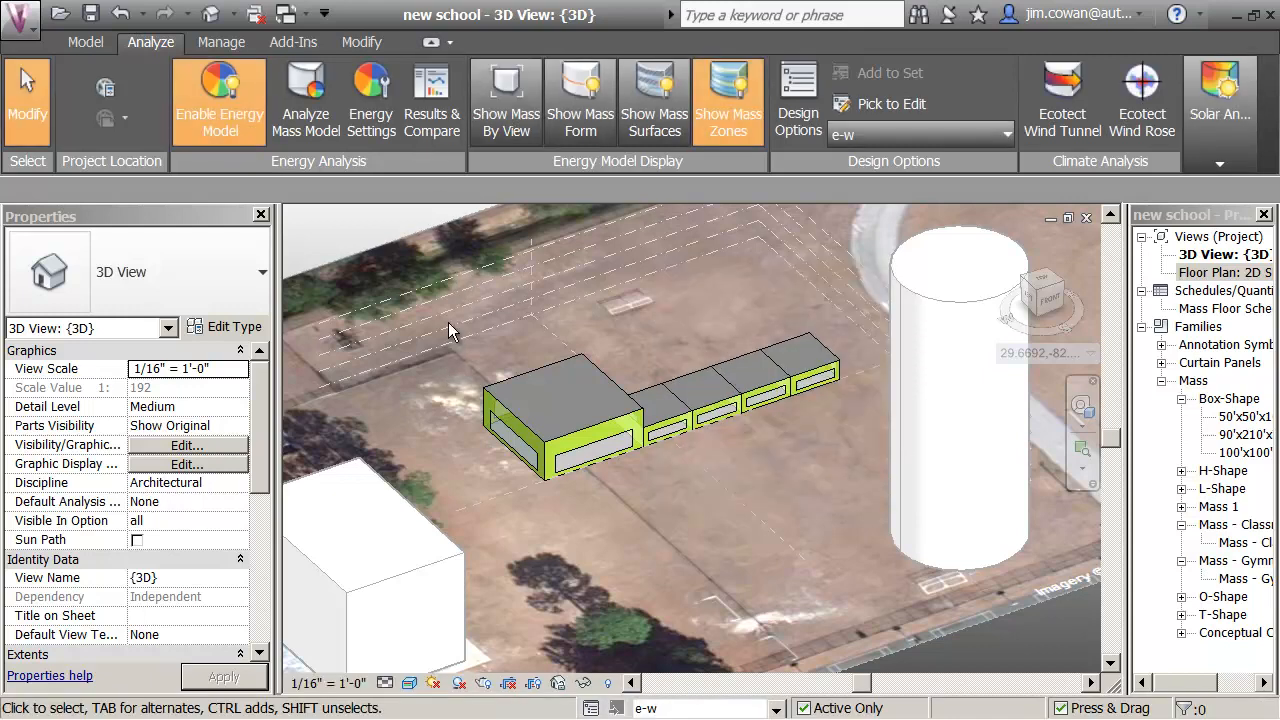
mouse_move(432, 100)
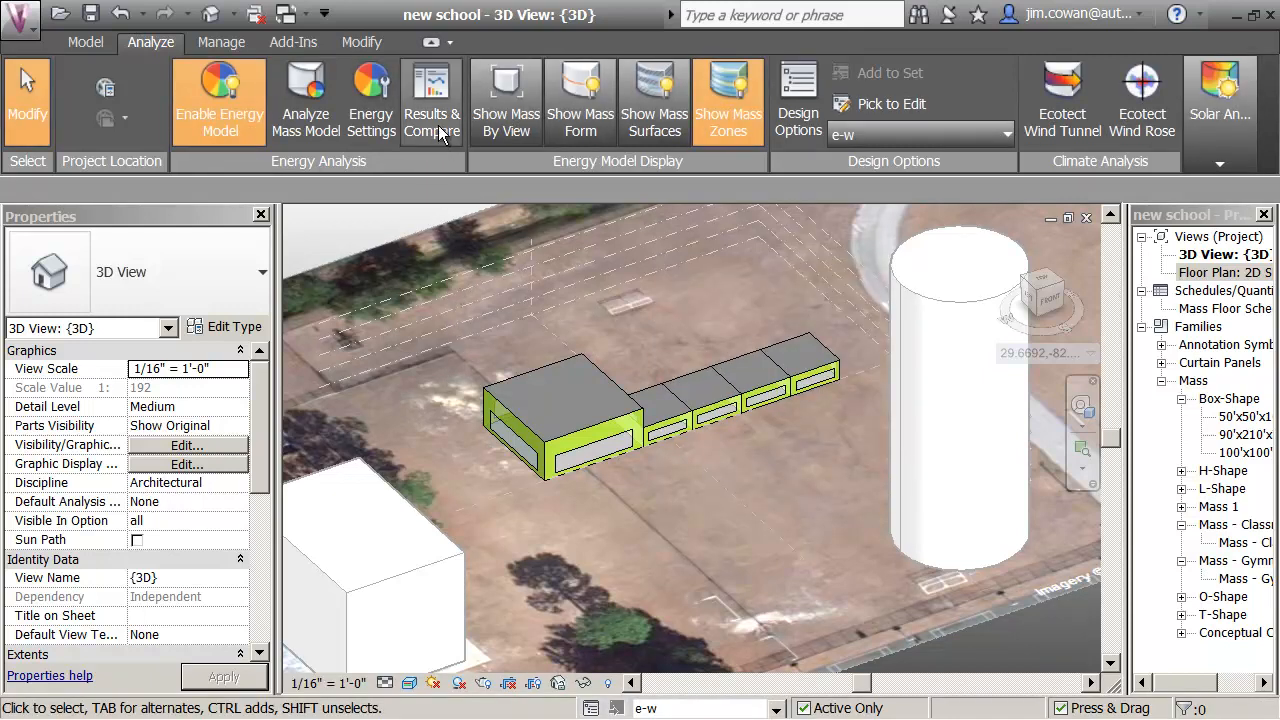
Select the e-w result together with baseline - n-s in Results and Compare
click(432, 100)
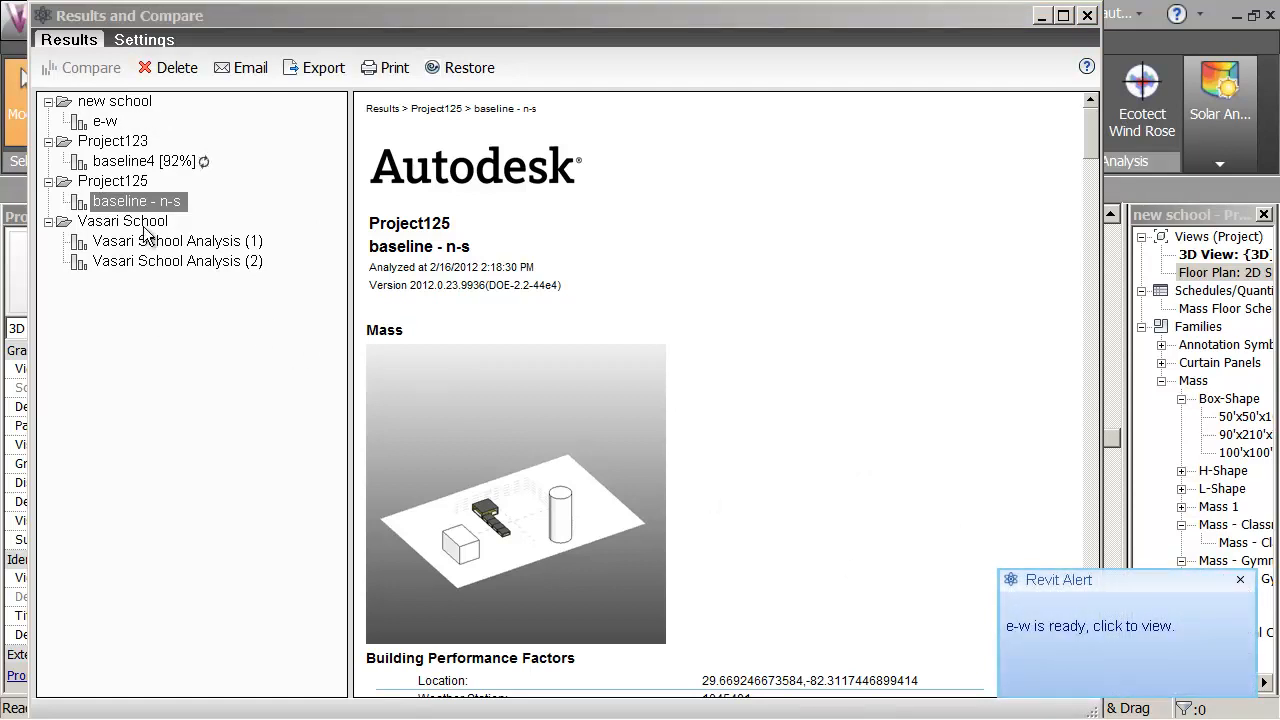
click(148, 160)
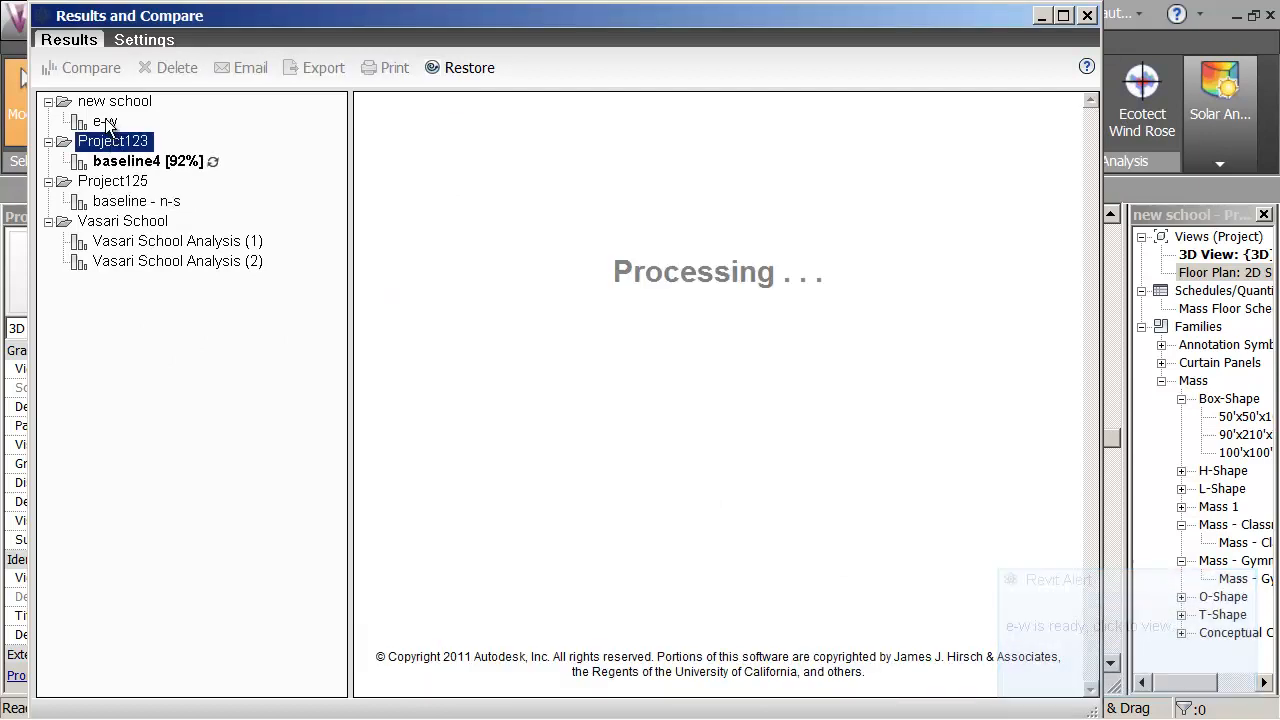
click(104, 122)
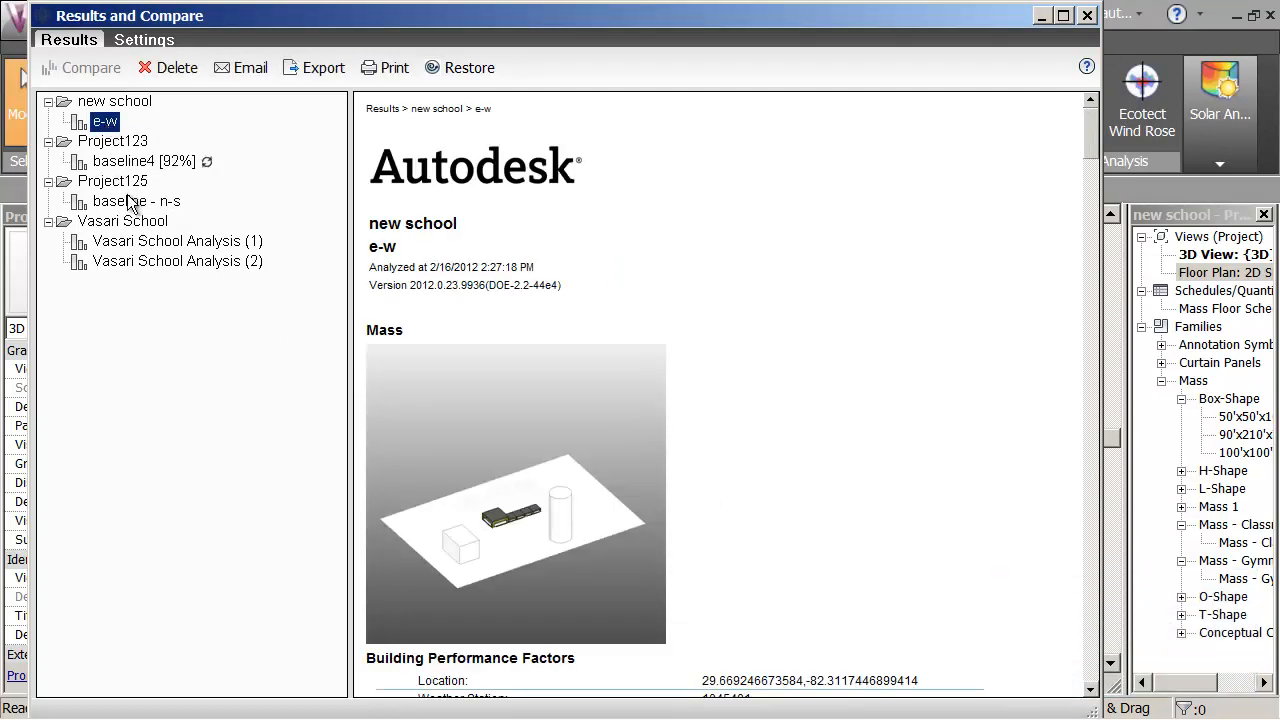
click(136, 200)
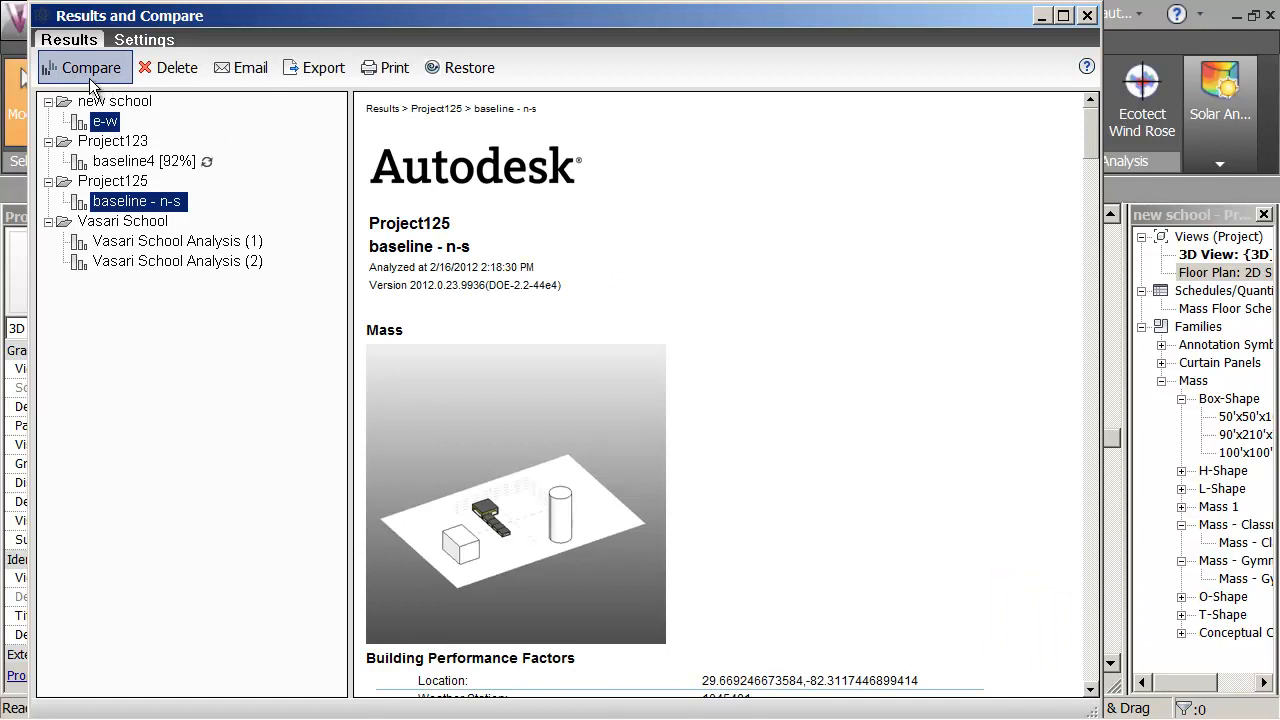
Build the side-by-side compare report, maximized, briefly viewing the e-w mass detail
click(84, 68)
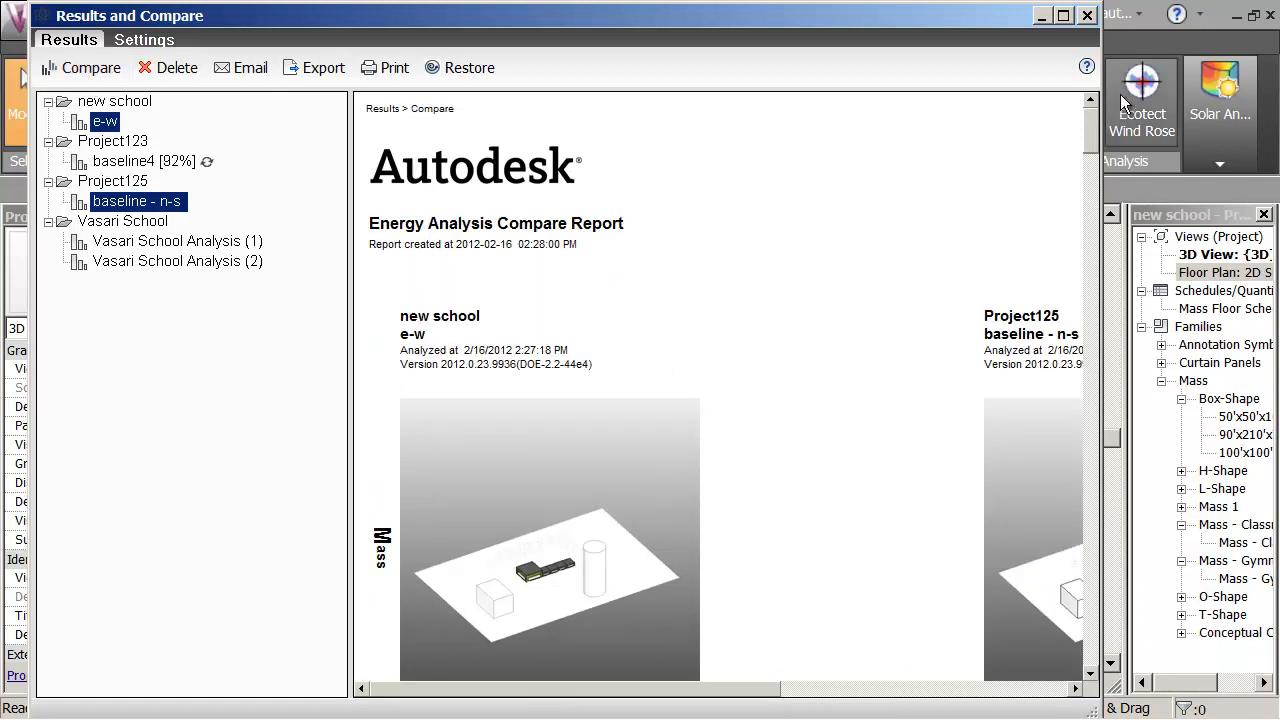
click(1064, 16)
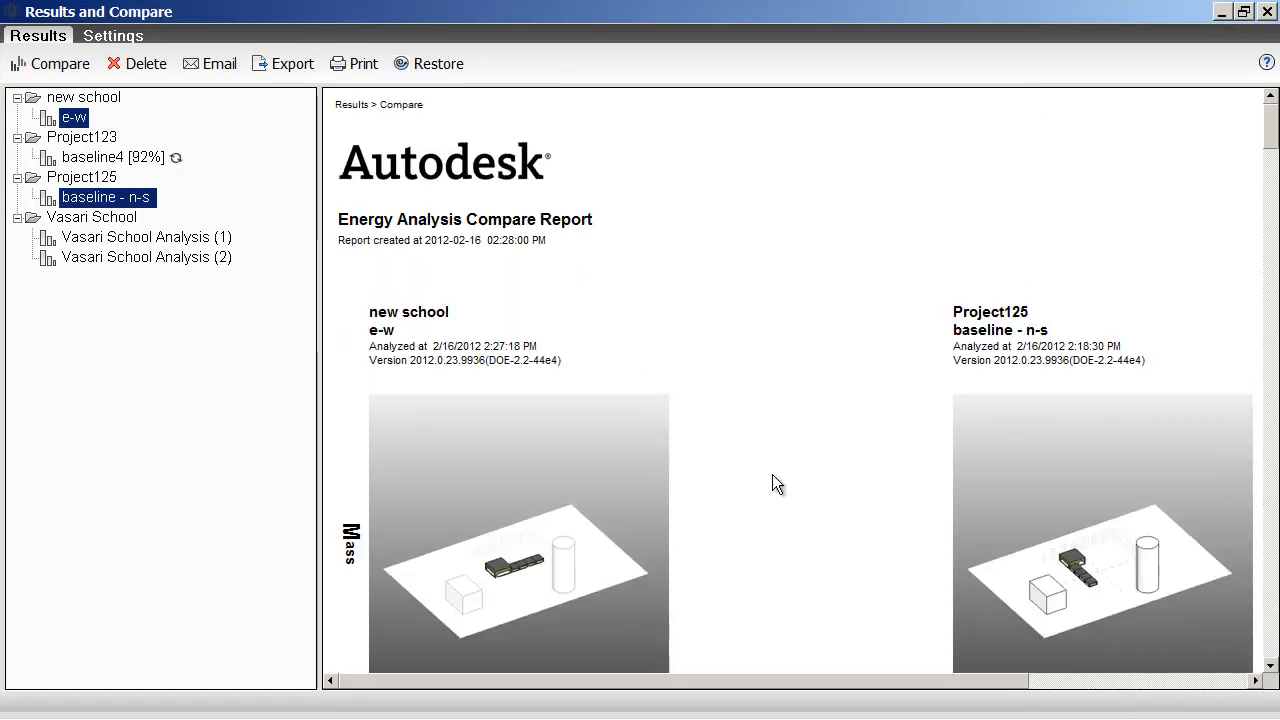
click(518, 532)
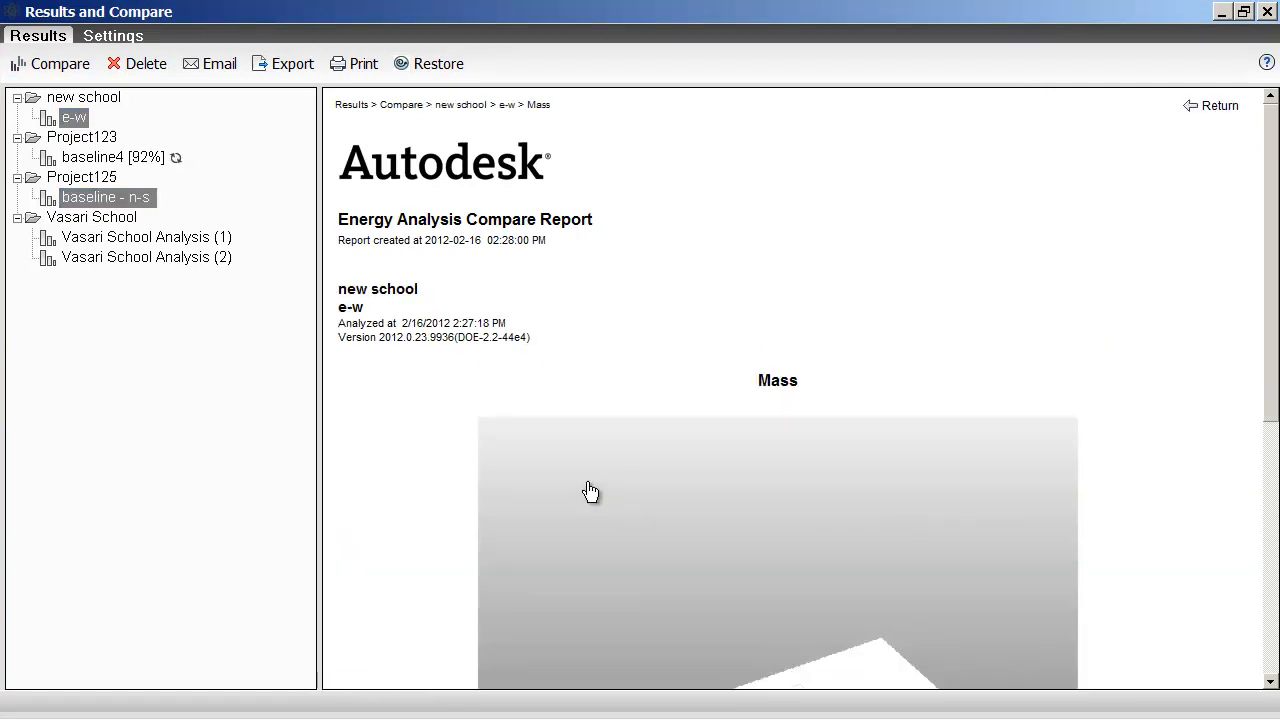
click(592, 490)
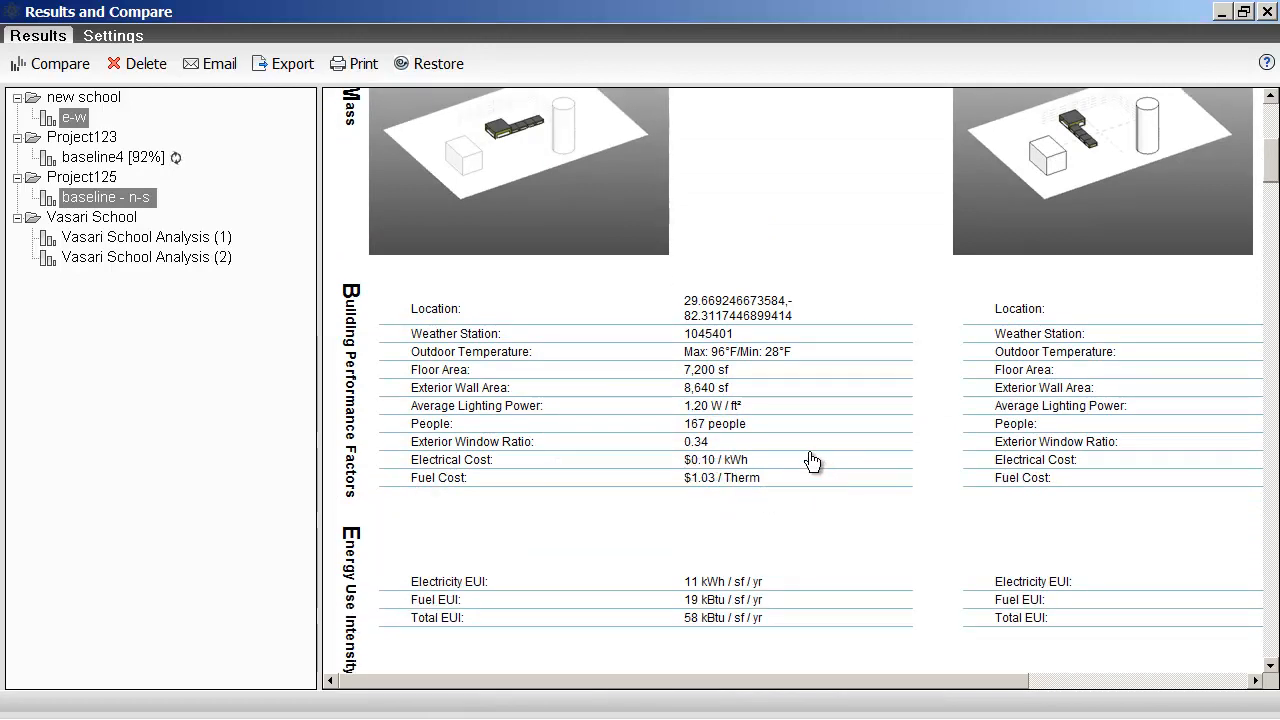
scroll(down, 3)
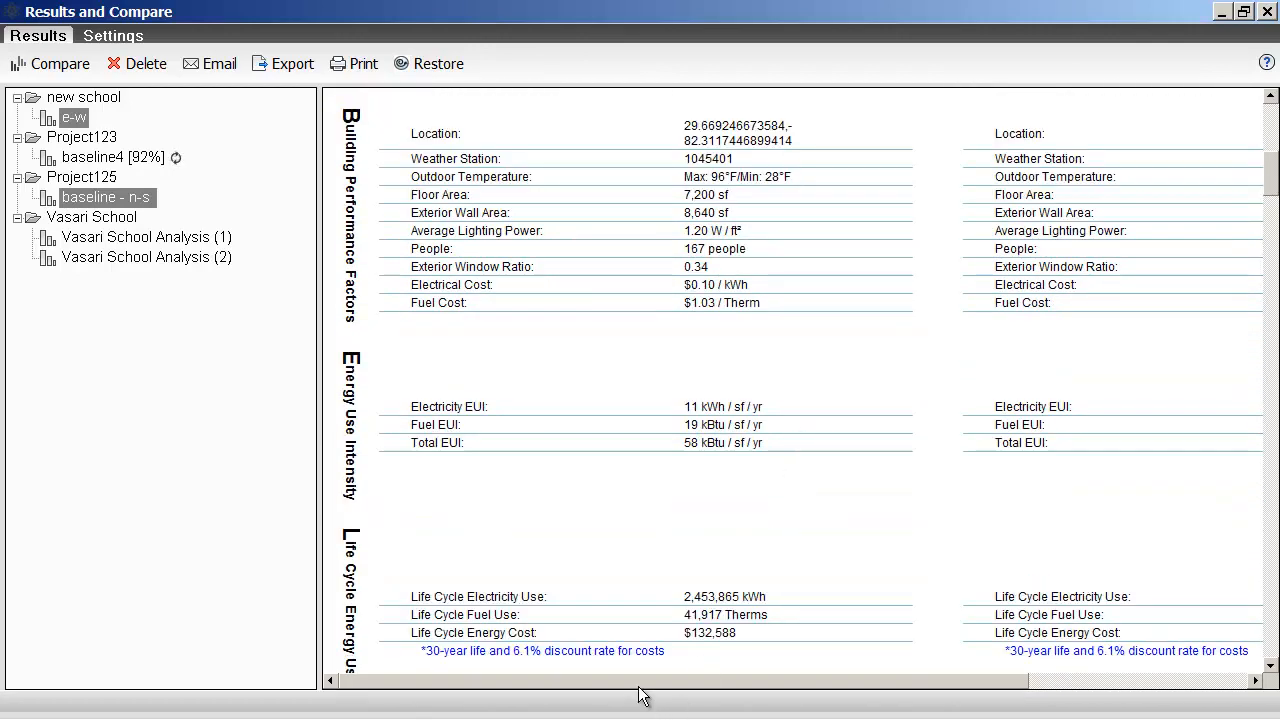
scroll(right, 3)
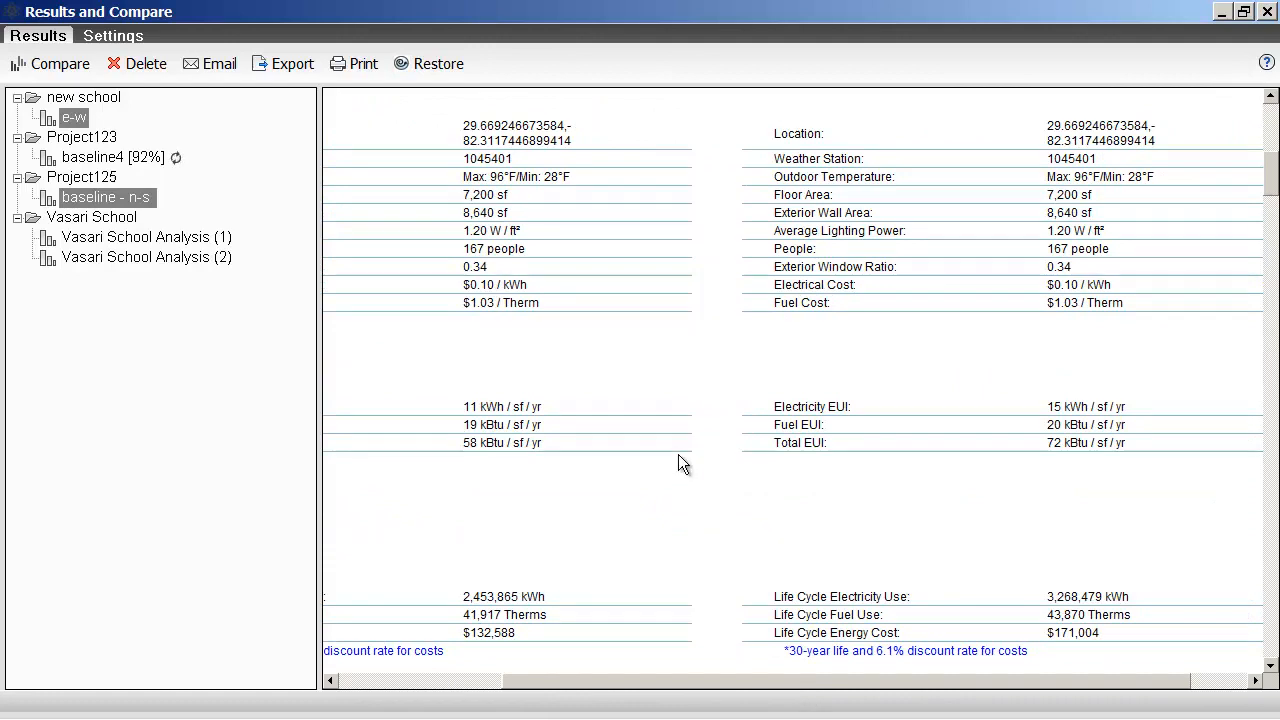
scroll(down, 3)
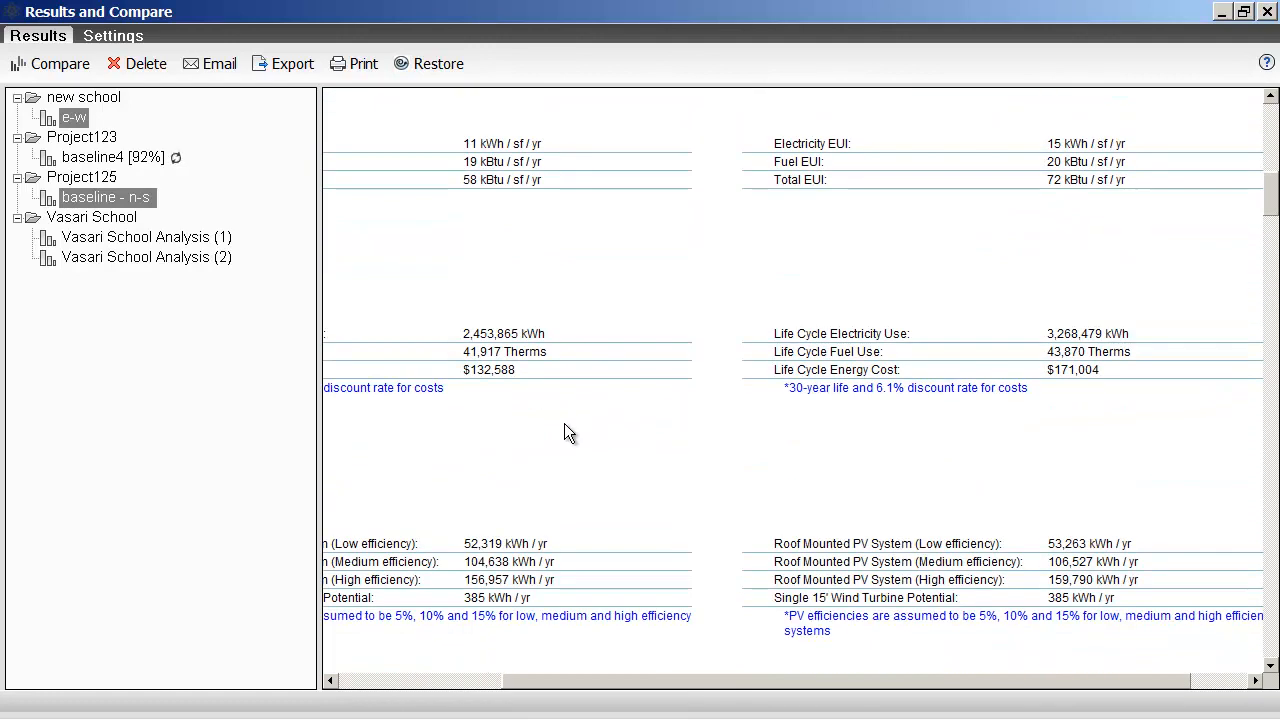
mouse_move(488, 384)
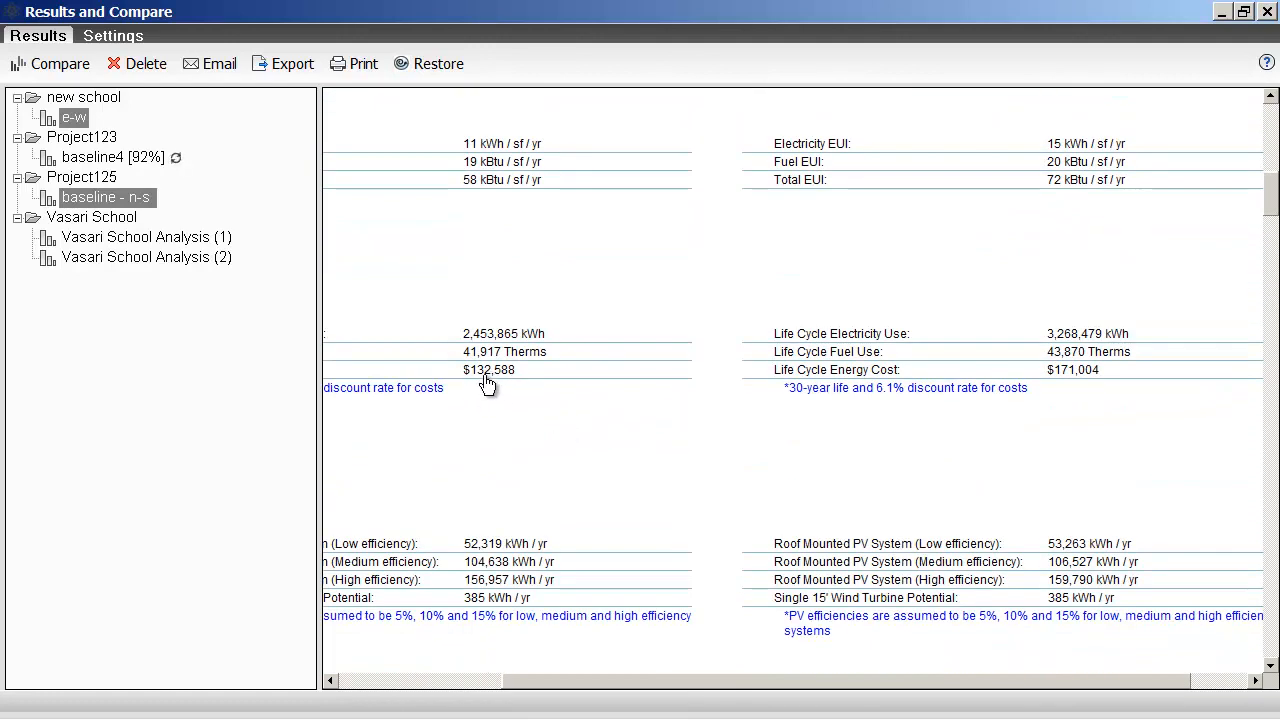
mouse_move(544, 406)
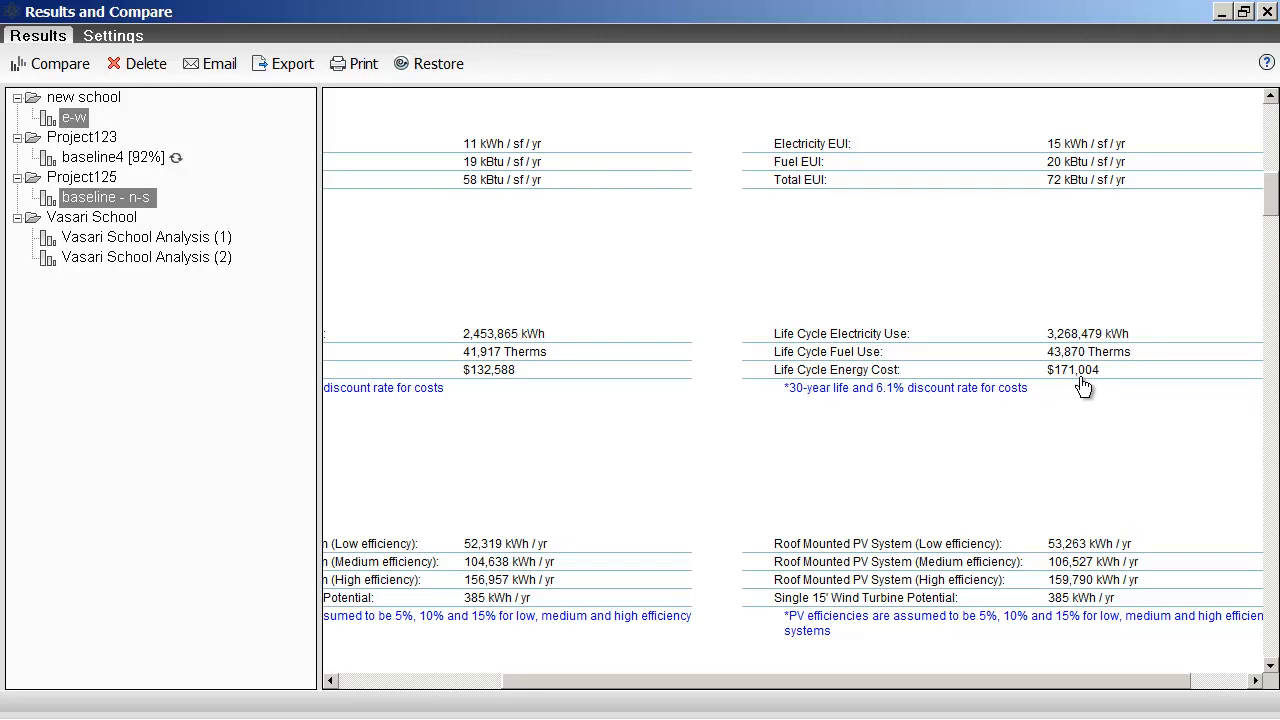
mouse_move(1068, 420)
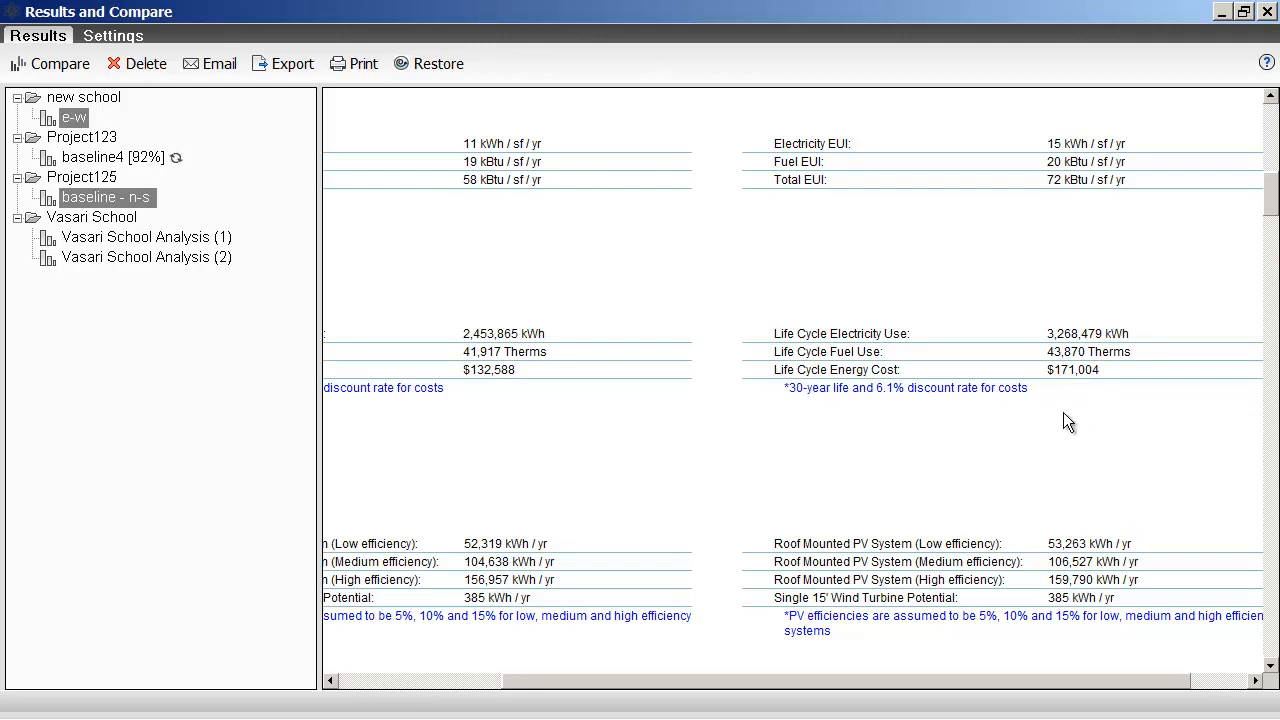
mouse_move(1070, 388)
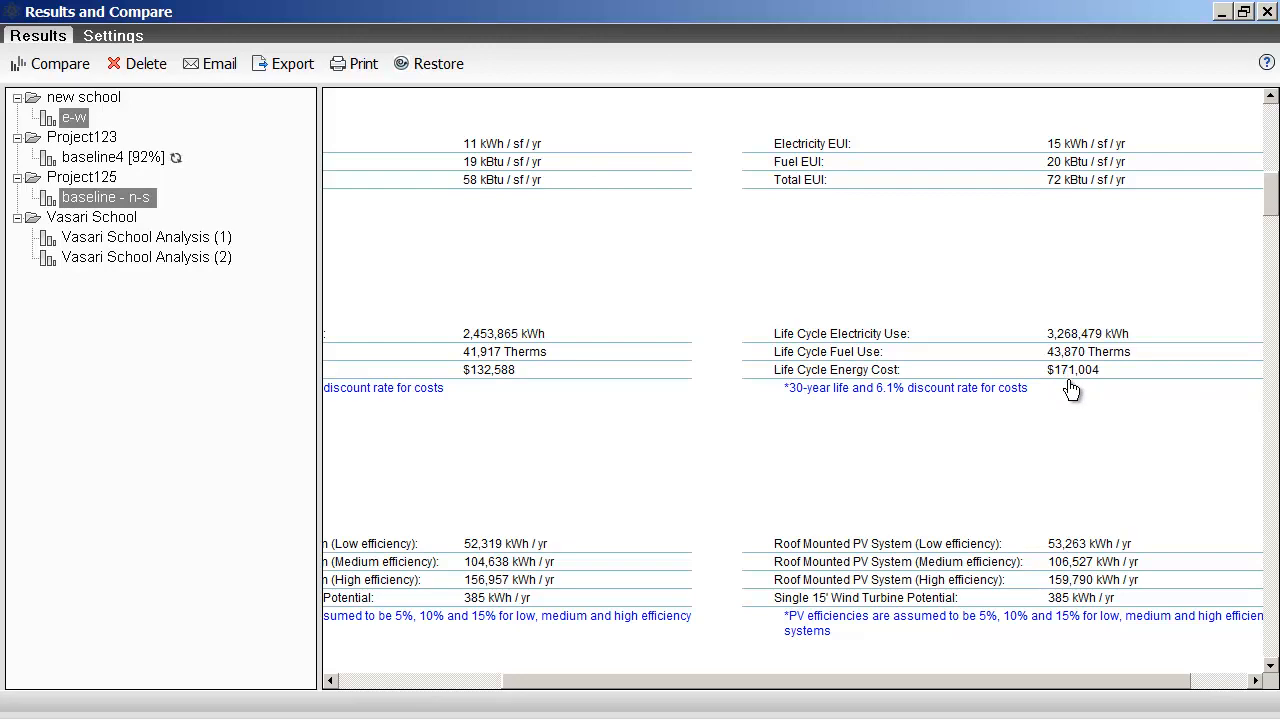
mouse_move(708, 472)
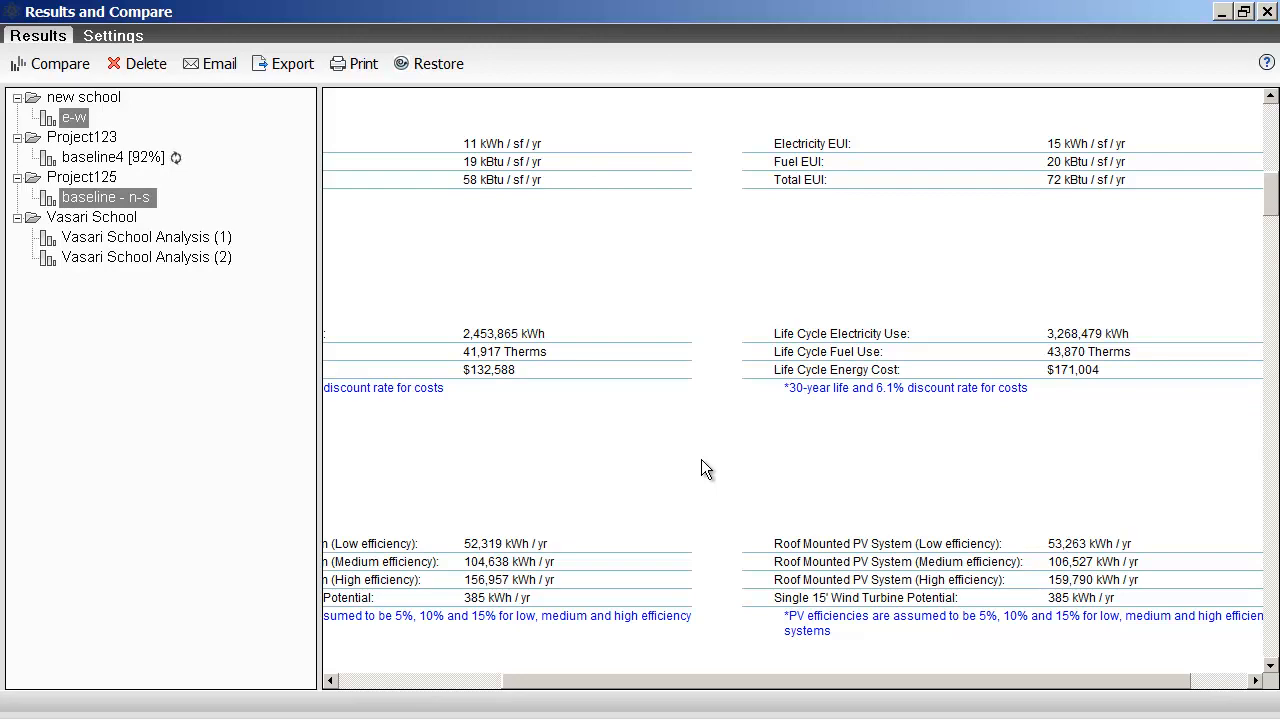
mouse_move(672, 444)
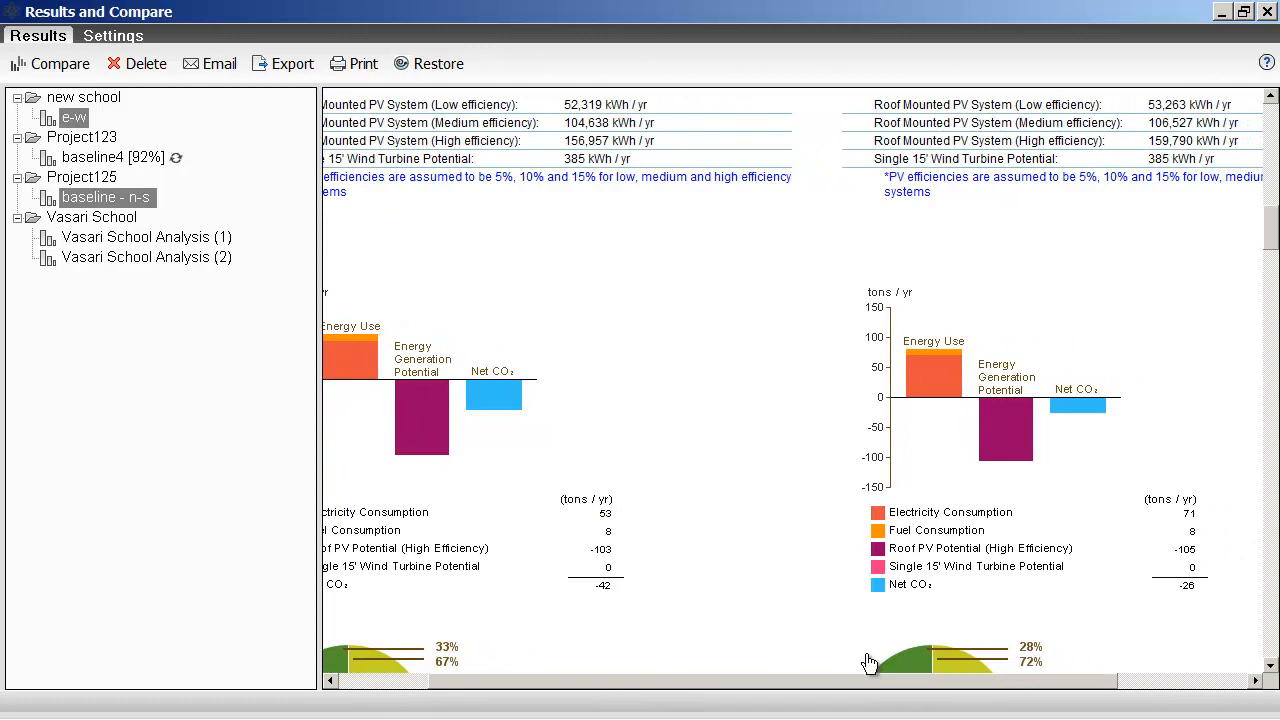
scroll(right, 3)
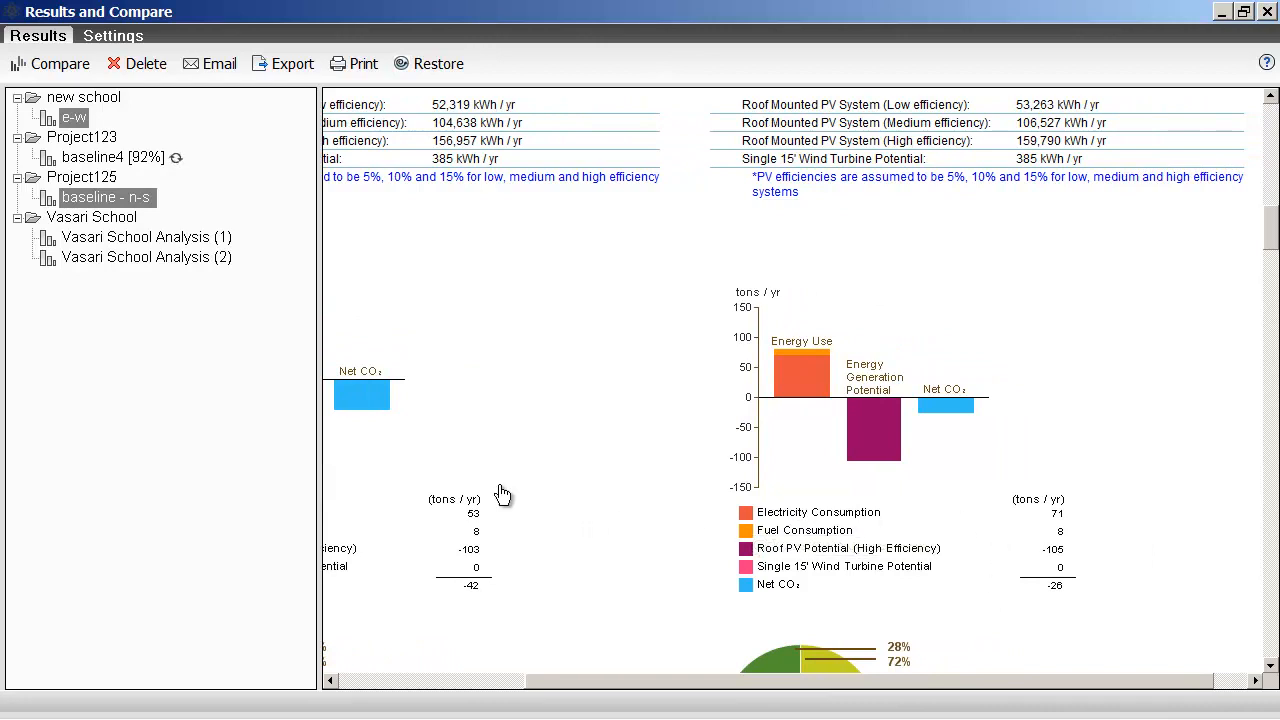
mouse_move(930, 604)
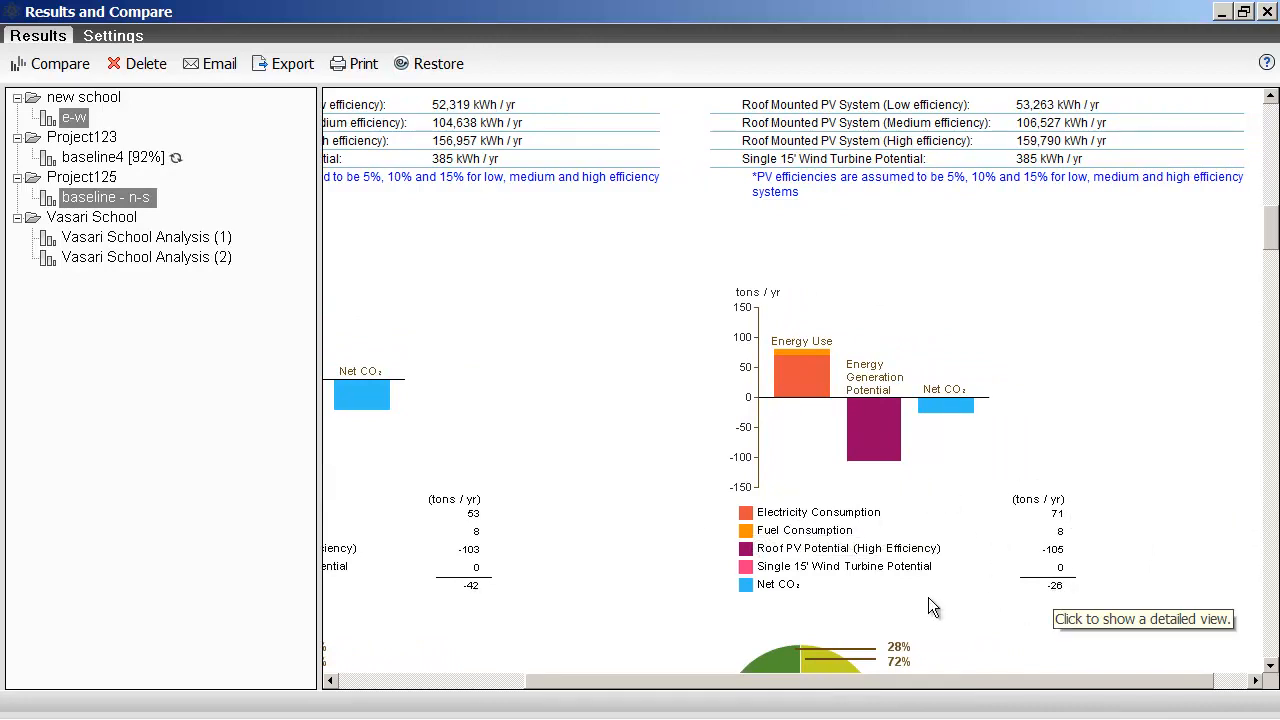
scroll(right, 3)
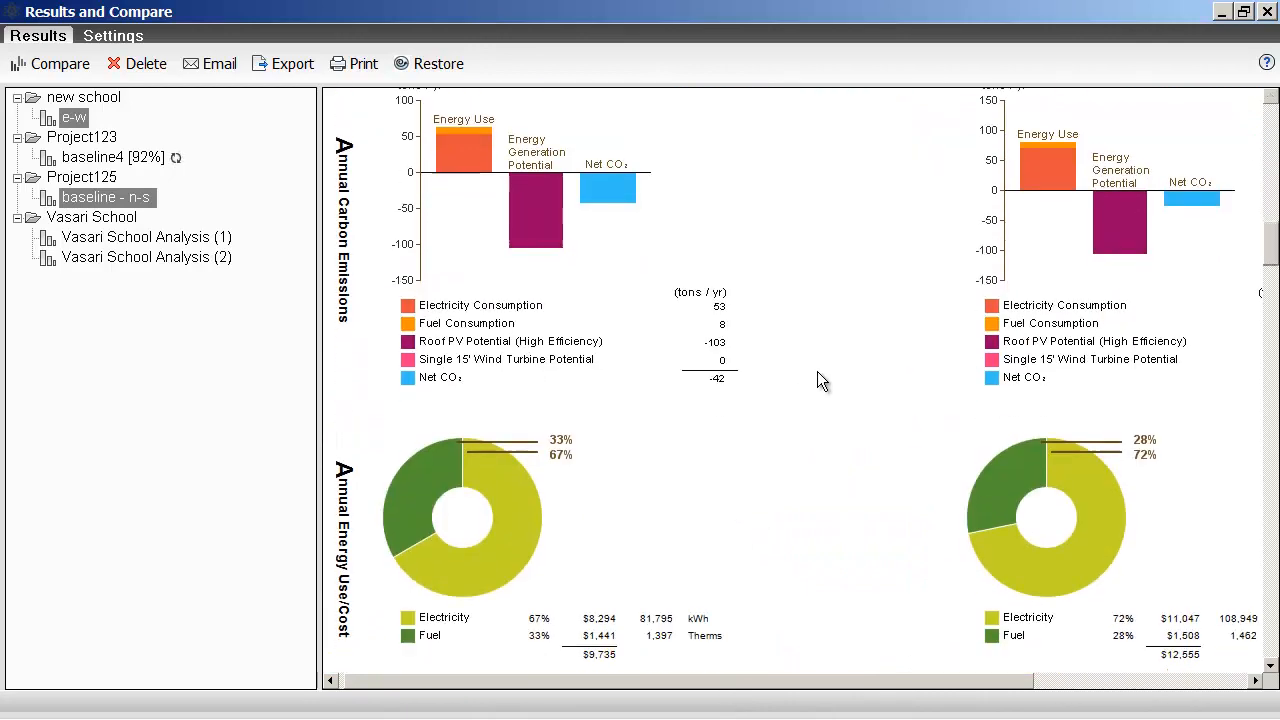
scroll(down, 3)
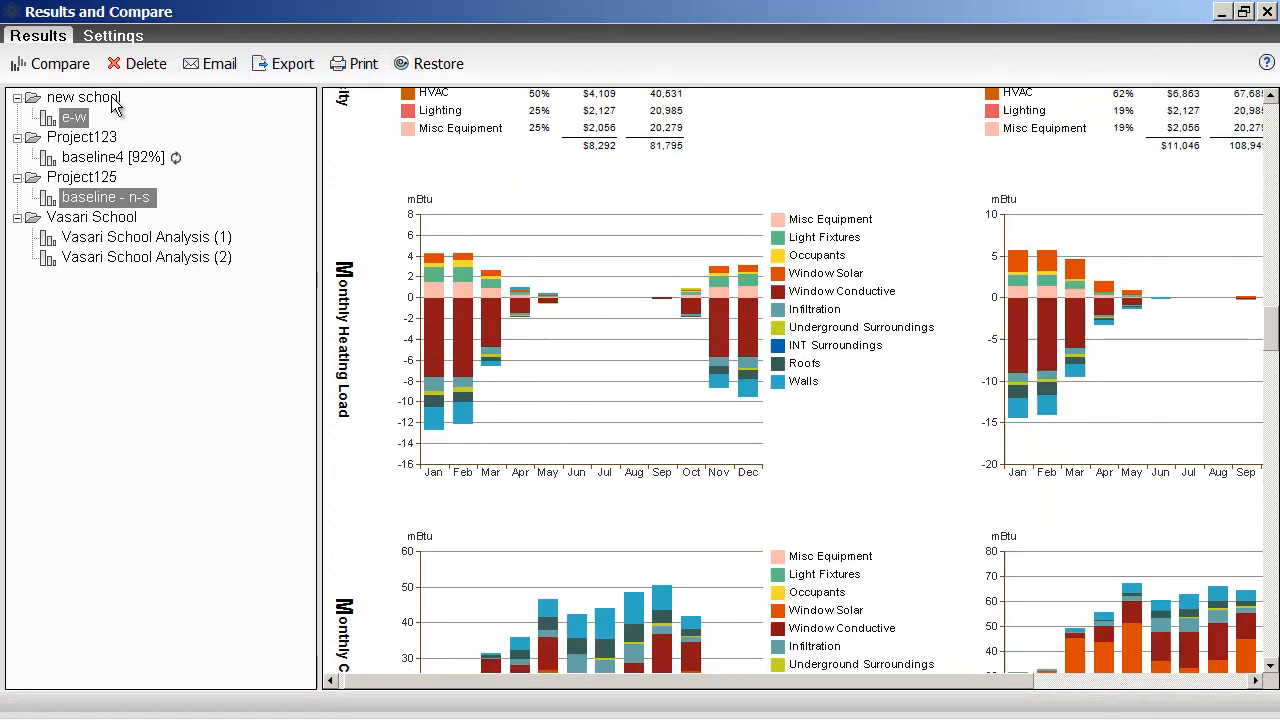
mouse_move(292, 62)
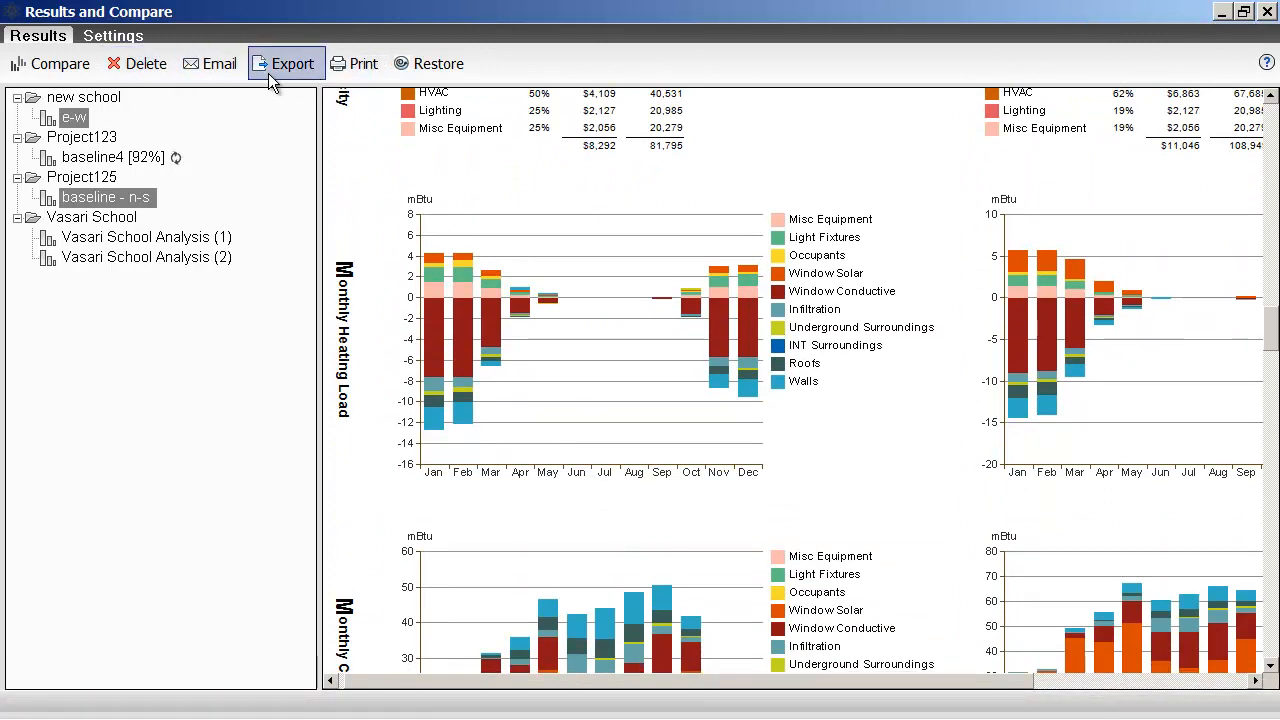
Export the report as PDF 'Energy Analysis Compare Report', replacing the old file, and close Results
click(286, 62)
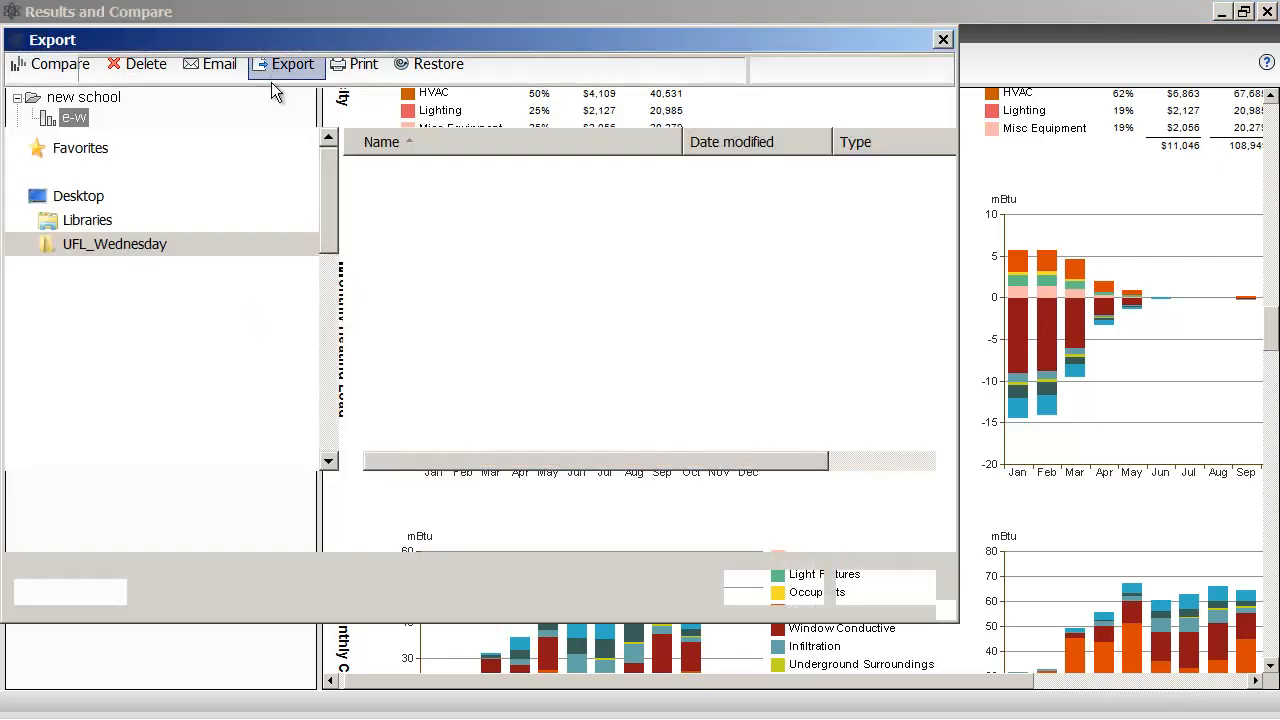
click(292, 62)
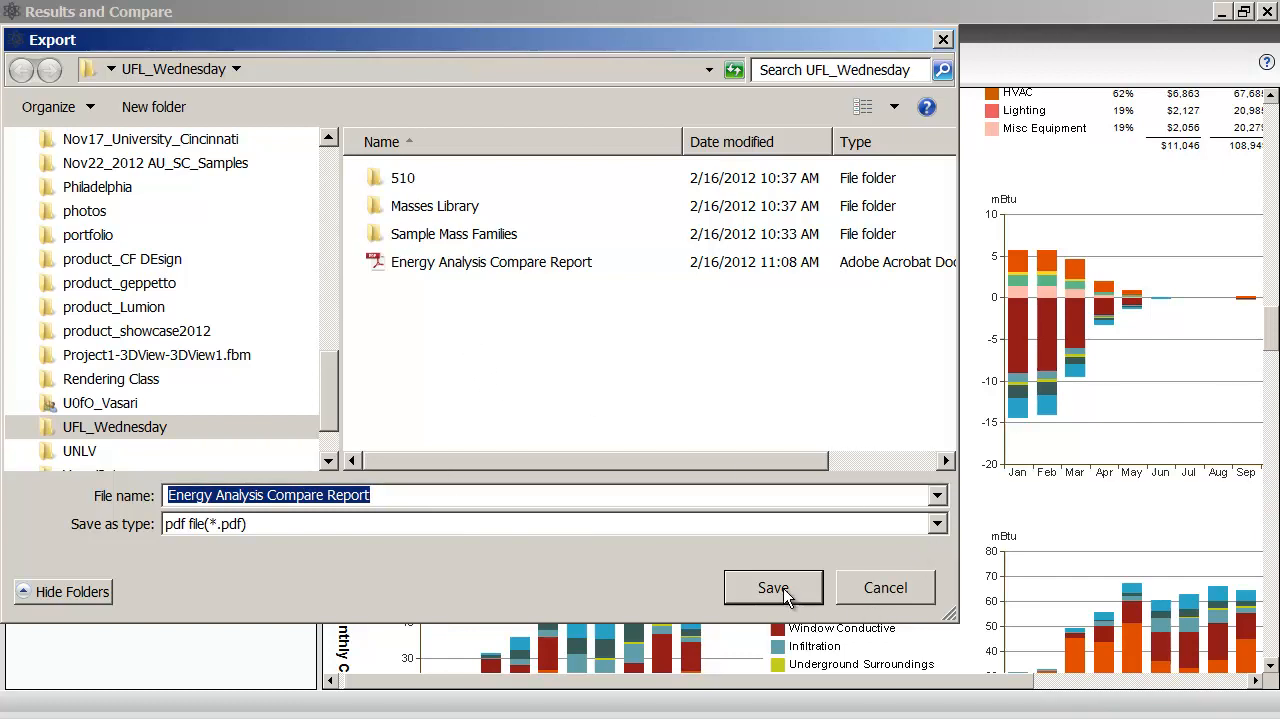
click(772, 588)
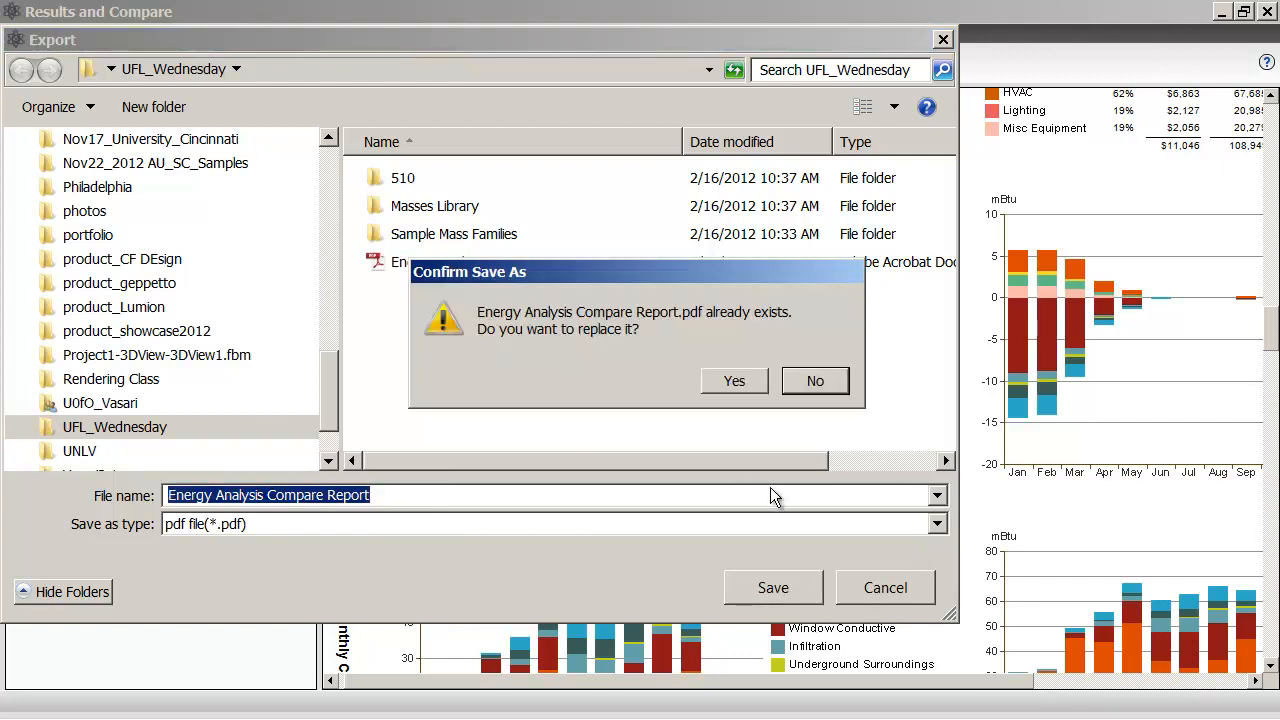
click(734, 380)
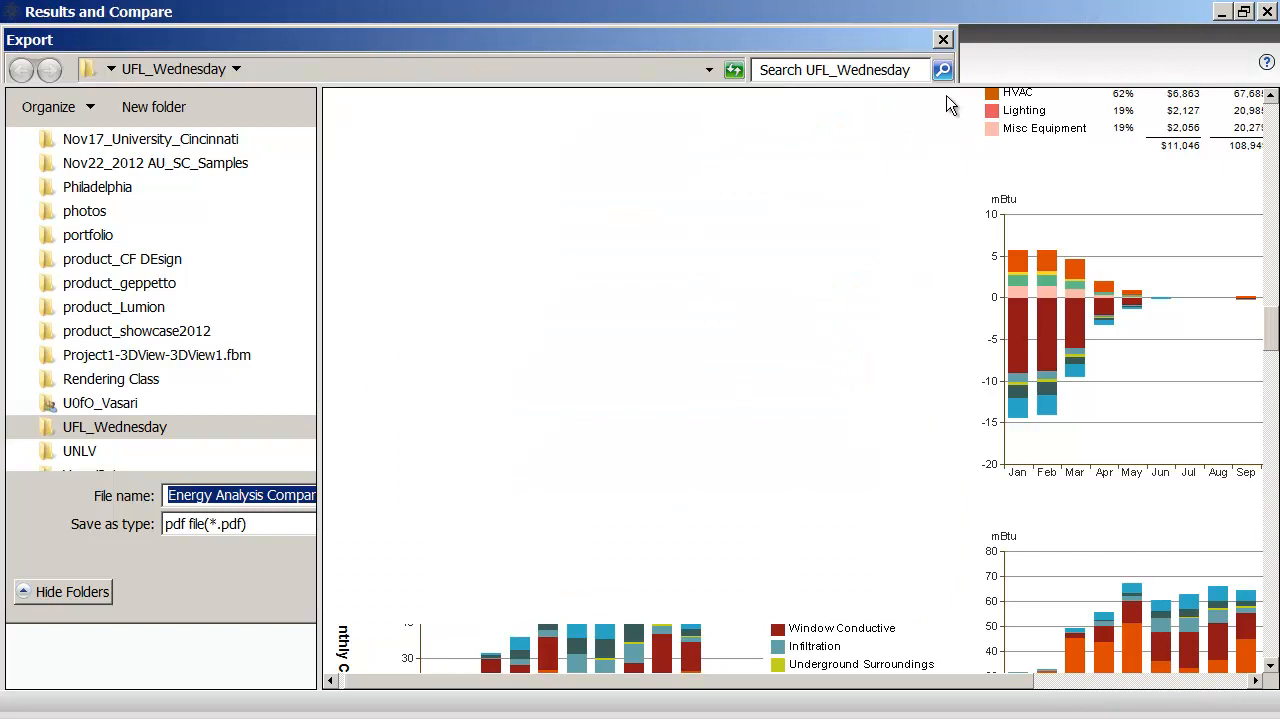
click(940, 40)
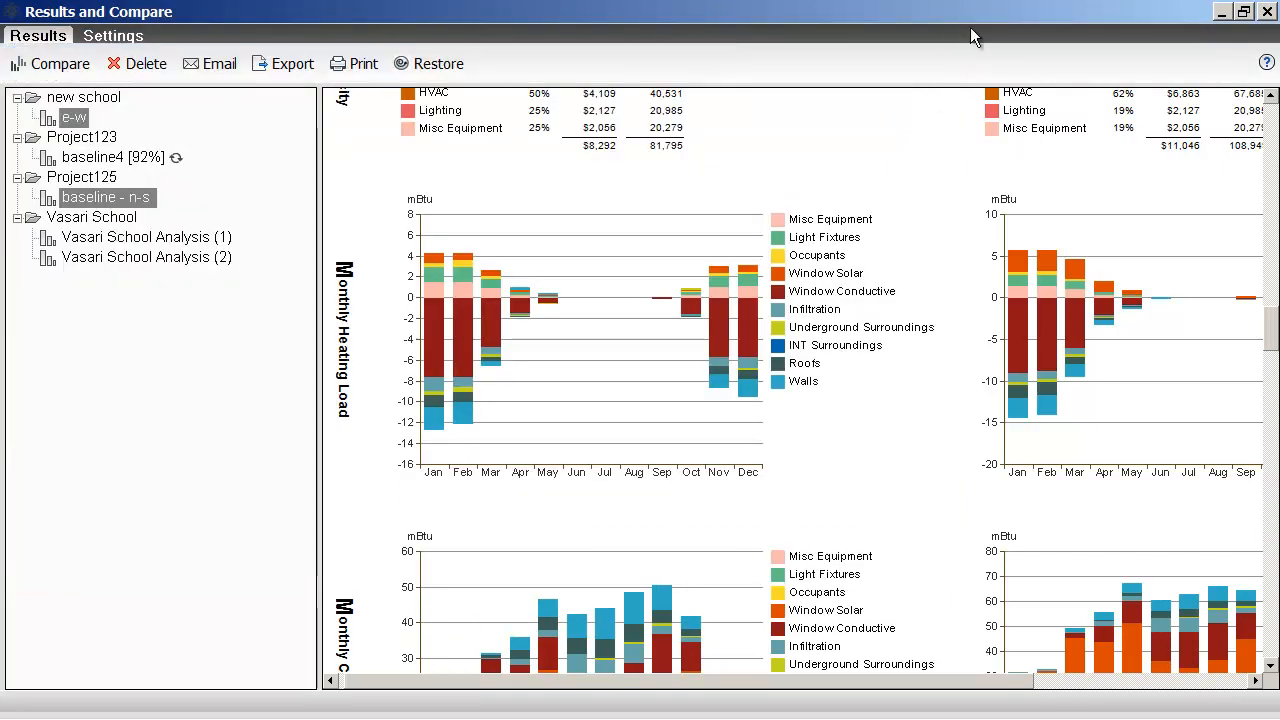
click(1266, 12)
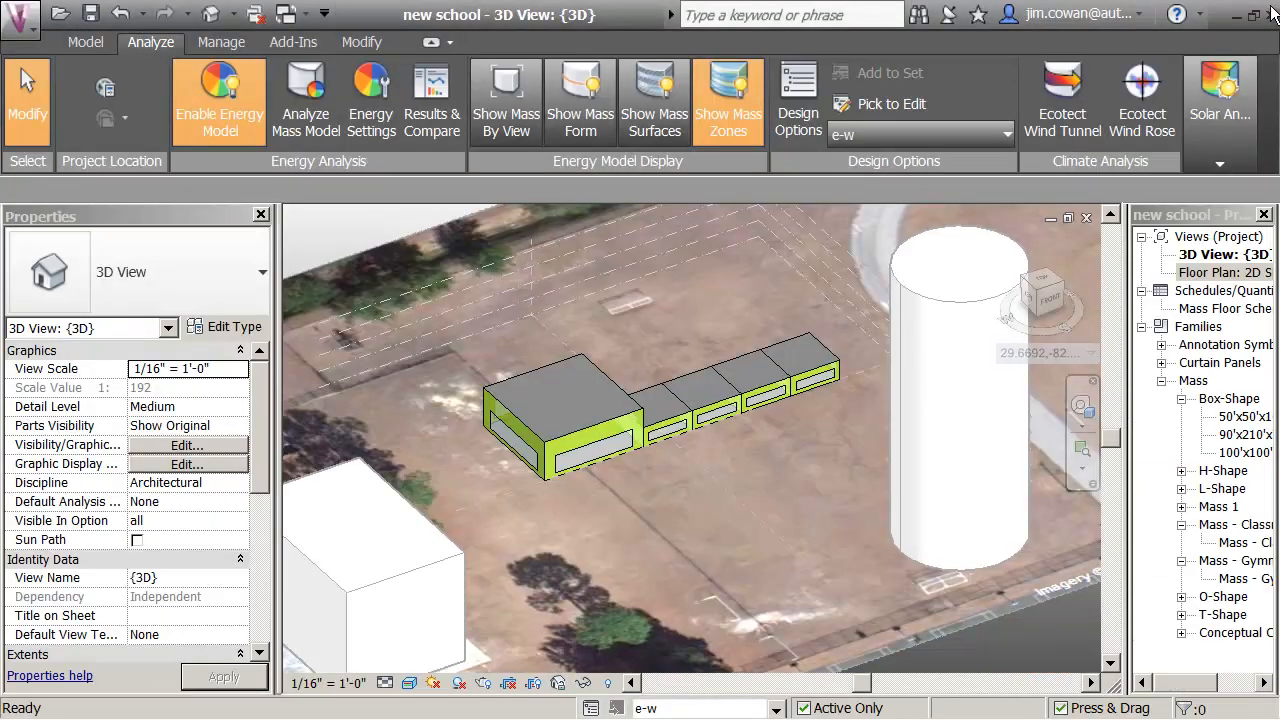